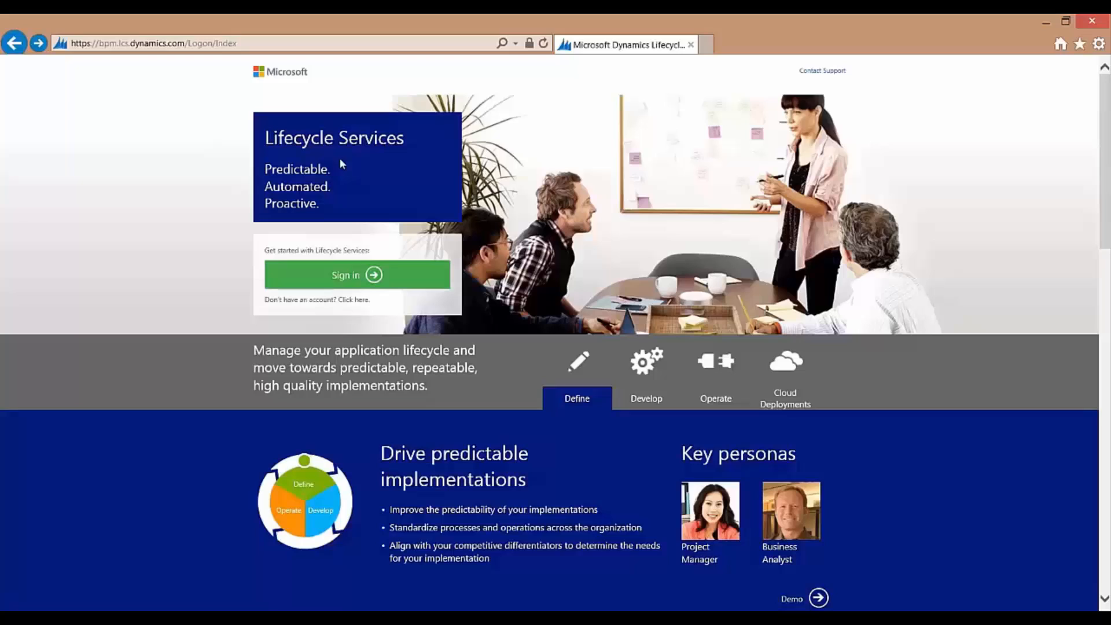
mouse_move(149, 186)
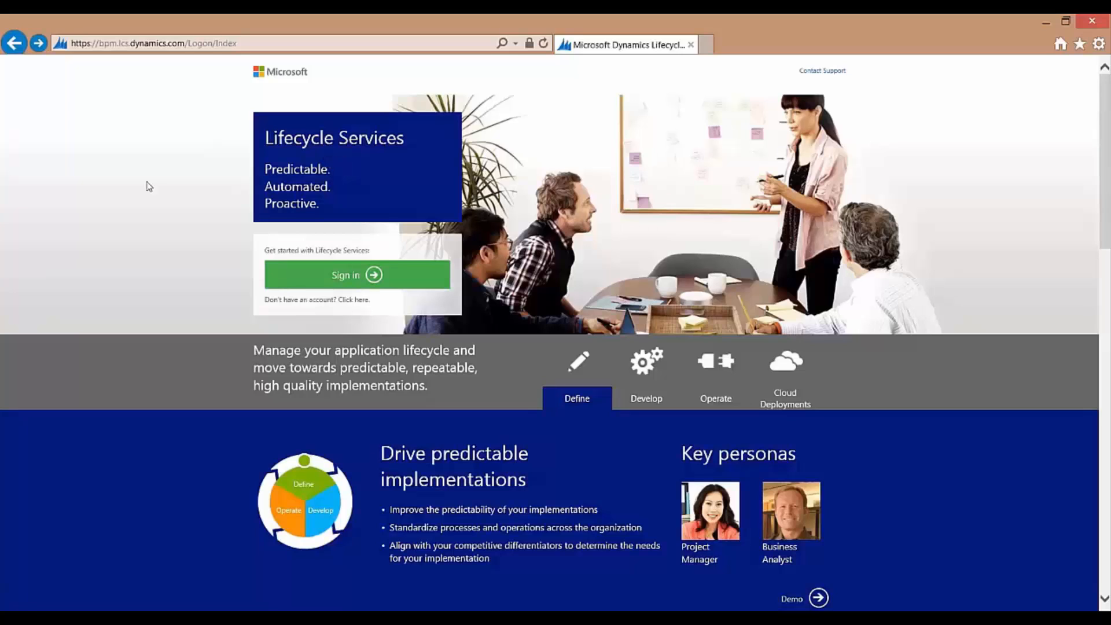
mouse_move(153, 193)
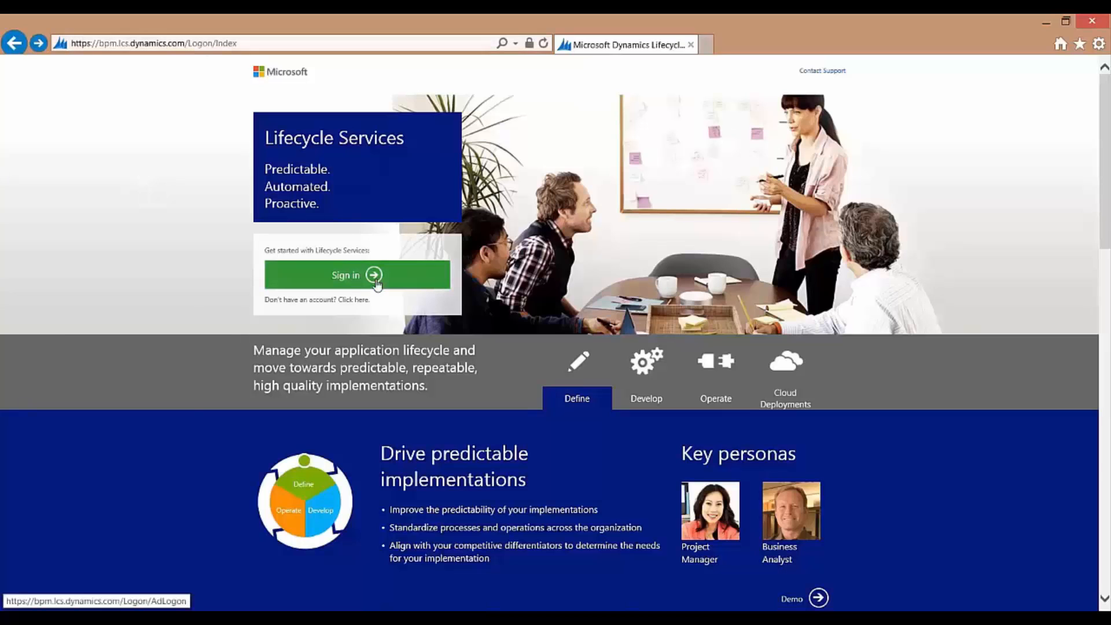
Sign in with the Microsoft account to reach the home page of recent projects
left_click(357, 276)
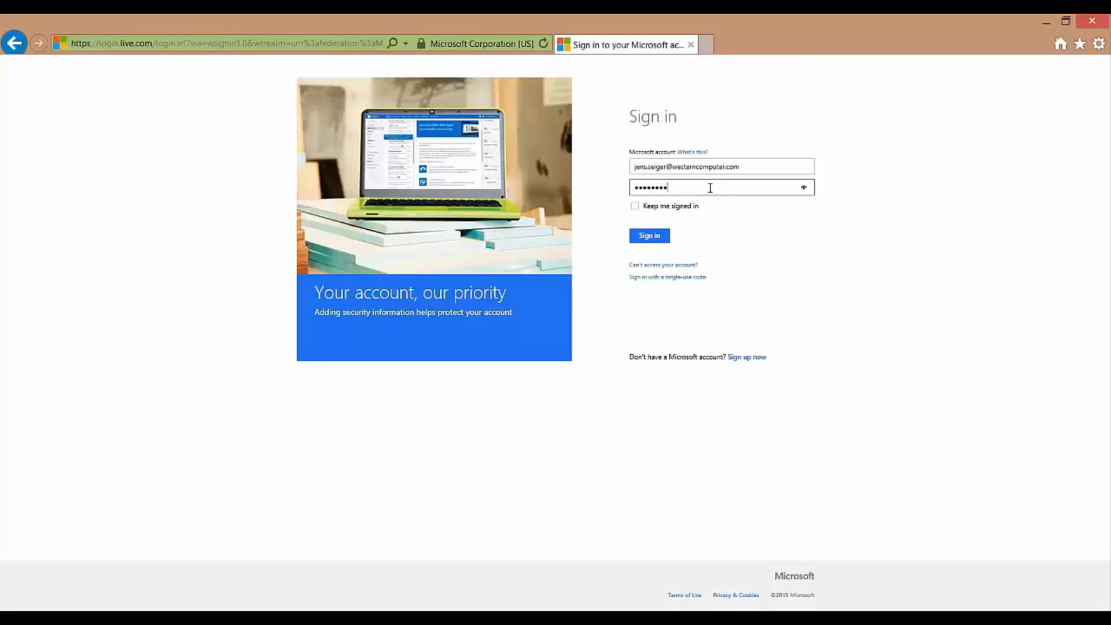
left_click(649, 235)
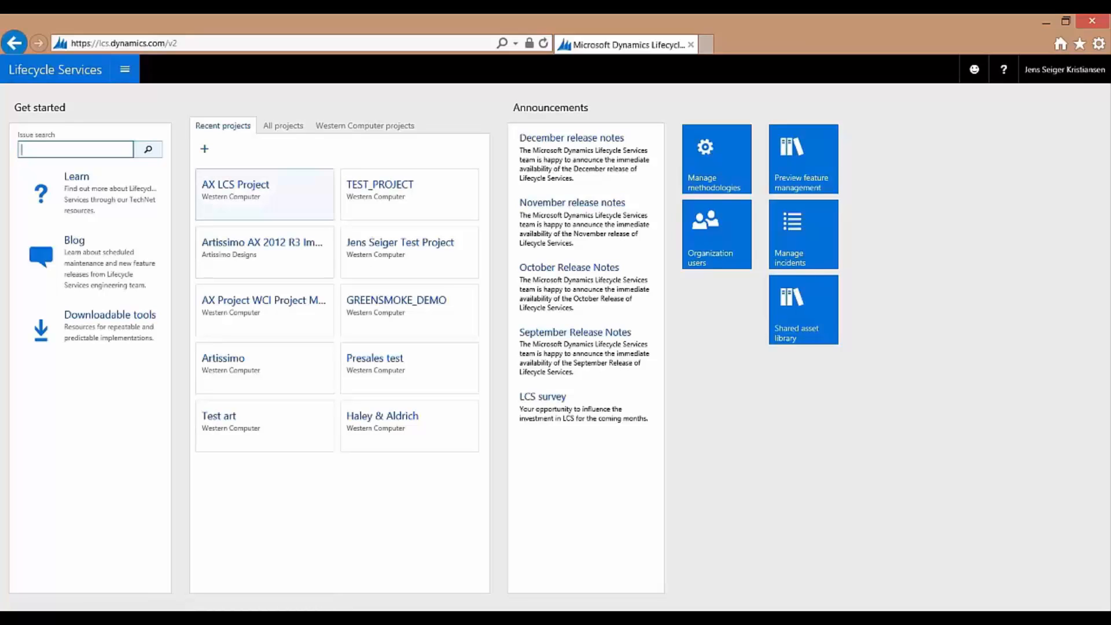
Open the AX LCS Project dashboard from the Recent projects list
left_click(264, 194)
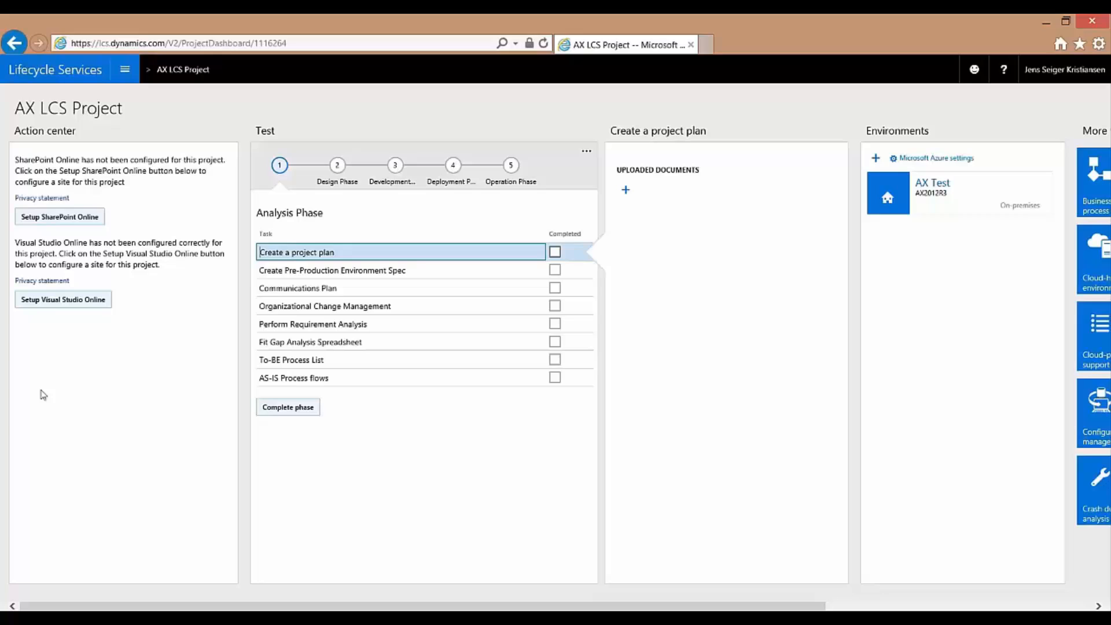
mouse_move(49, 393)
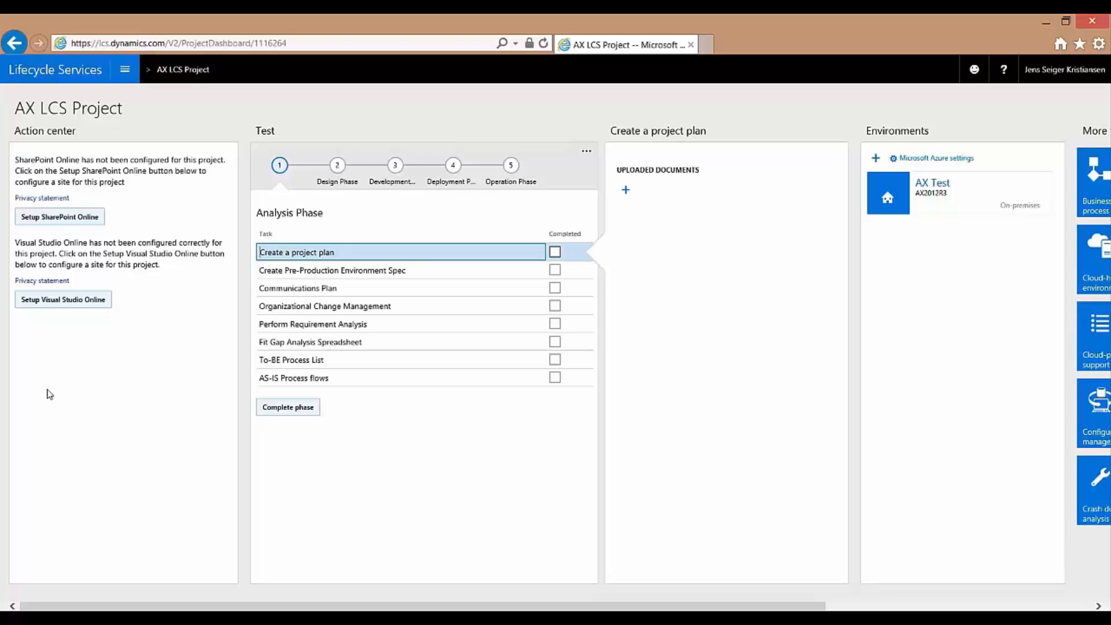
mouse_move(428, 437)
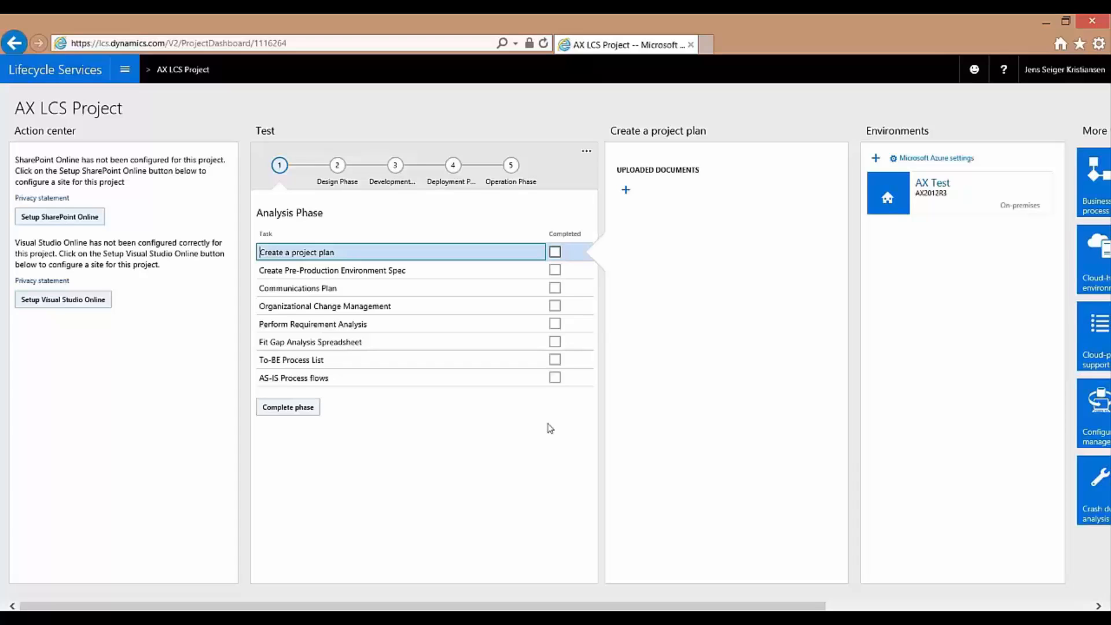
mouse_move(632, 462)
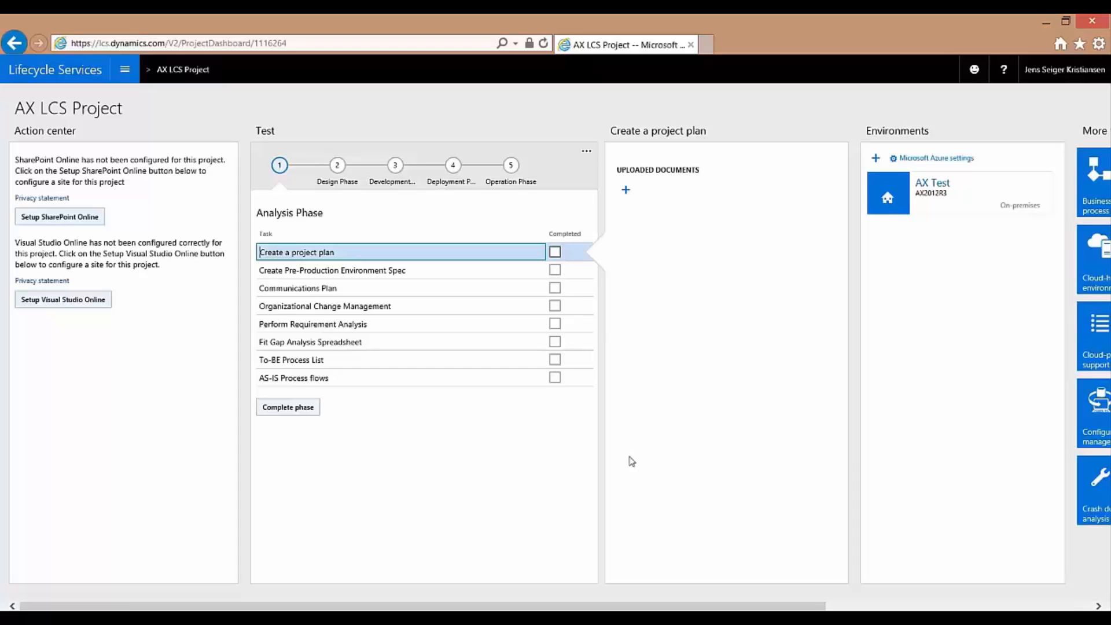
mouse_move(766, 371)
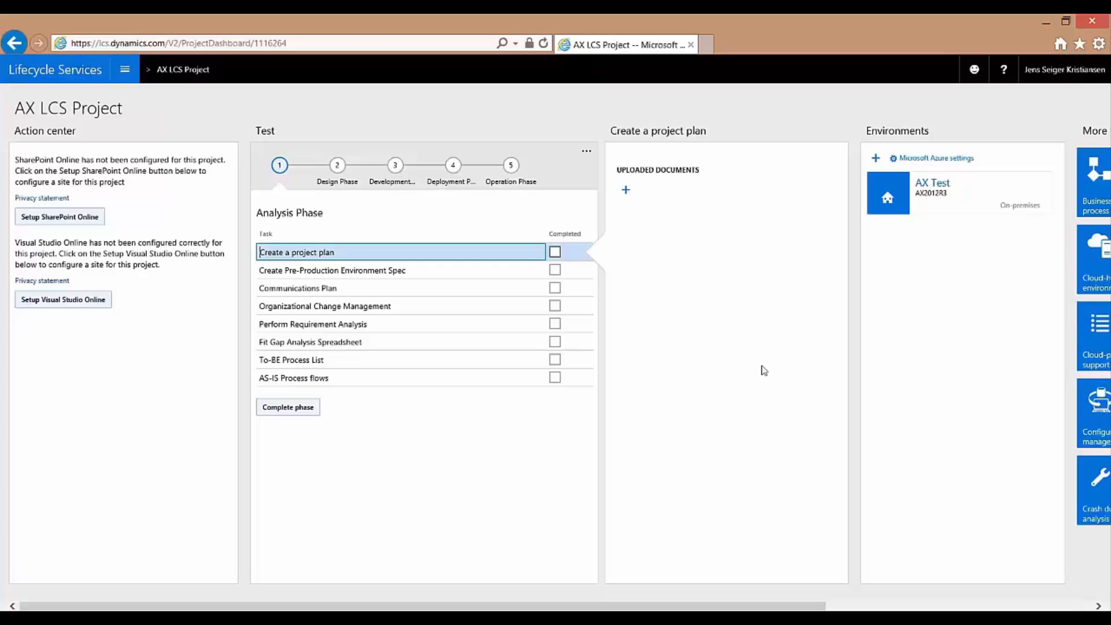
mouse_move(765, 386)
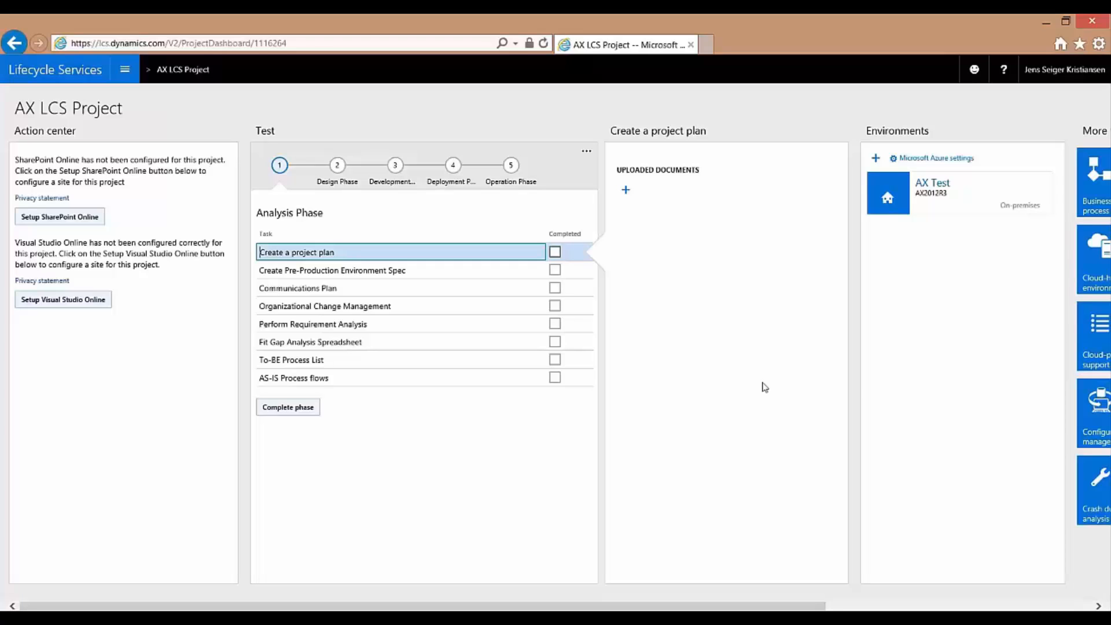
mouse_move(785, 389)
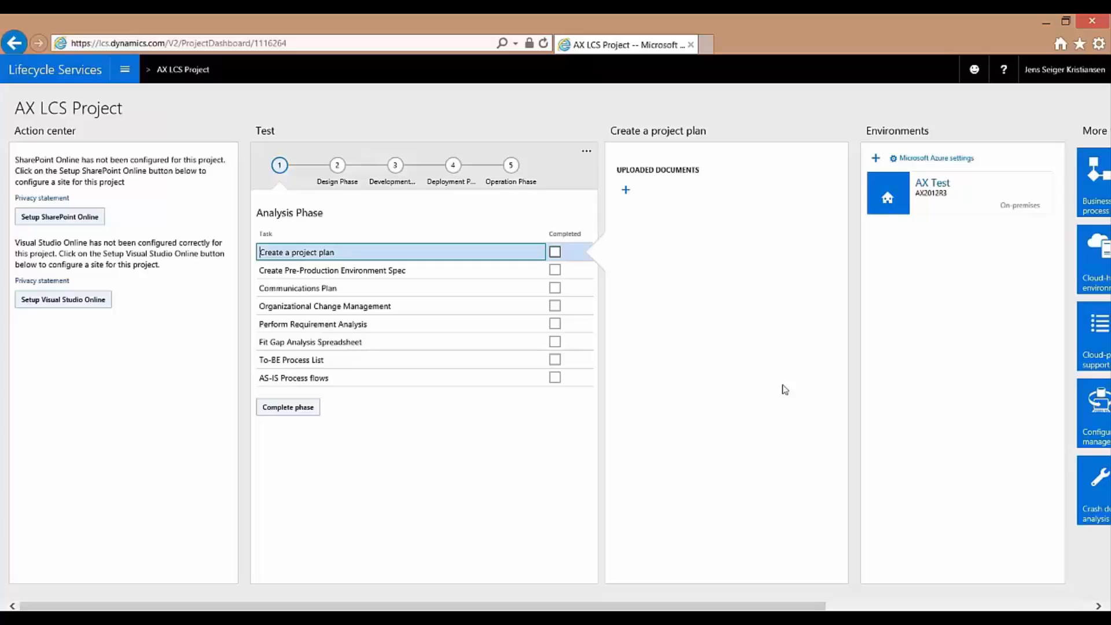
mouse_move(791, 386)
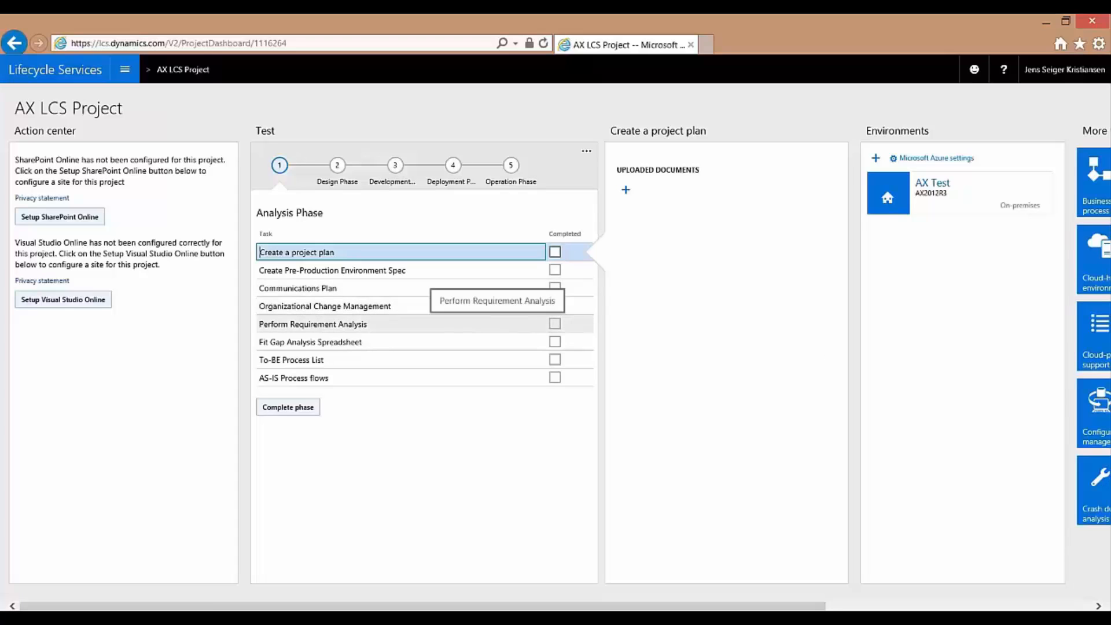
mouse_move(655, 352)
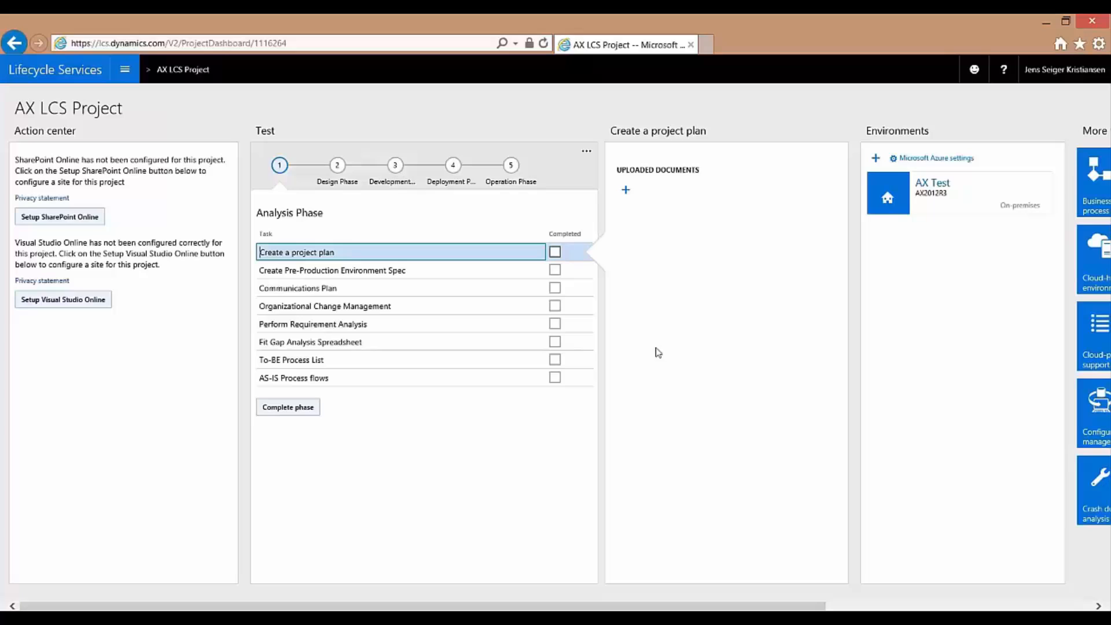
mouse_move(698, 347)
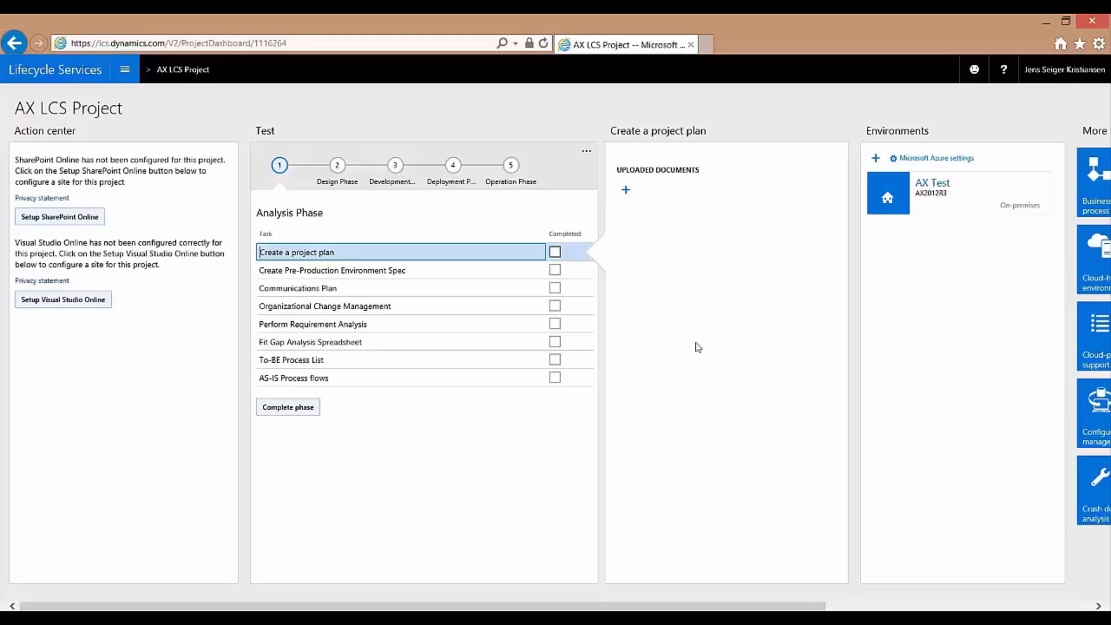
Reveal More tools on the dashboard and launch the Business process libraries
scroll("right", 3)
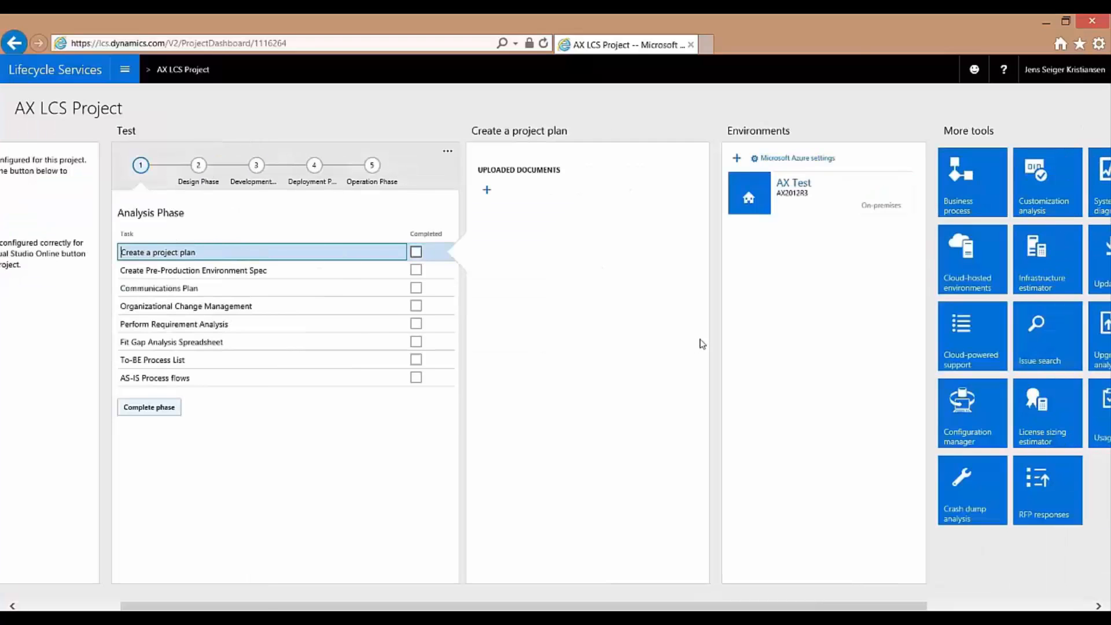
scroll("right", 3)
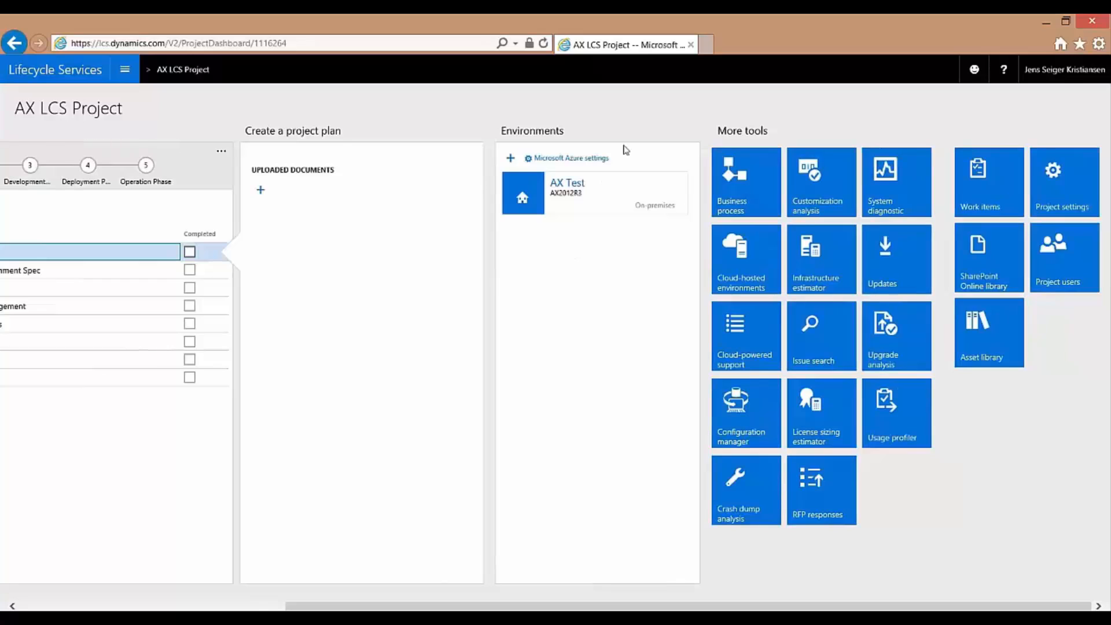
mouse_move(555, 272)
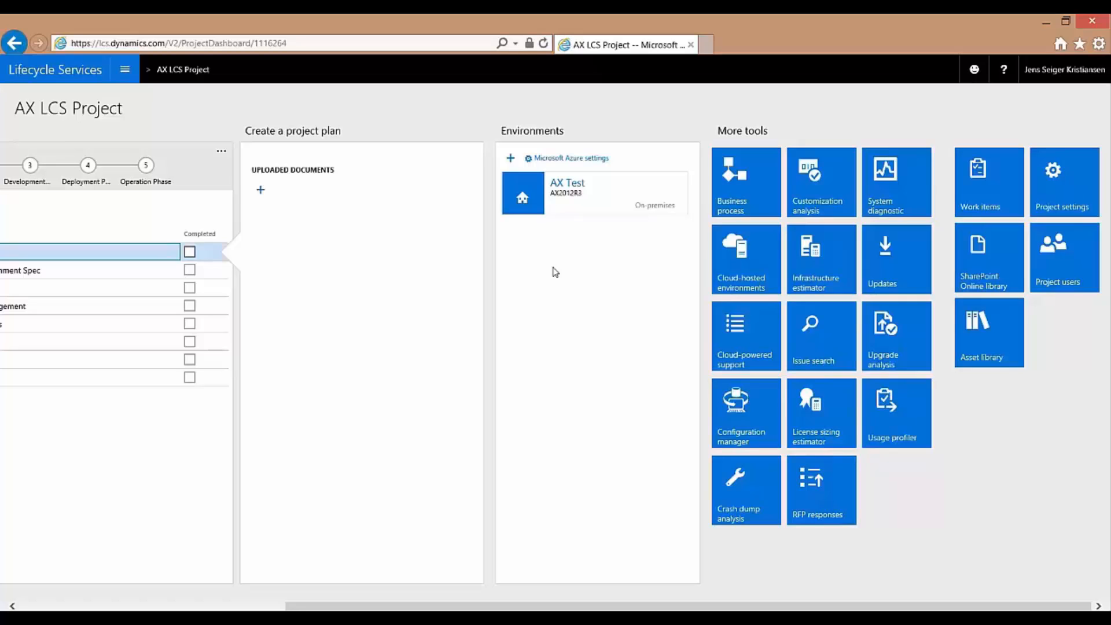
mouse_move(624, 290)
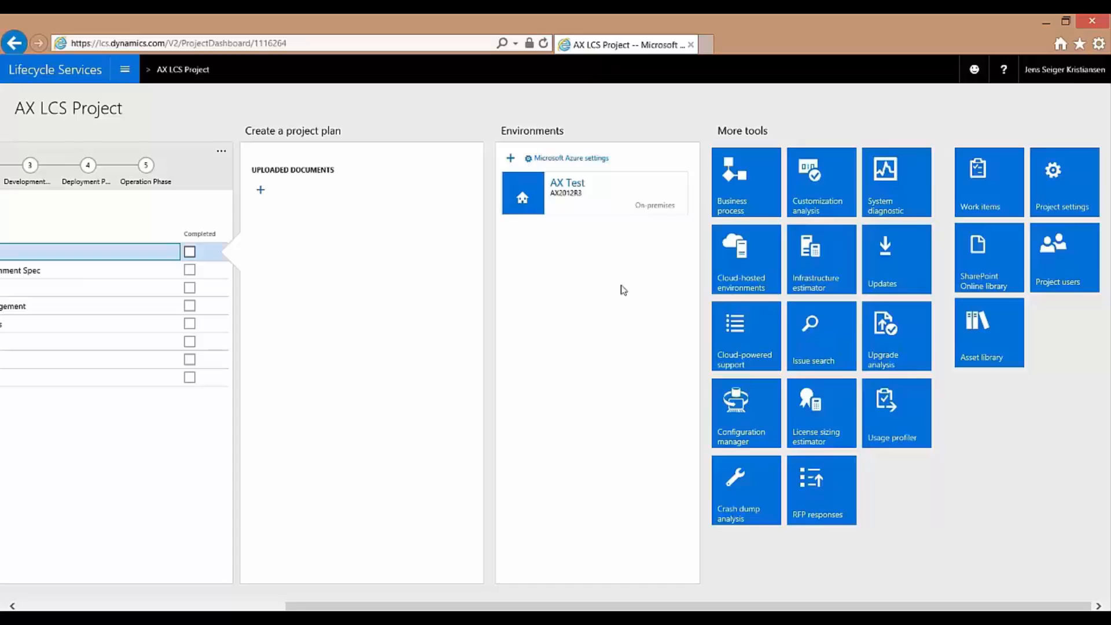
mouse_move(620, 287)
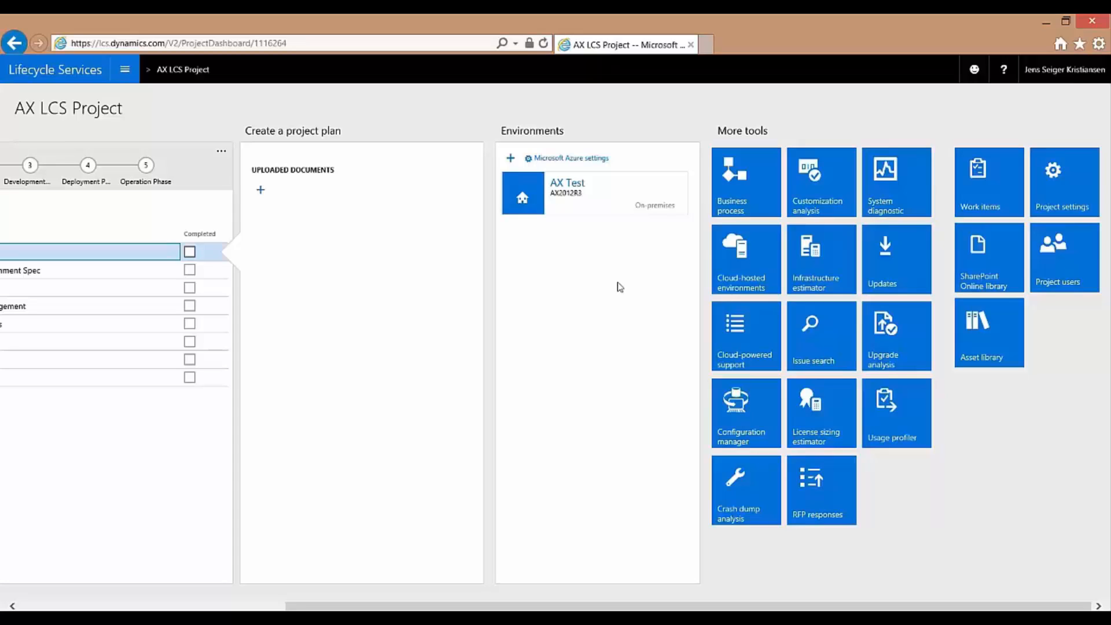
mouse_move(623, 283)
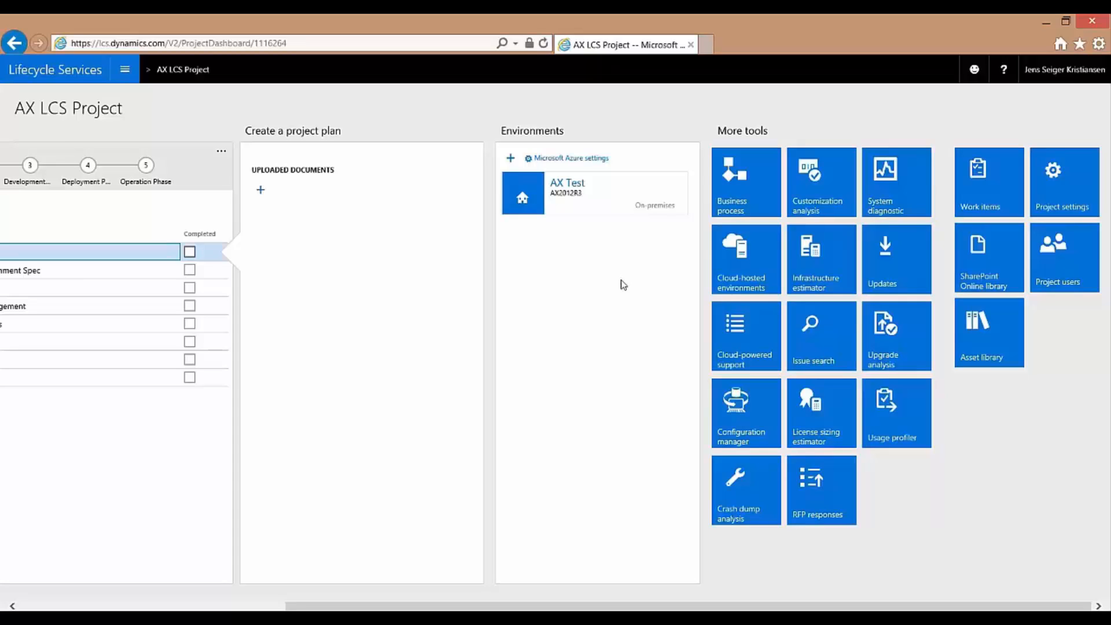
mouse_move(630, 293)
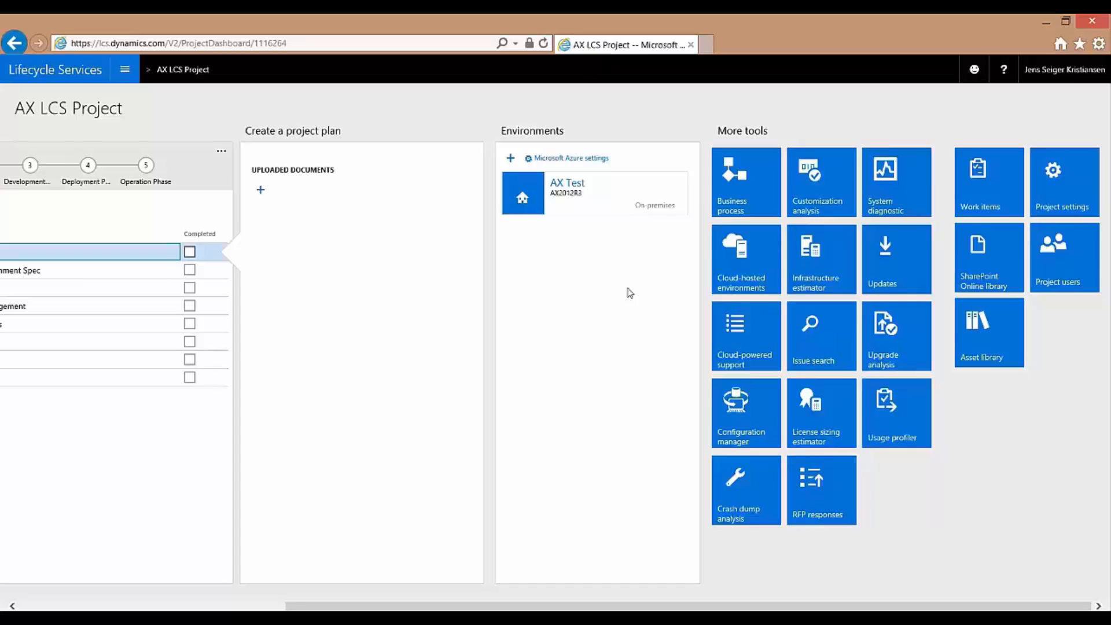
mouse_move(590, 323)
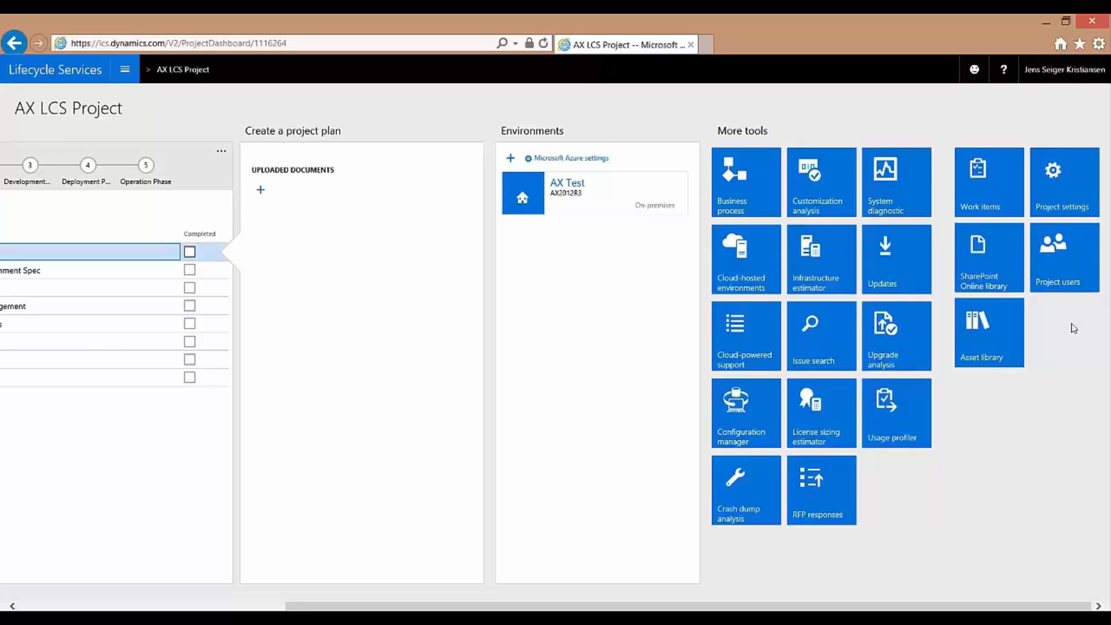
mouse_move(1075, 326)
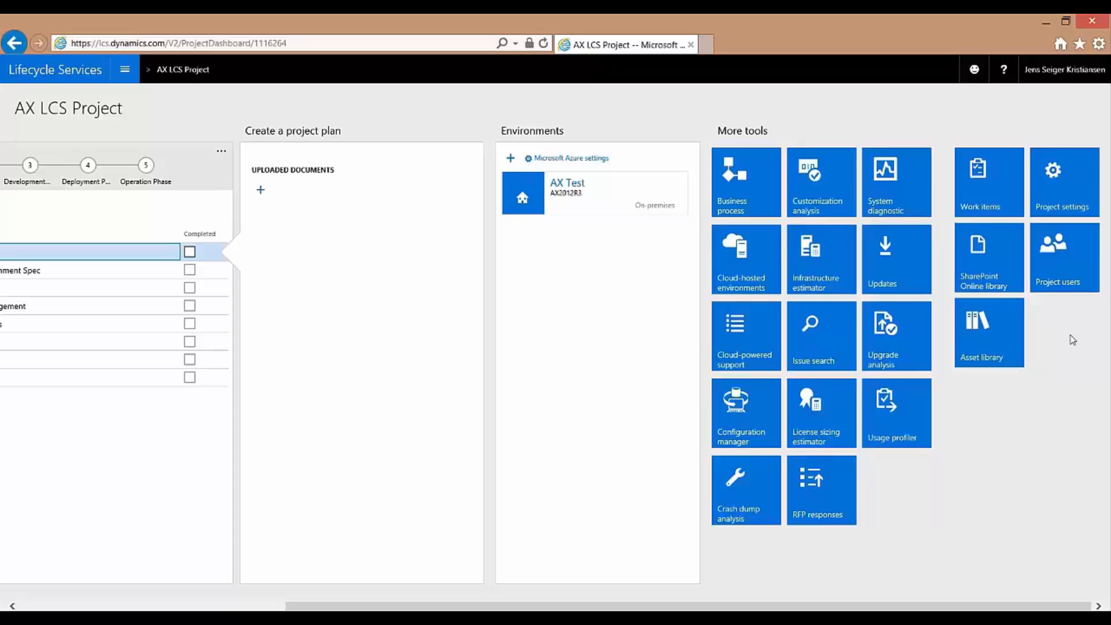
mouse_move(990, 333)
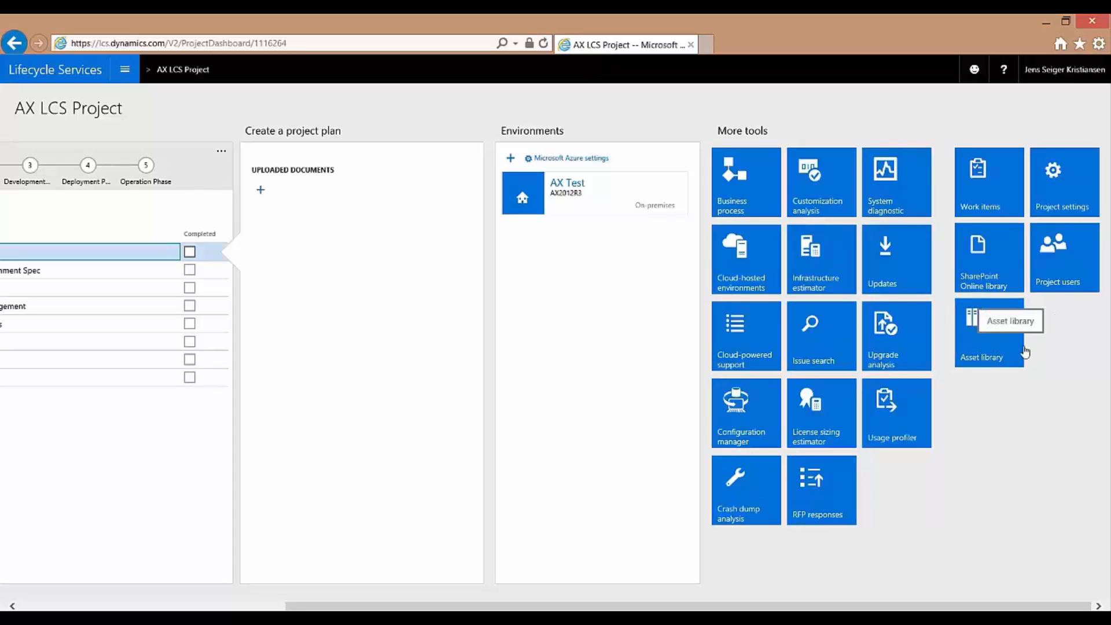
left_click(989, 333)
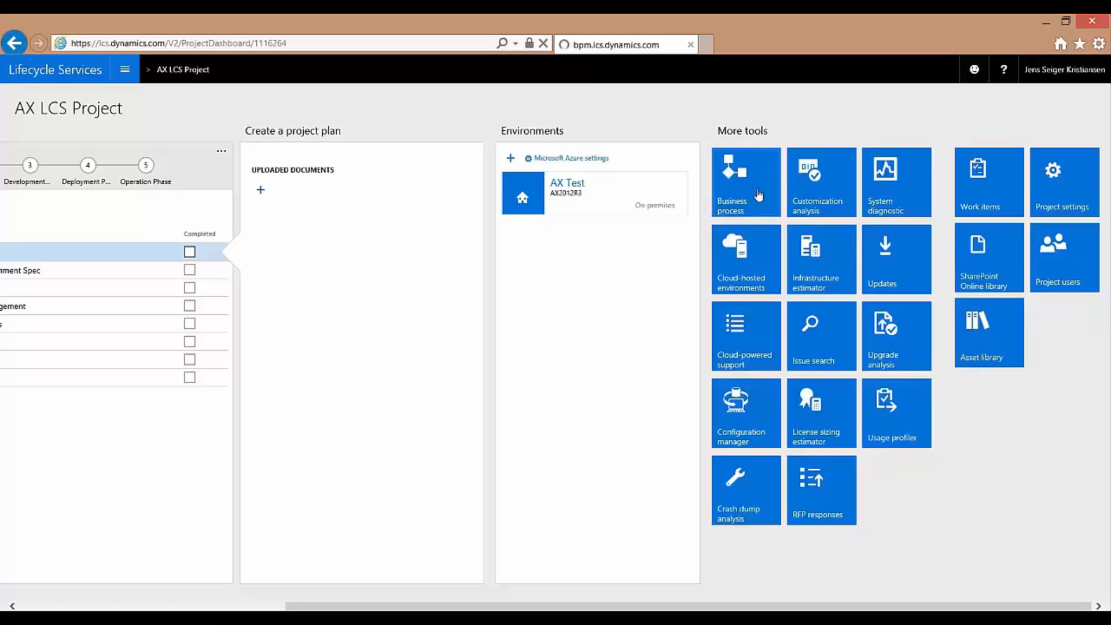
Open the APQC (AX 2012 R3) library under Global libraries
left_click(744, 182)
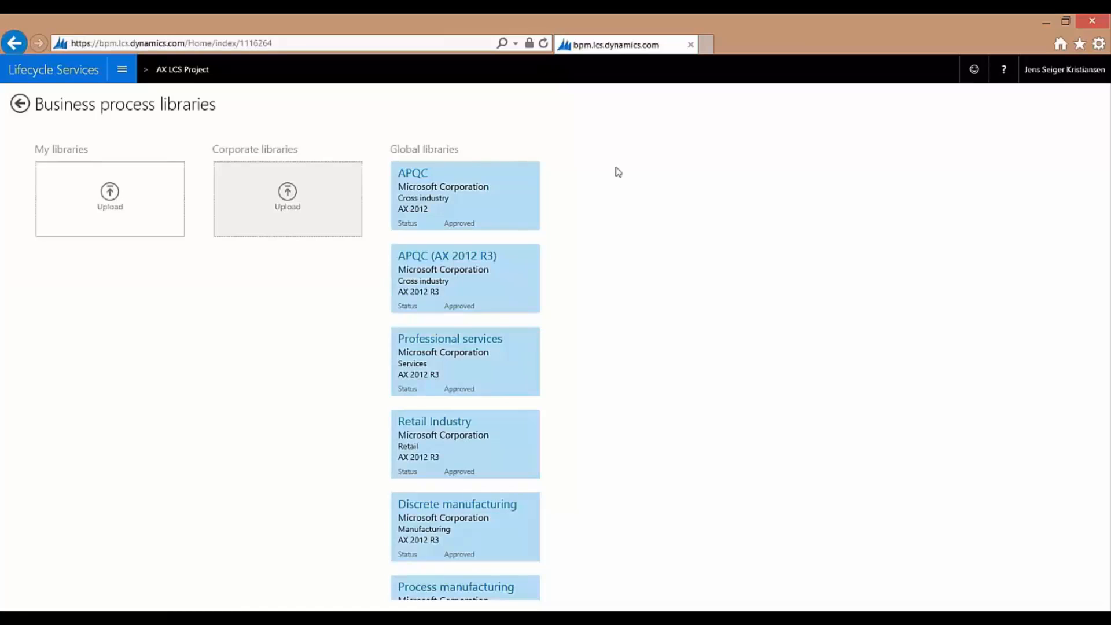
mouse_move(599, 163)
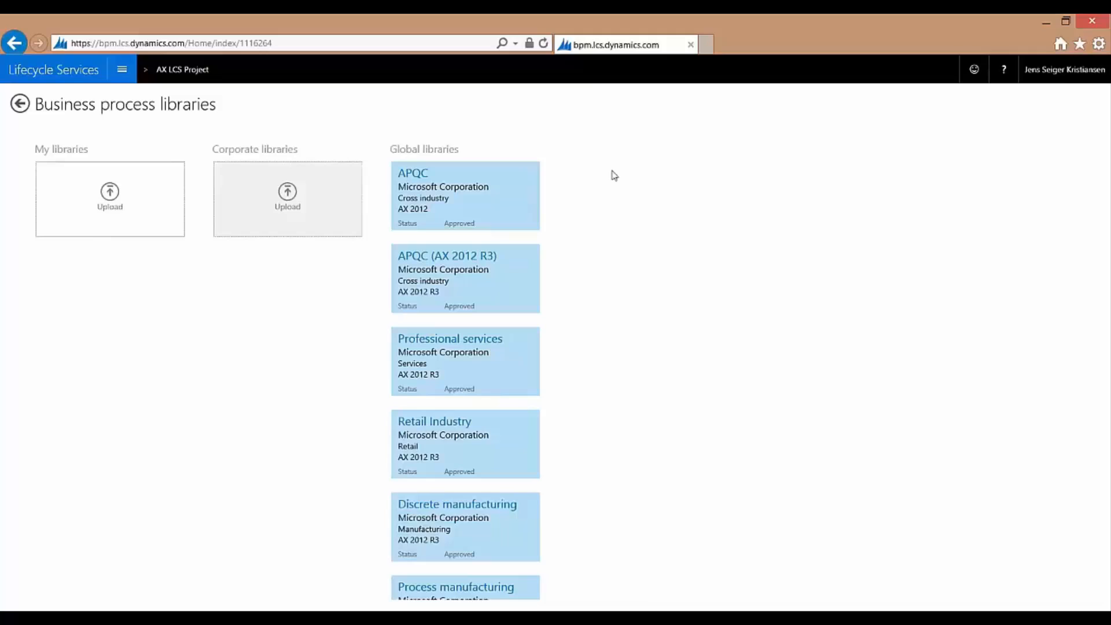
mouse_move(615, 170)
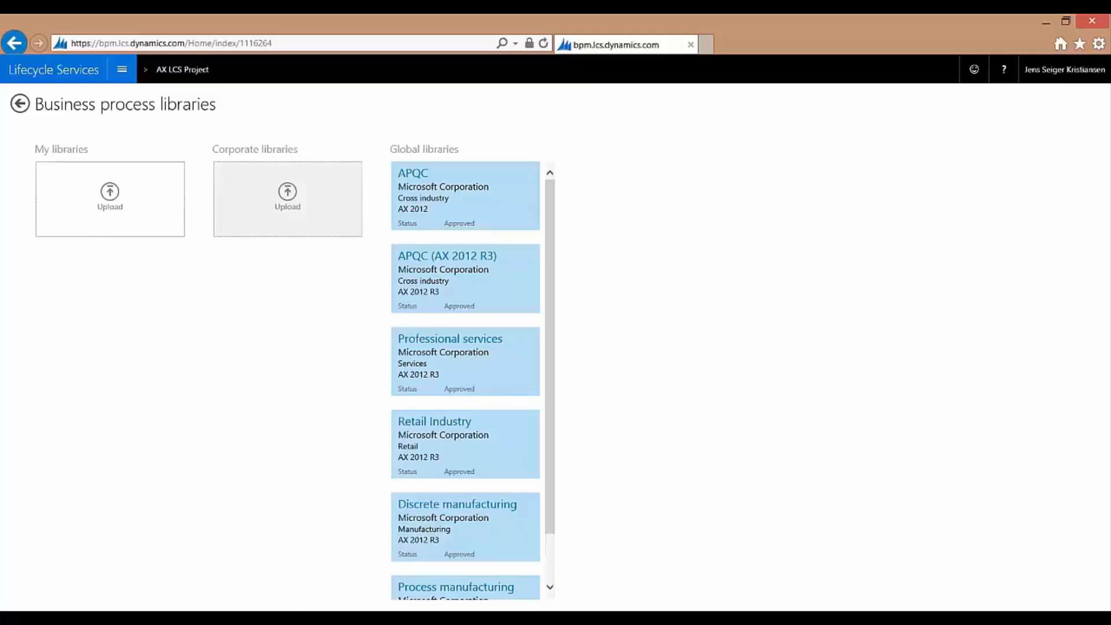
mouse_move(110, 227)
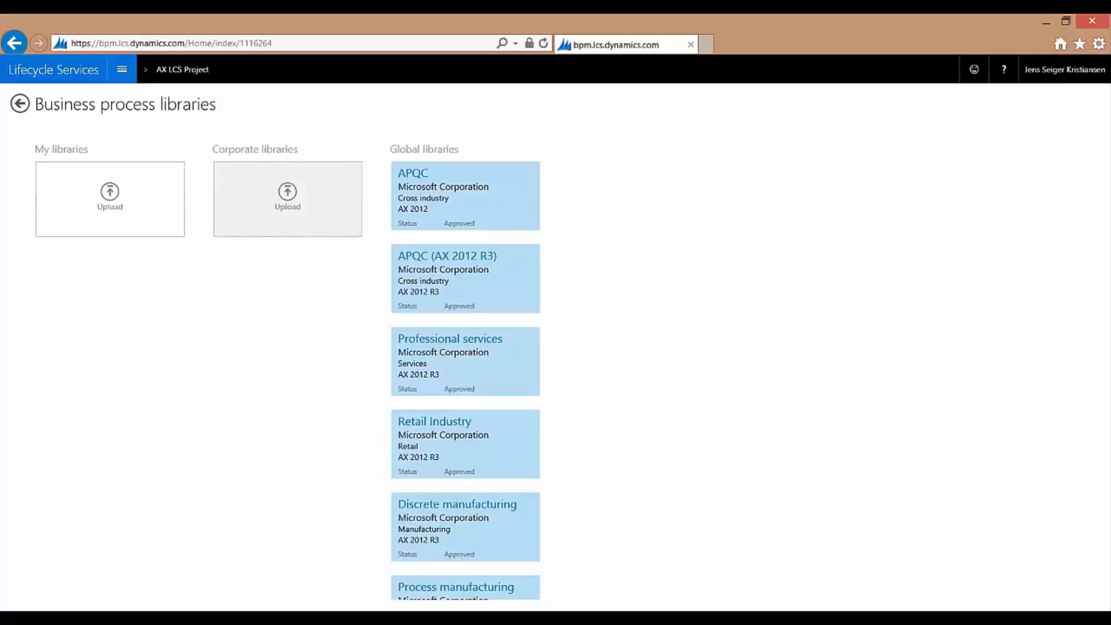
mouse_move(126, 248)
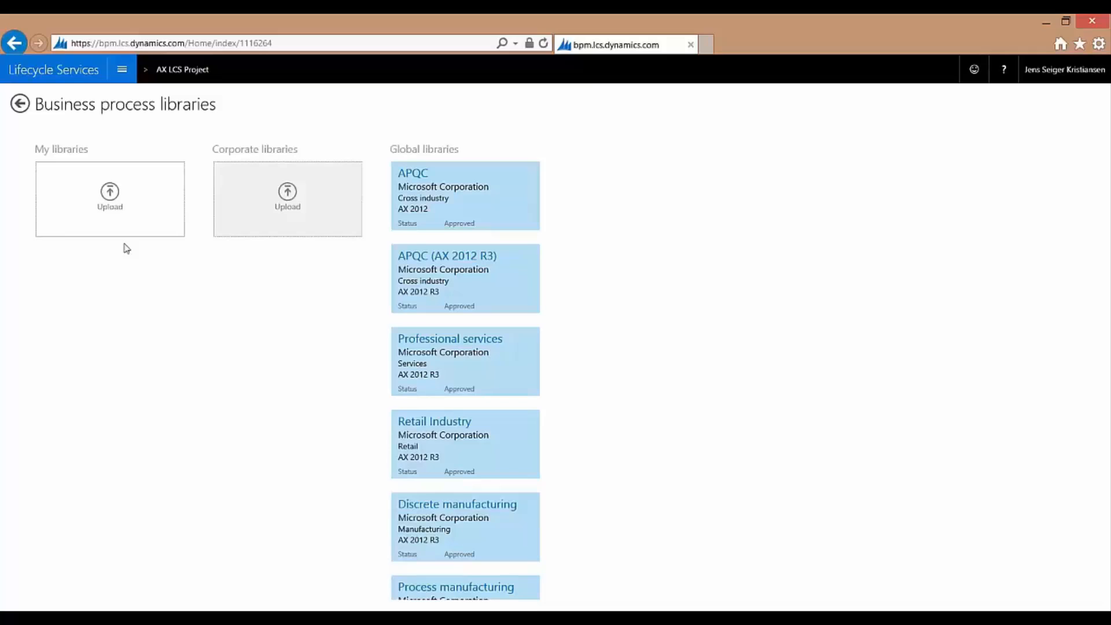
mouse_move(110, 198)
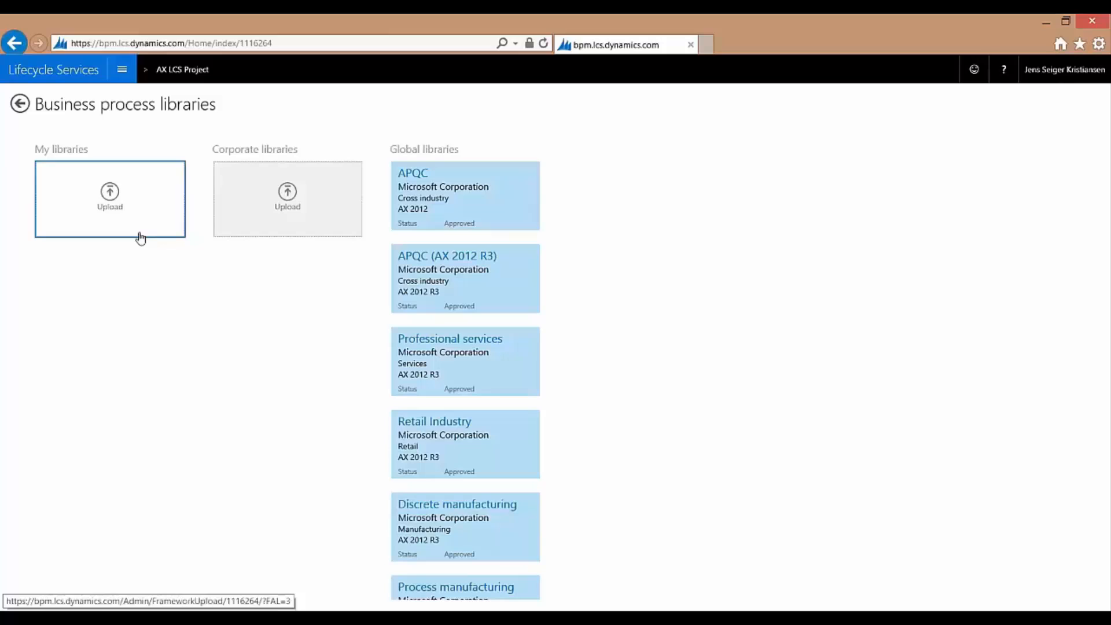
mouse_move(195, 317)
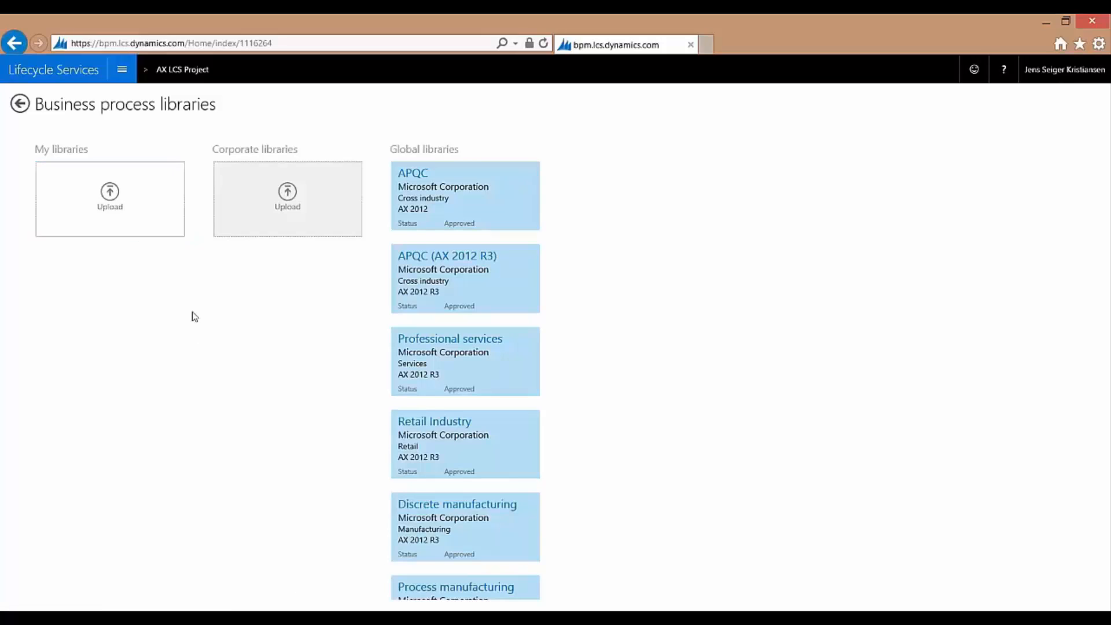
mouse_move(223, 352)
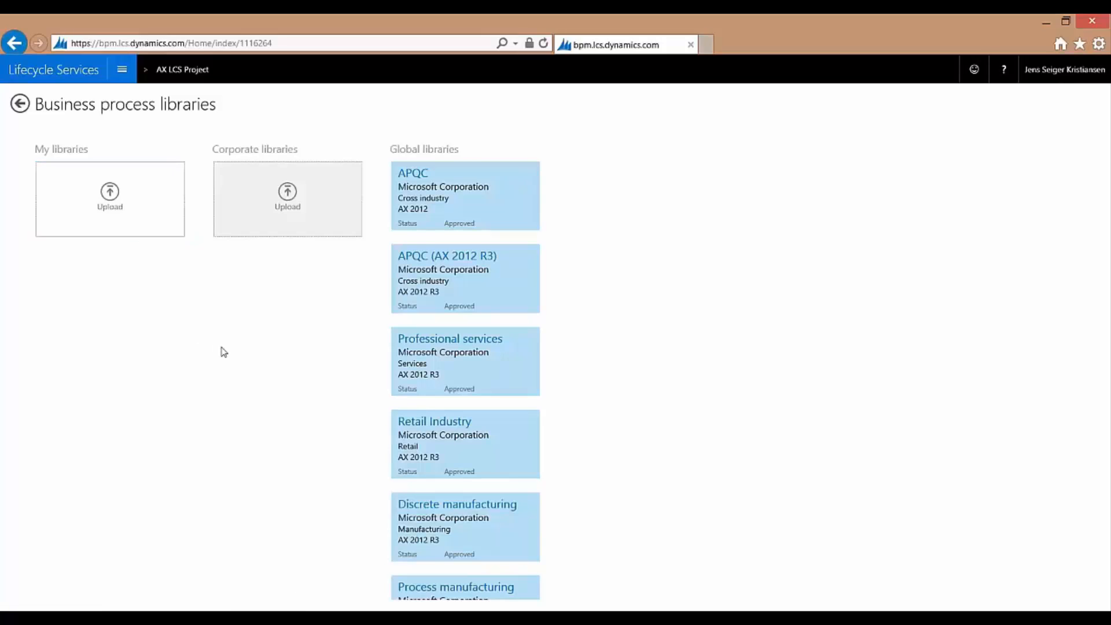
mouse_move(282, 342)
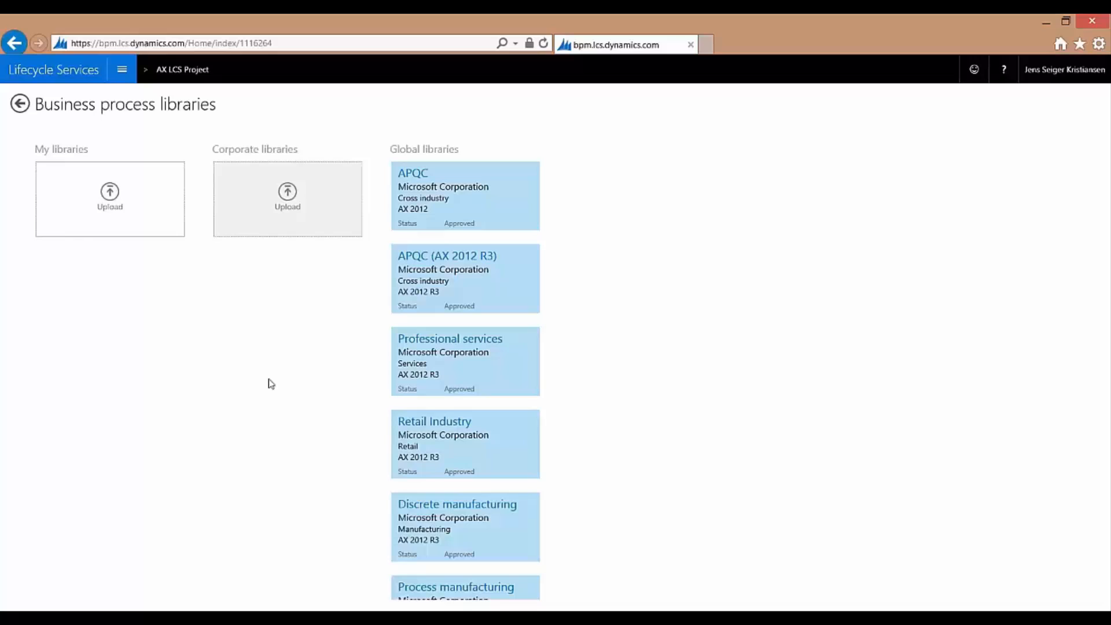
mouse_move(199, 258)
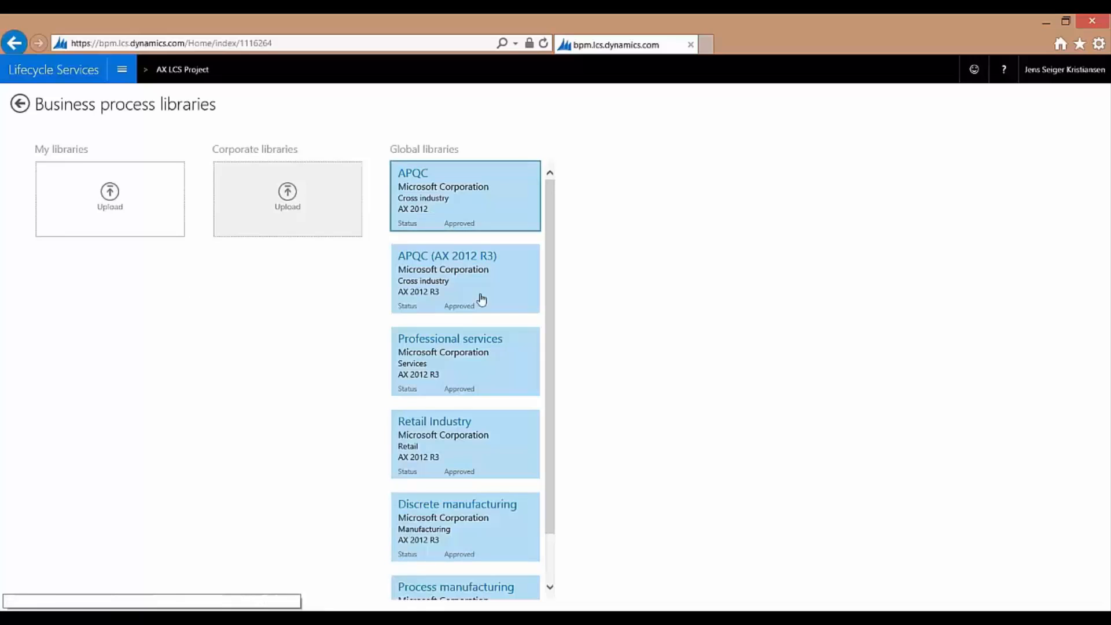
left_click(464, 279)
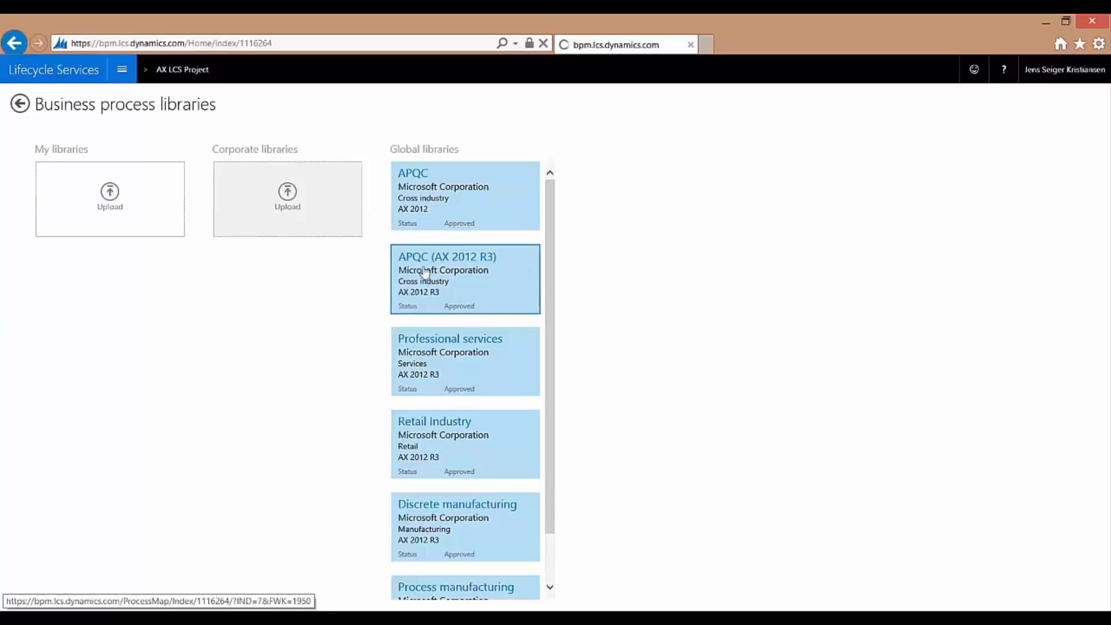
Drill into 6.0 Human Capital through 6.1 and 6.1.2 to the 6.1.2.3 Develop compensation plan flowchart
left_click(466, 279)
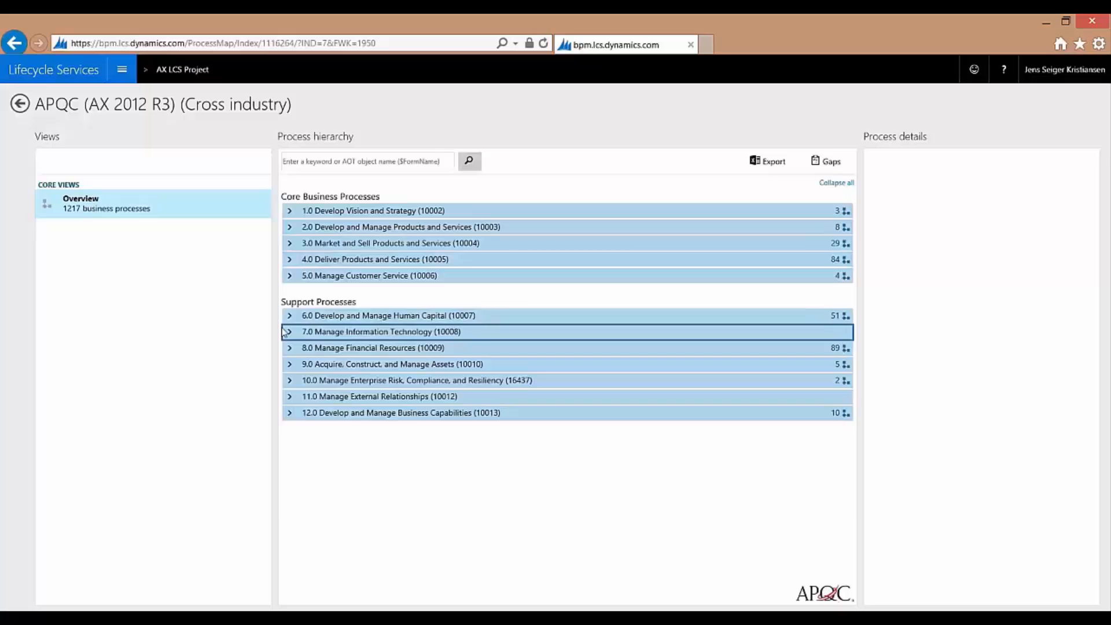
left_click(290, 315)
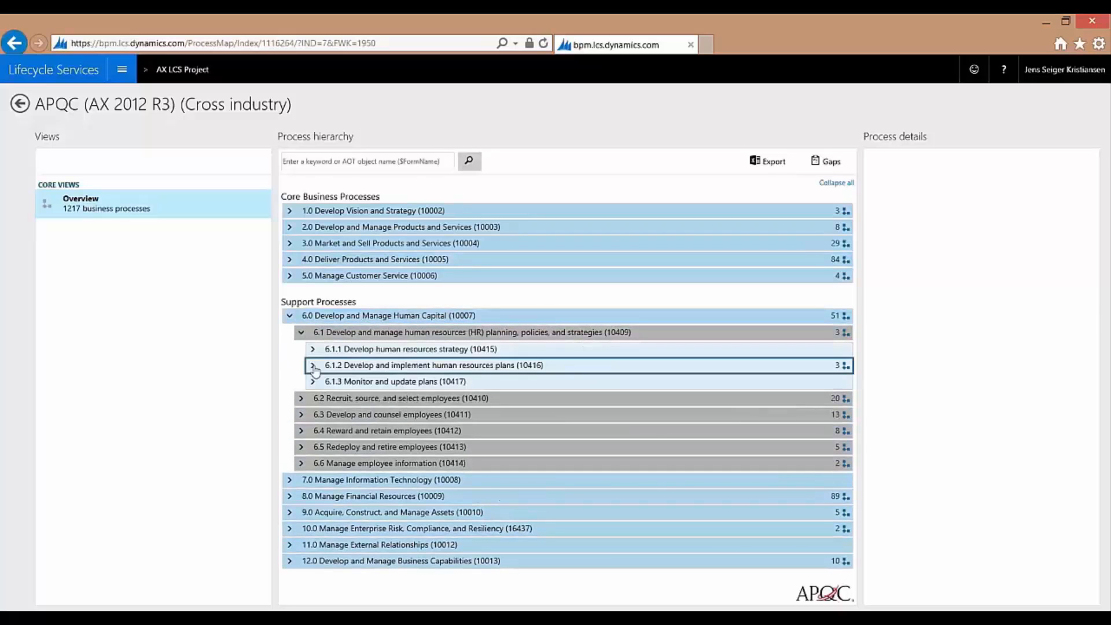
left_click(313, 364)
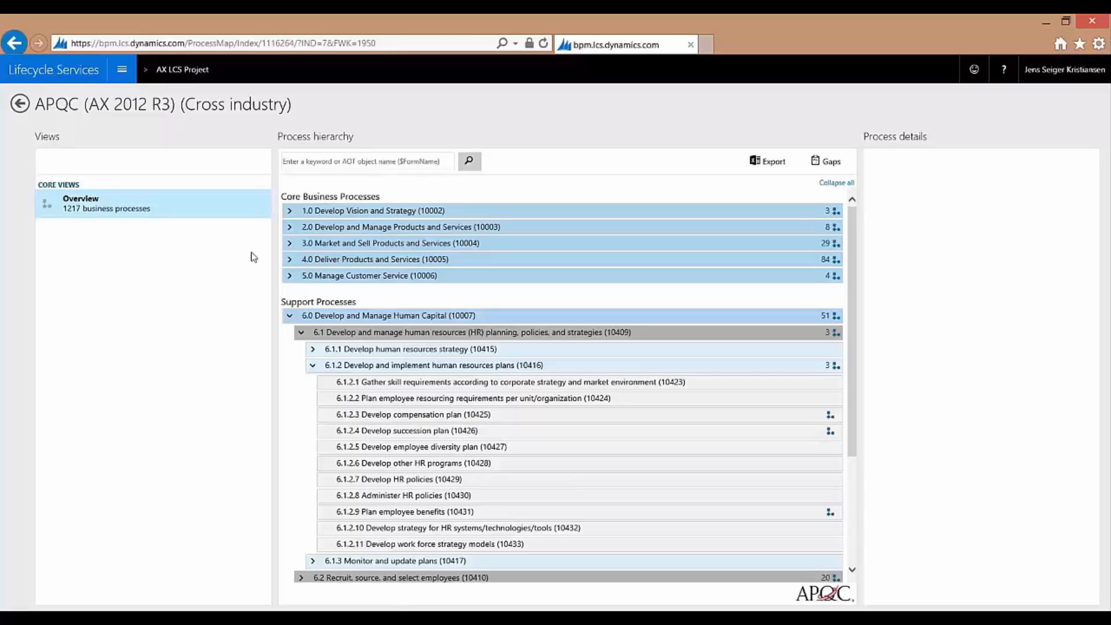
mouse_move(253, 270)
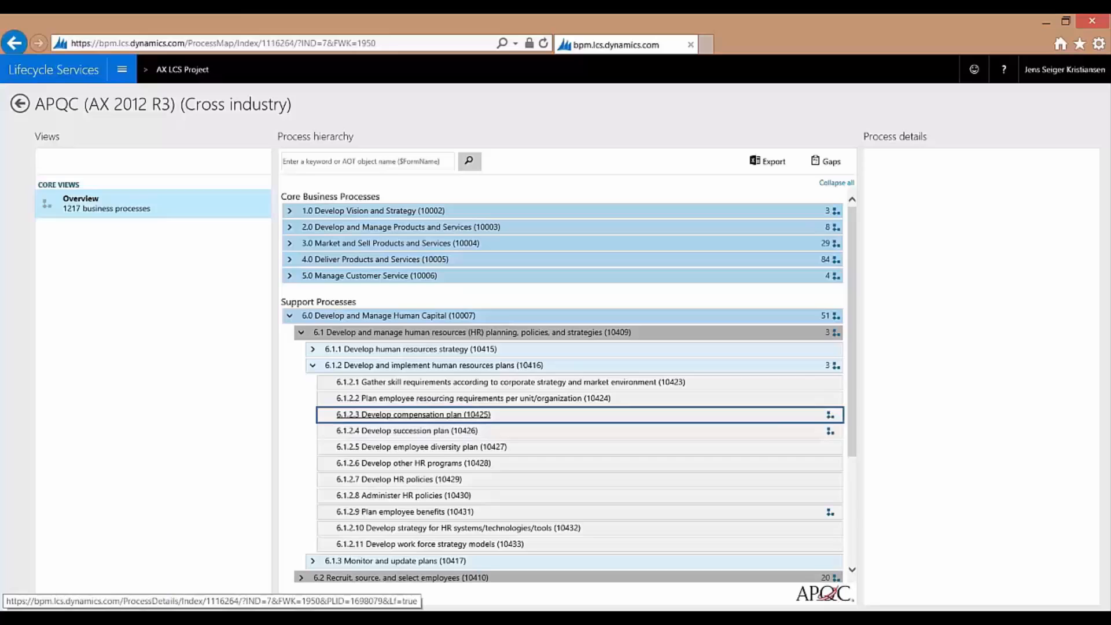
left_click(411, 415)
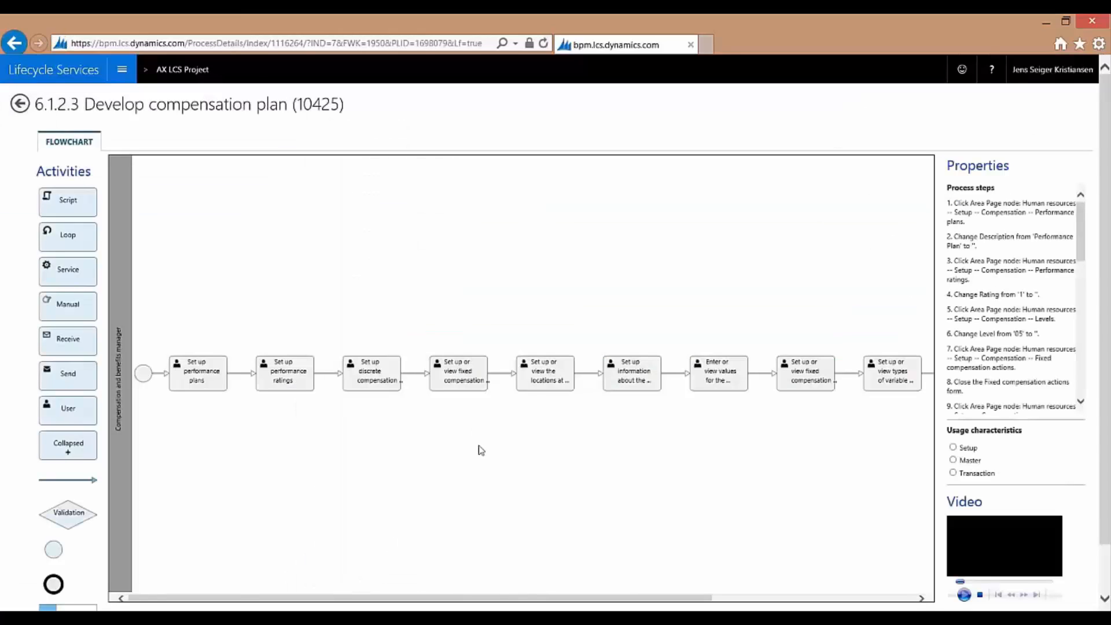
Play the process video, then return to the AX LCS Project dashboard via the breadcrumb
left_click(964, 594)
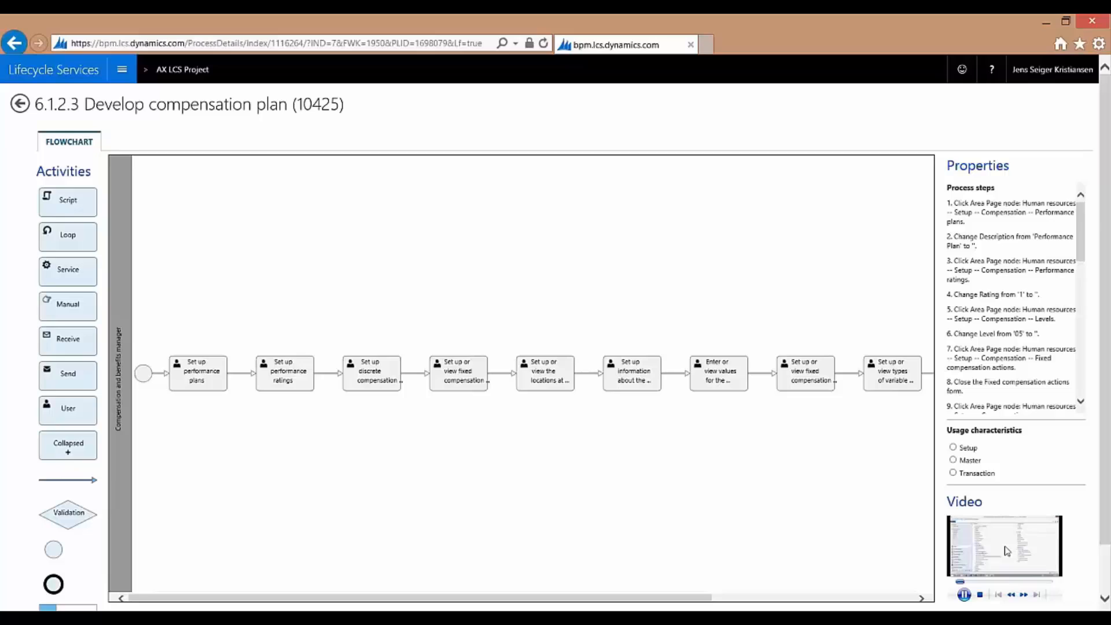
mouse_move(655, 504)
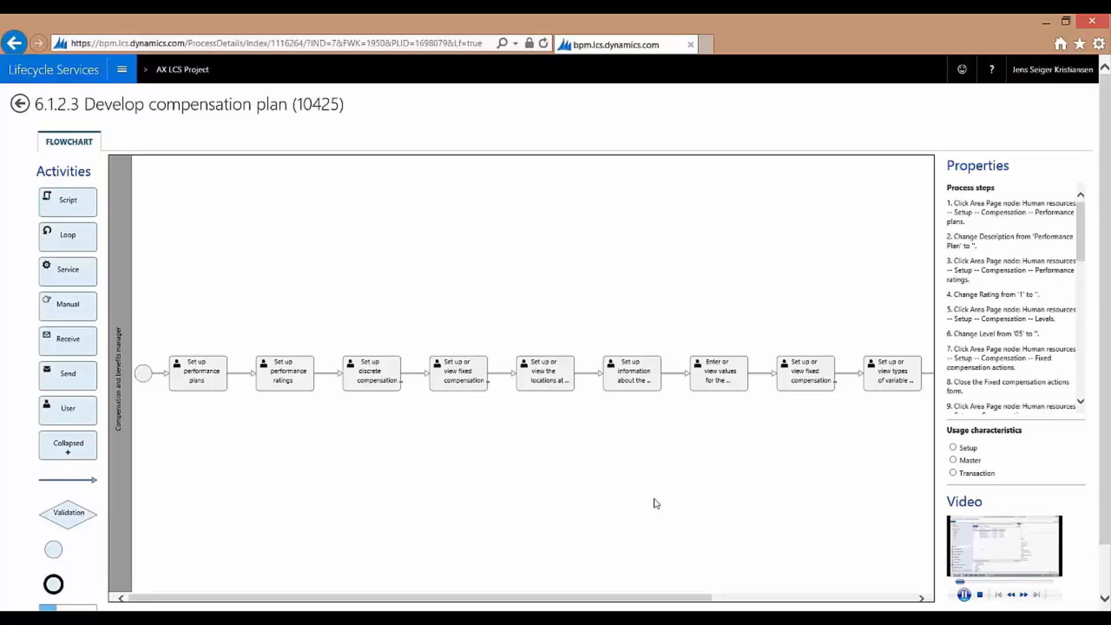
mouse_move(477, 284)
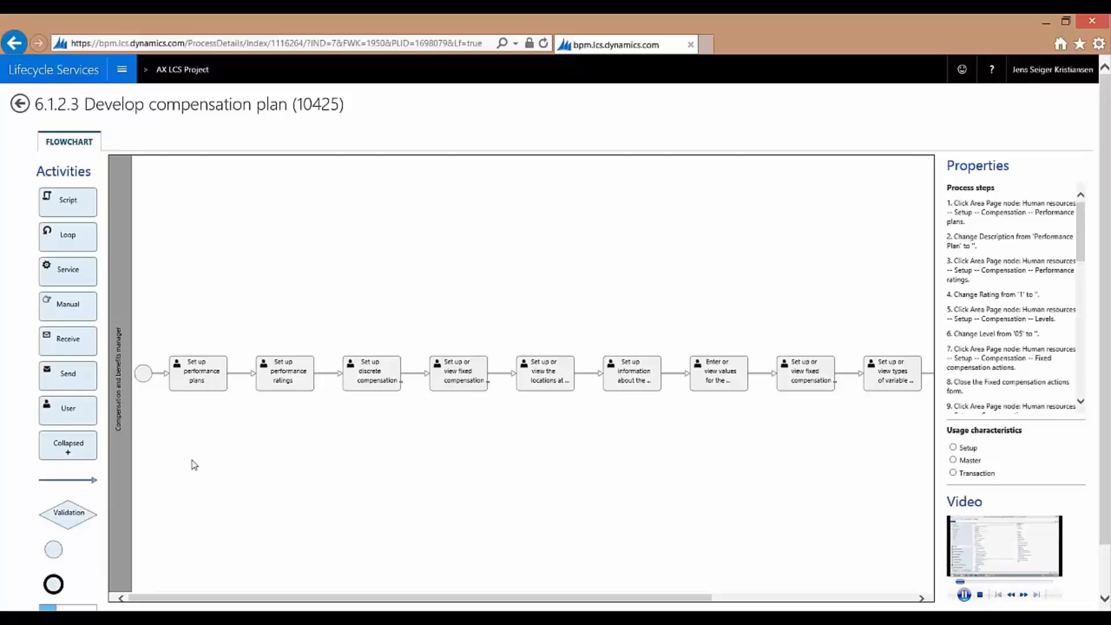
mouse_move(425, 319)
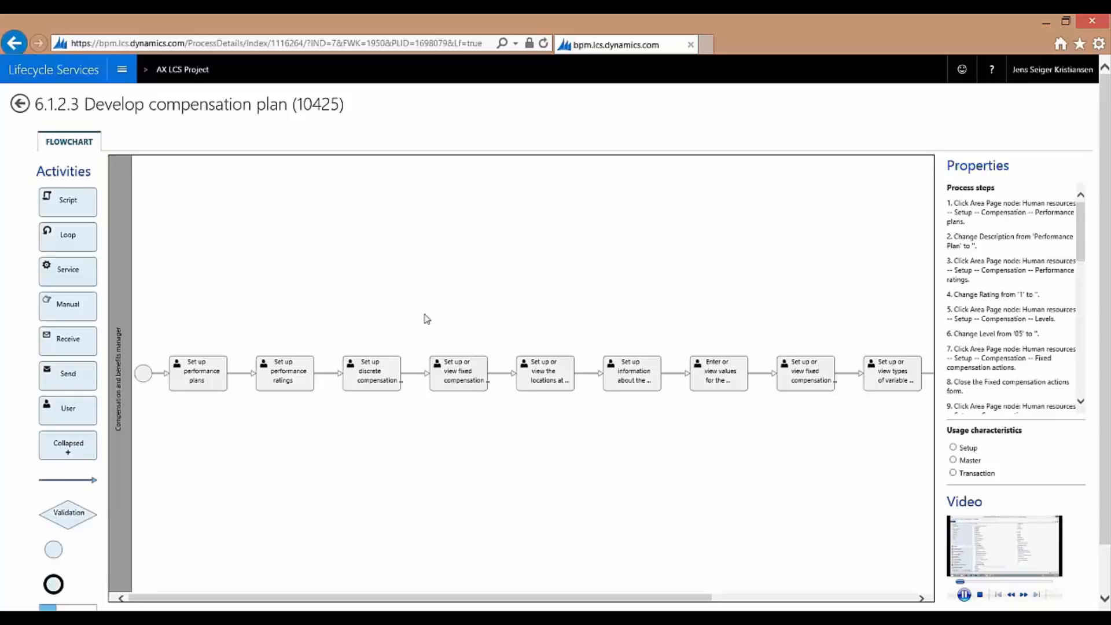
mouse_move(406, 277)
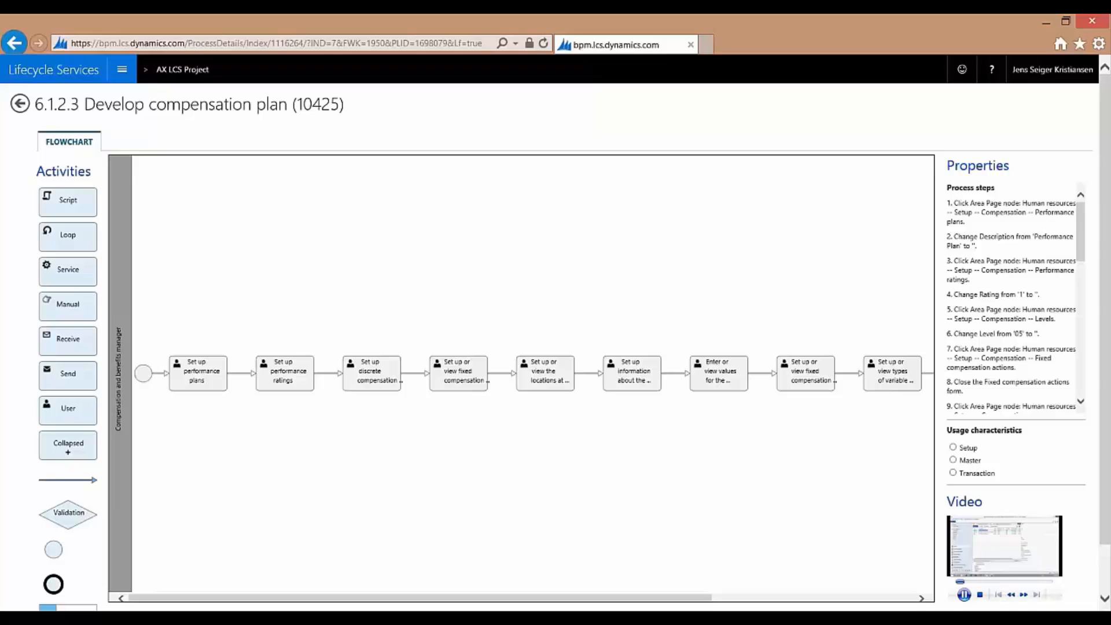
mouse_move(182, 68)
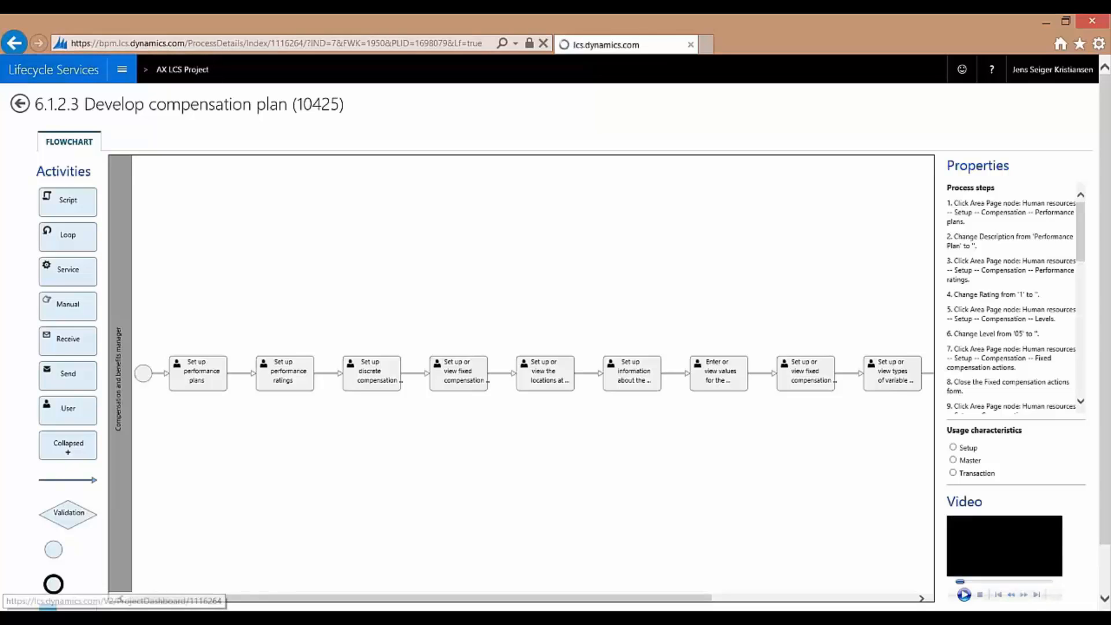
left_click(14, 43)
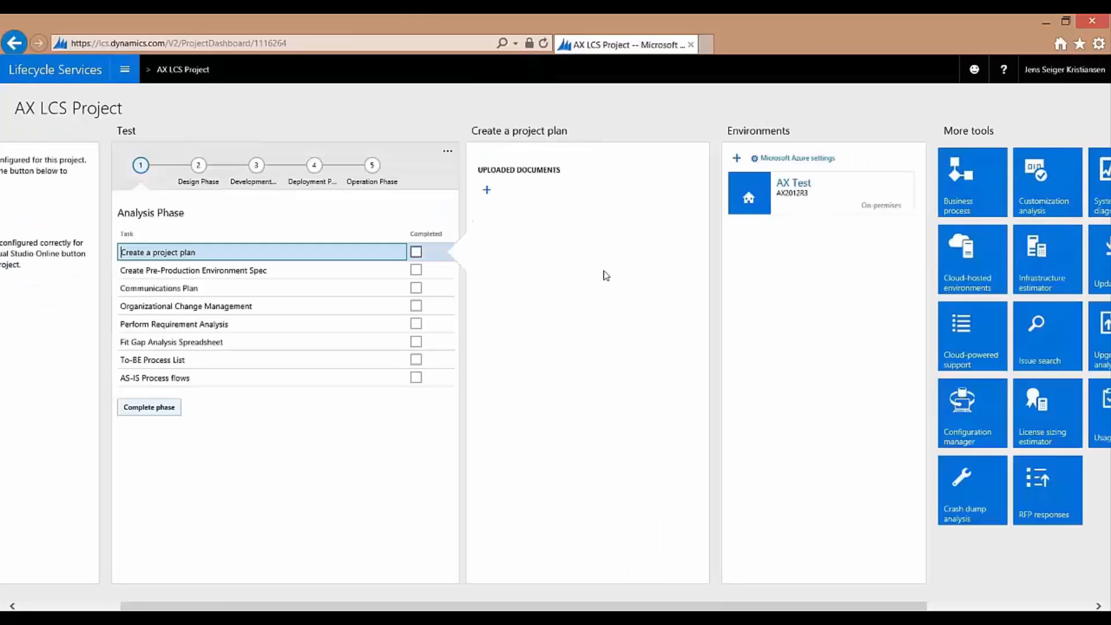
Launch the License sizing estimator from More tools, listing departments and their roles
scroll("right", 3)
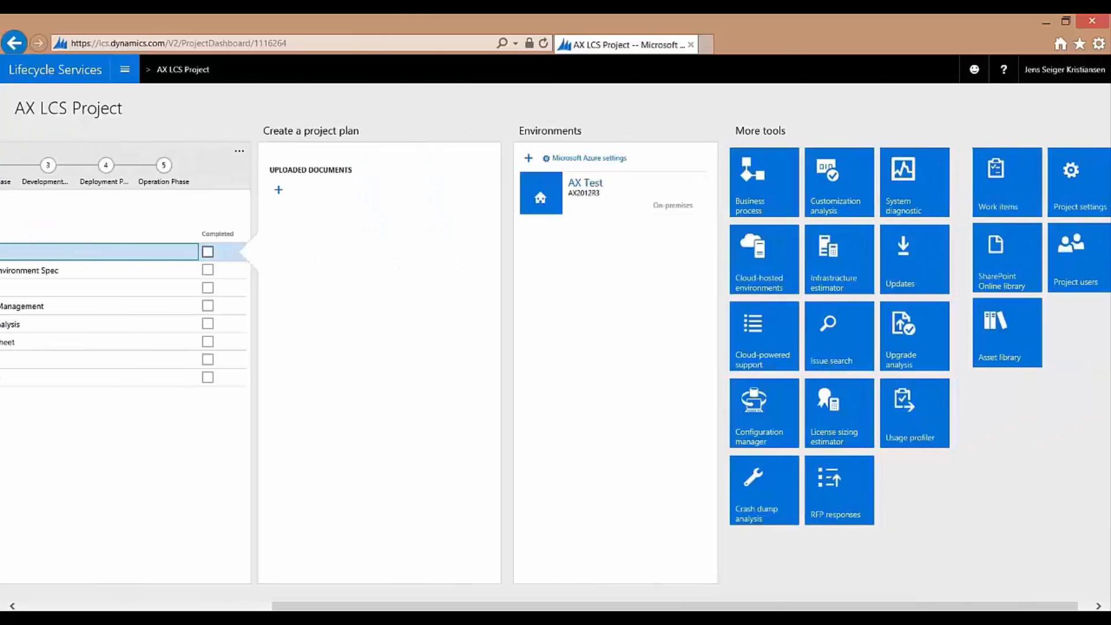
left_click(840, 412)
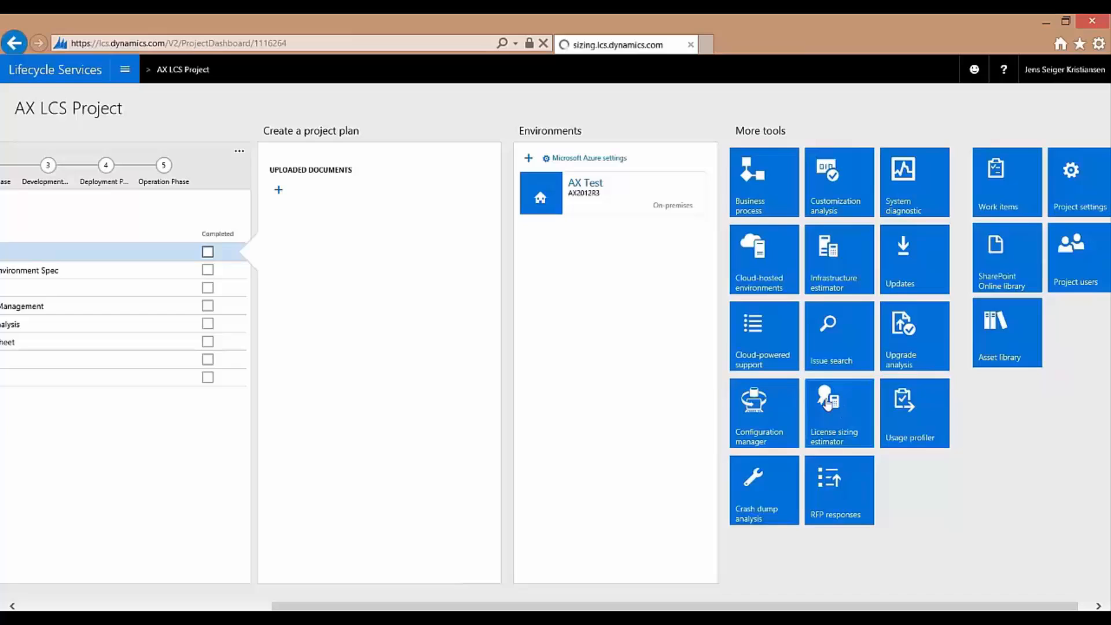
left_click(840, 412)
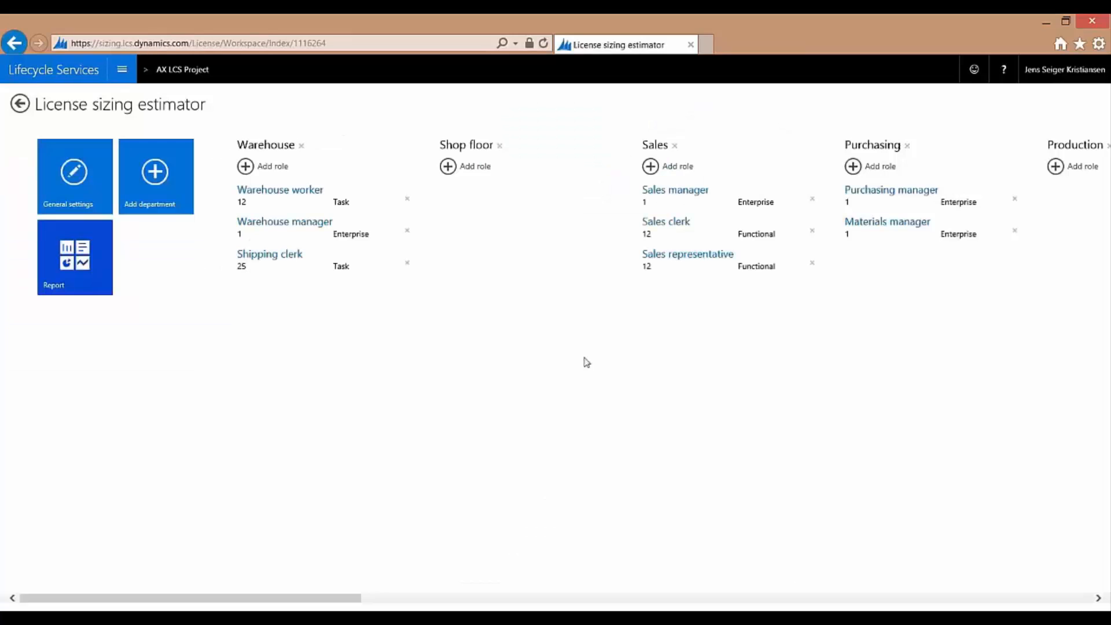
mouse_move(477, 367)
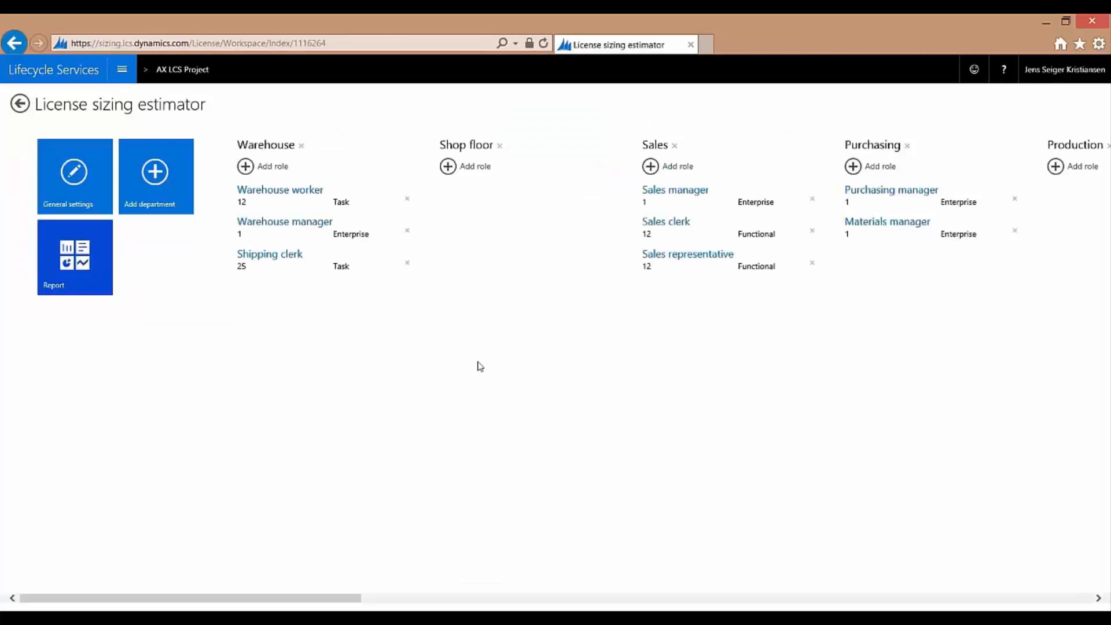
mouse_move(485, 374)
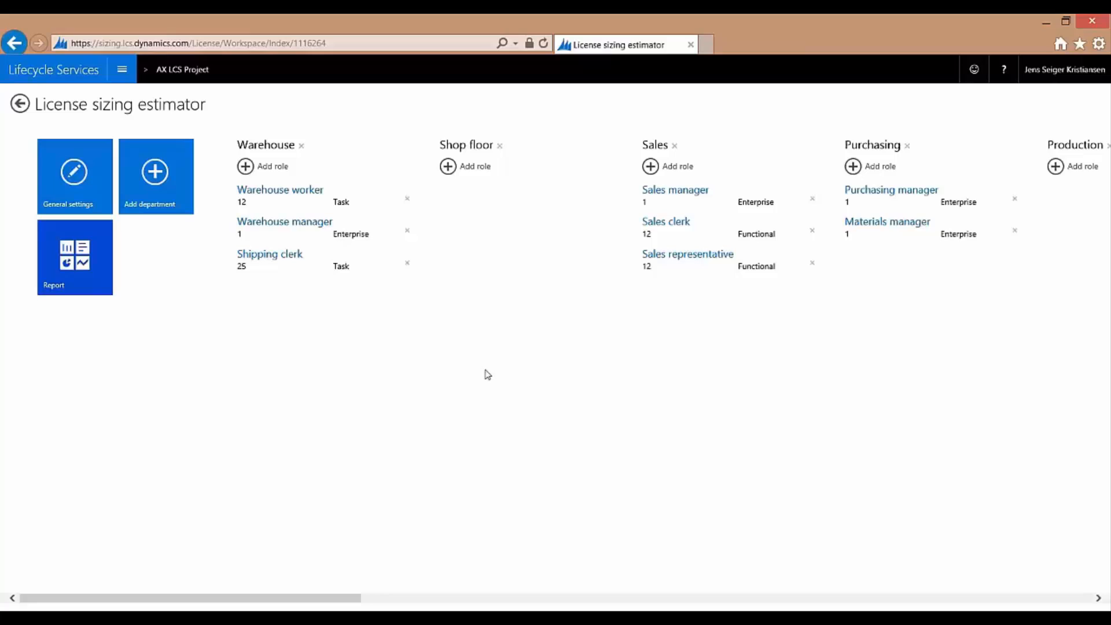
mouse_move(490, 384)
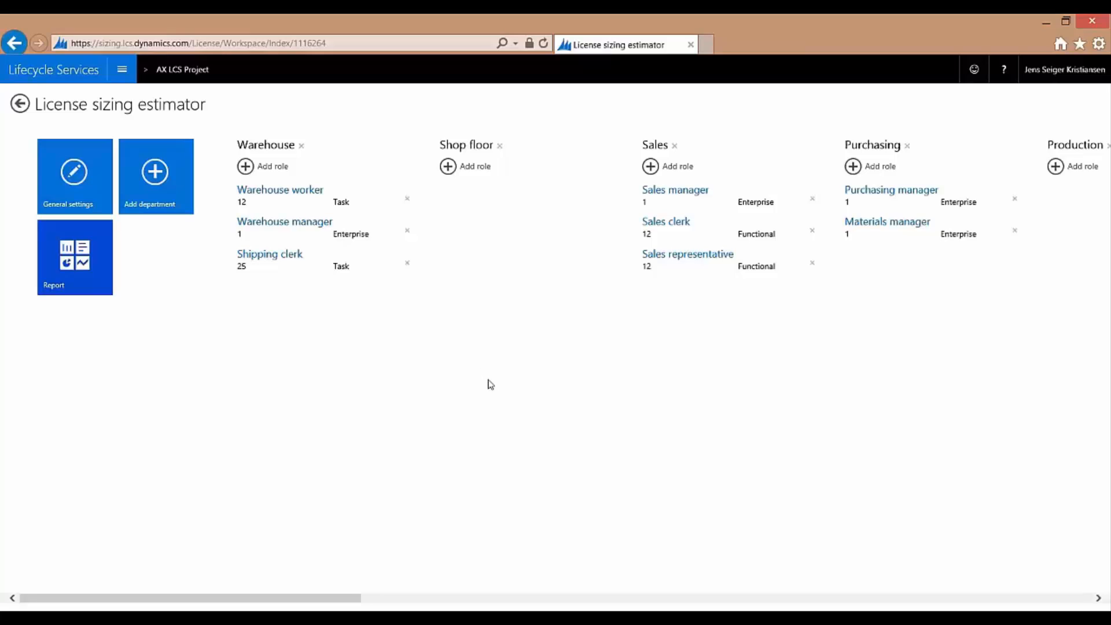
mouse_move(493, 388)
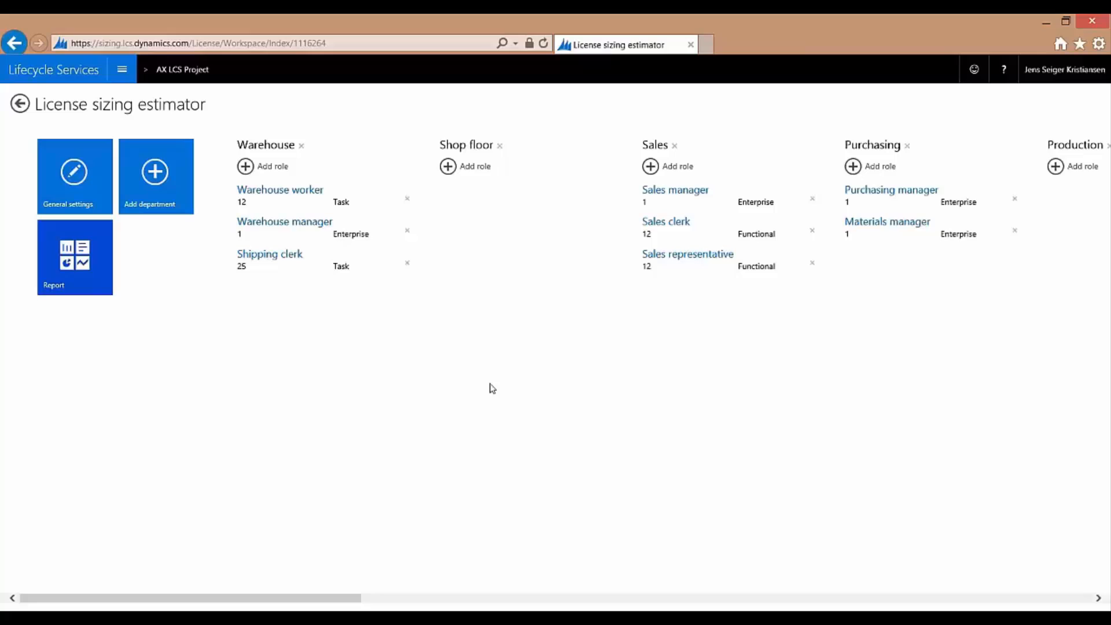
mouse_move(438, 336)
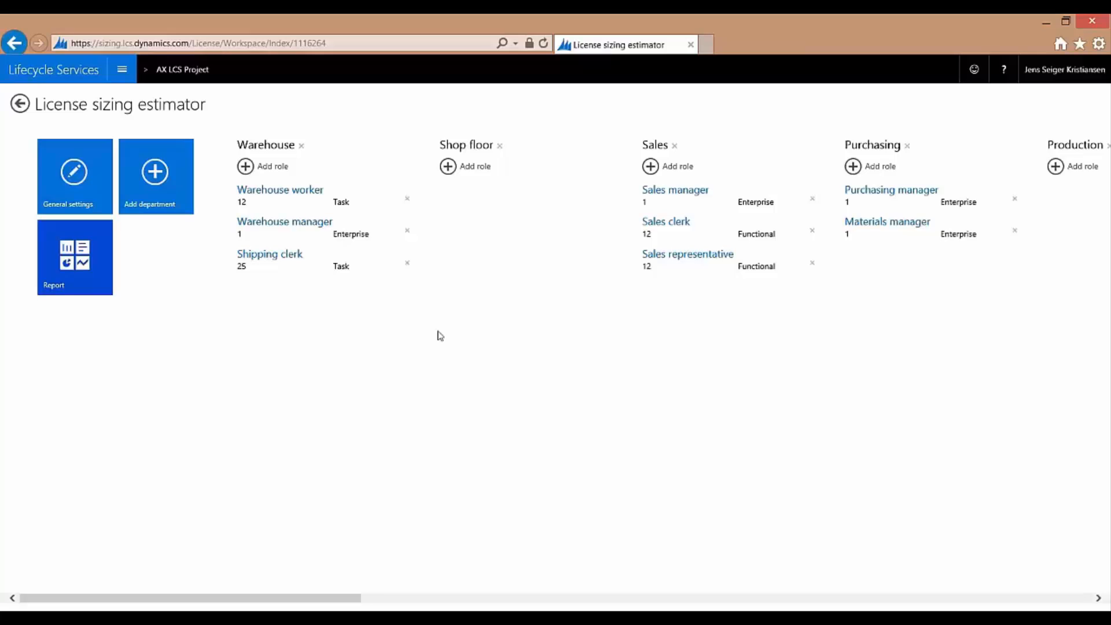
mouse_move(354, 299)
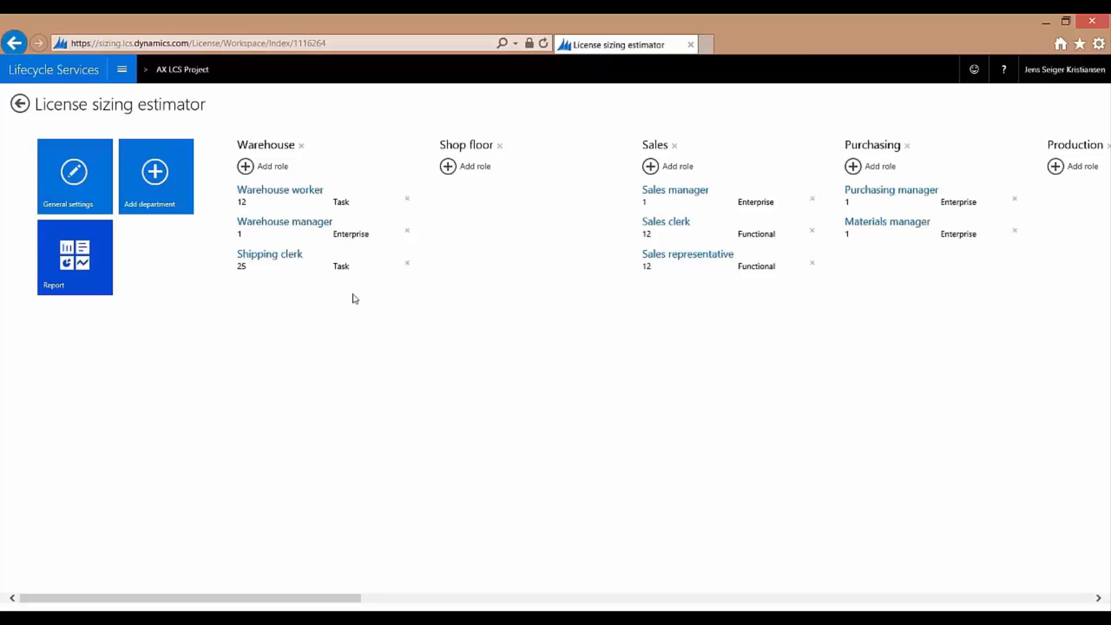
mouse_move(329, 344)
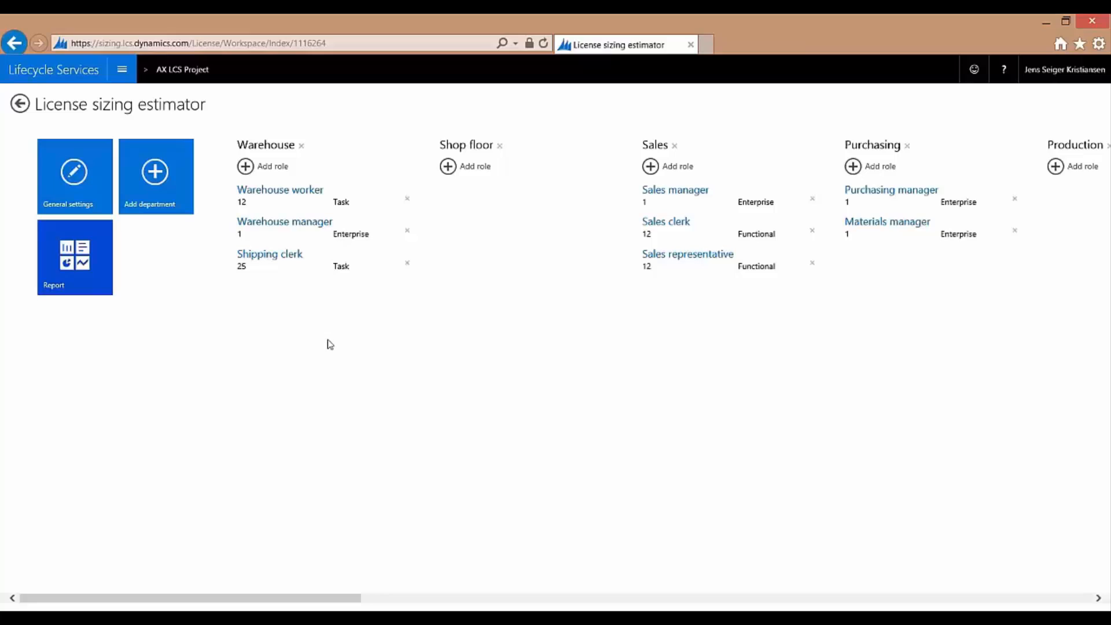
mouse_move(339, 345)
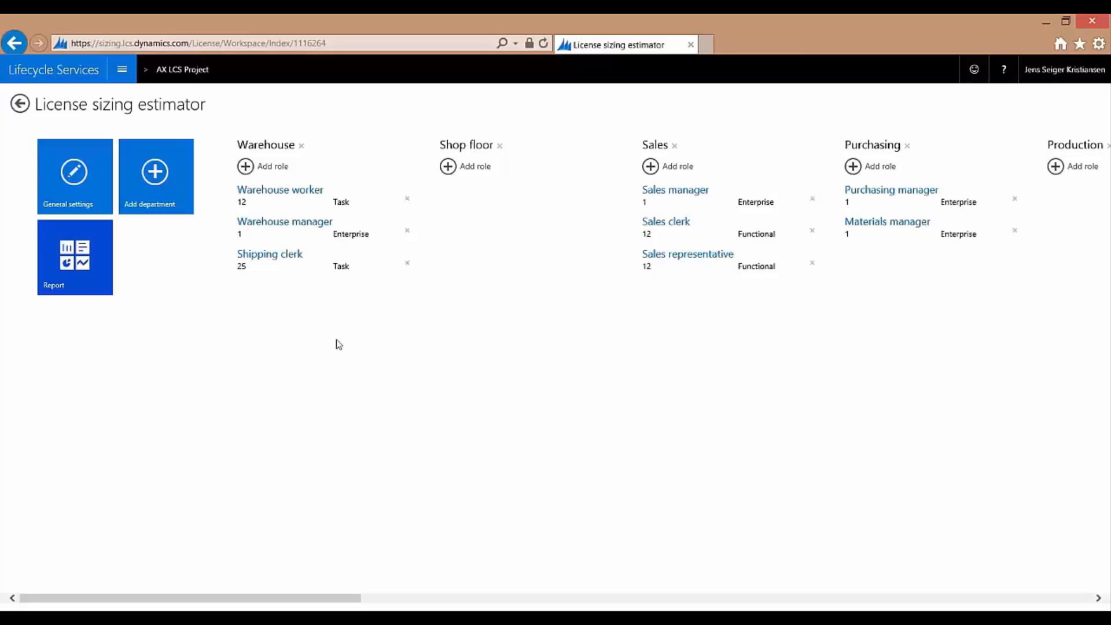
mouse_move(732, 447)
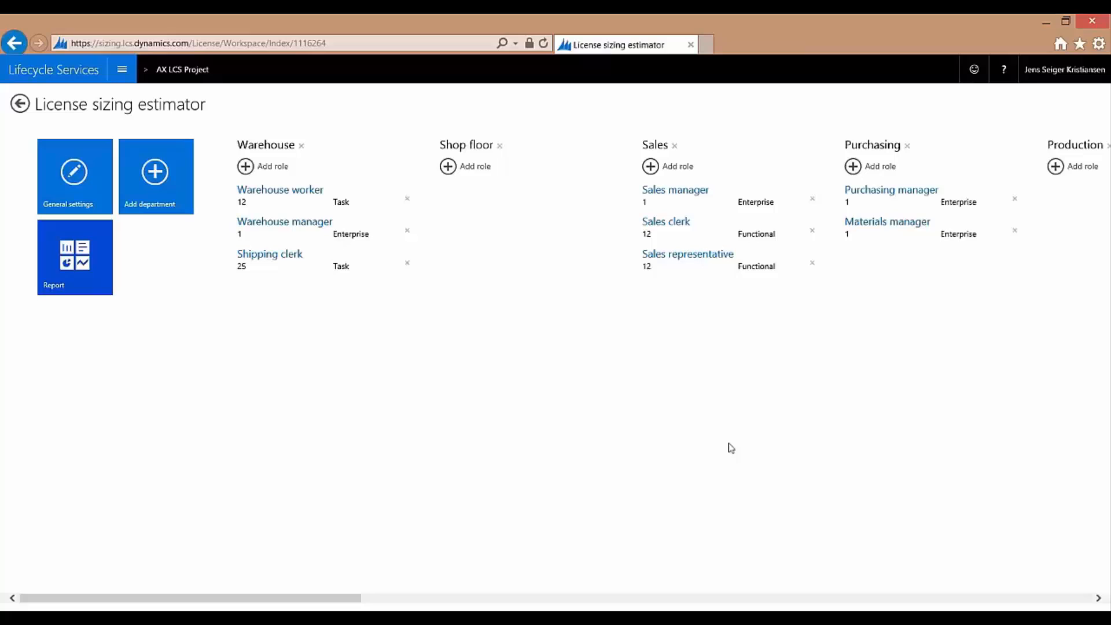
mouse_move(119, 305)
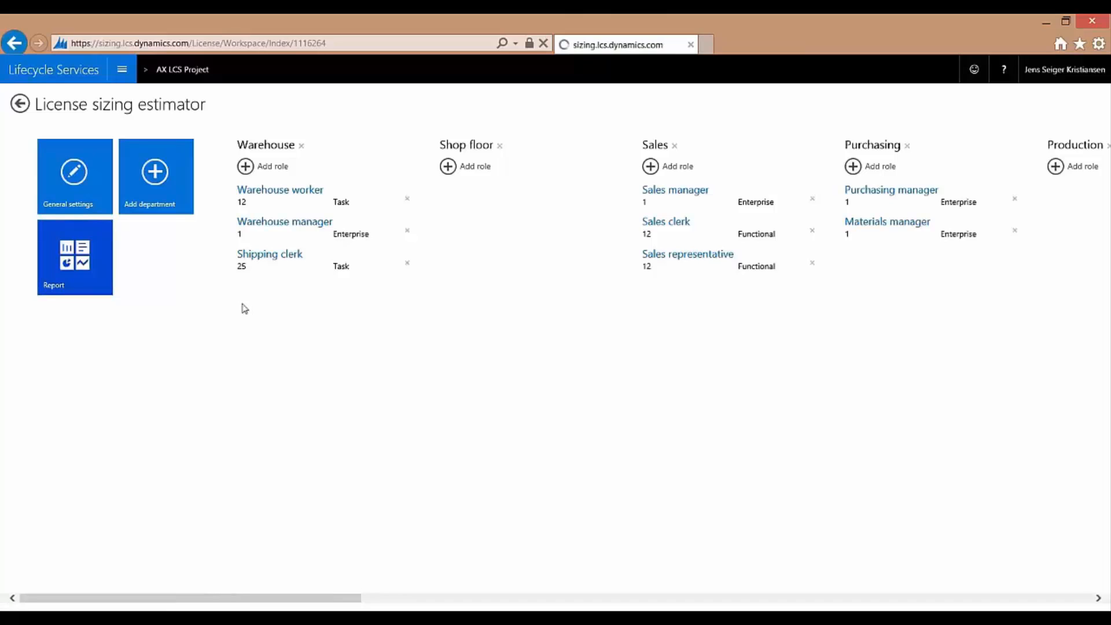
Generate the license sizing report, then return to the Lifecycle Services home page
left_click(74, 257)
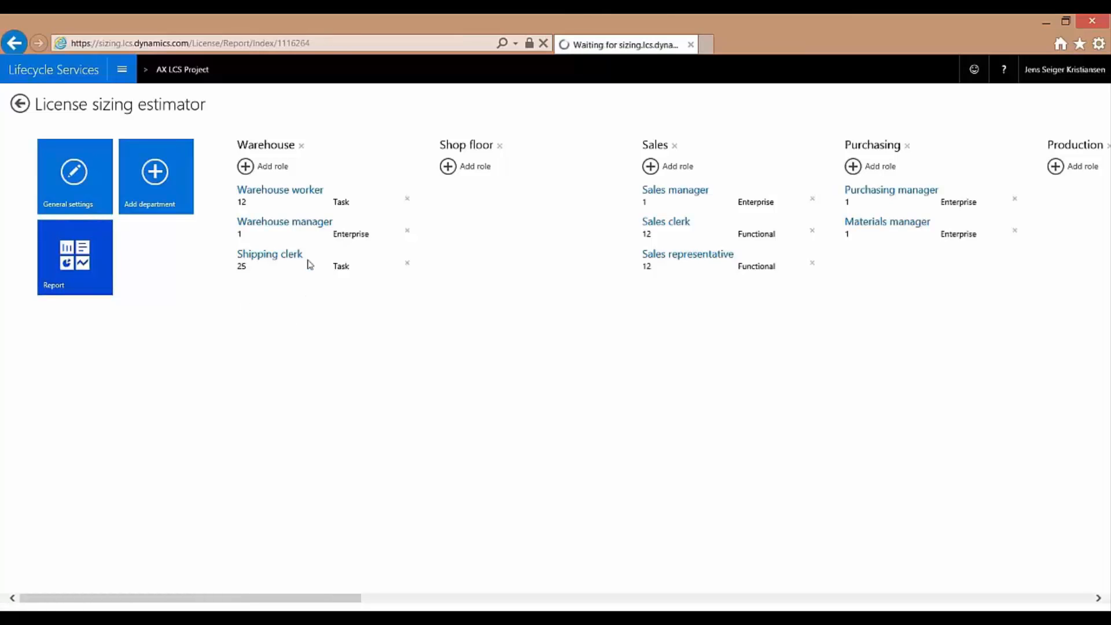
left_click(74, 257)
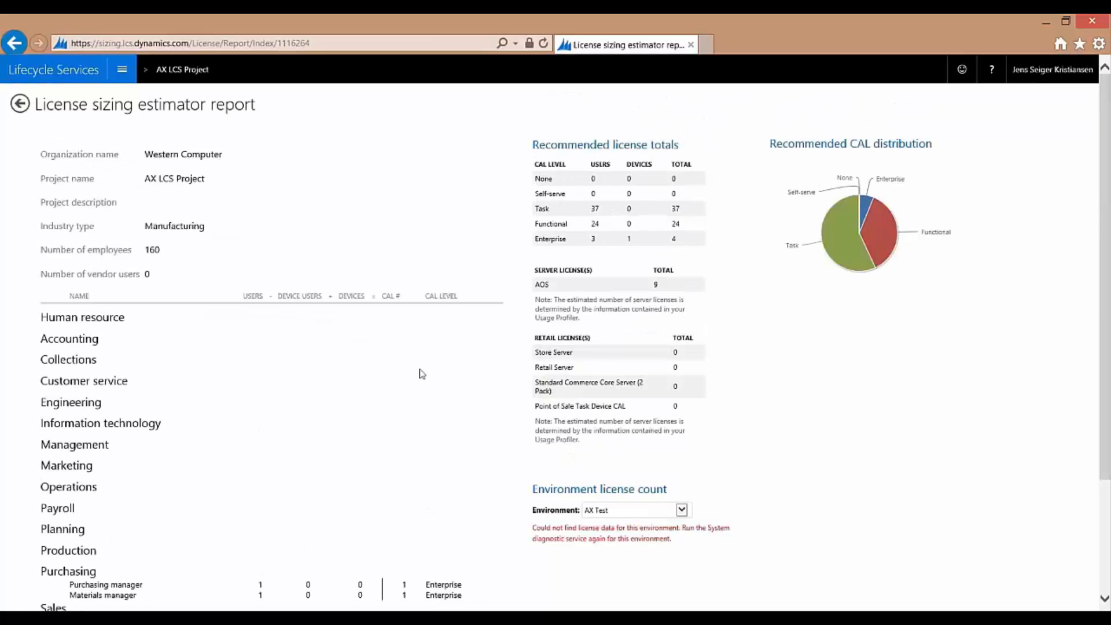
mouse_move(309, 174)
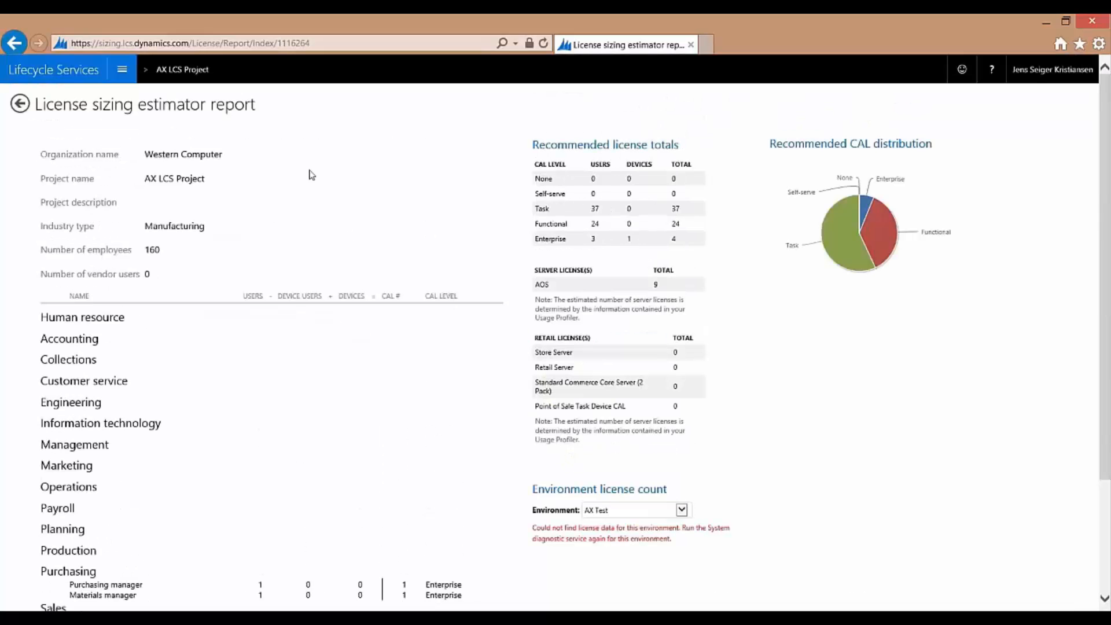
left_click(53, 70)
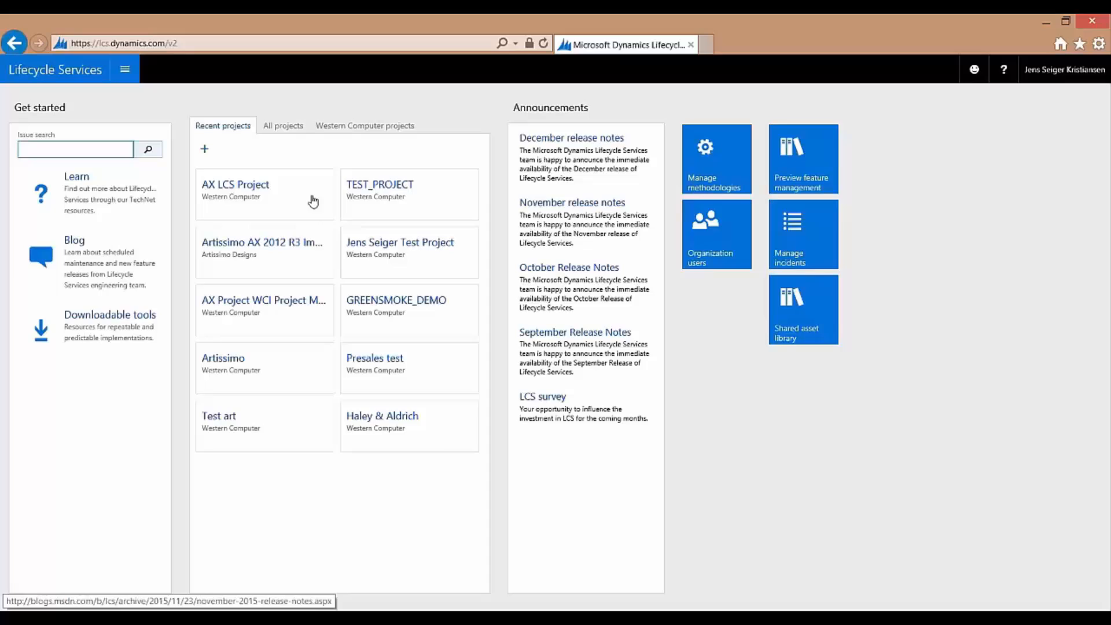
From the AX LCS Project, launch the Infrastructure estimator and show the Production estimate's server specifications
left_click(235, 188)
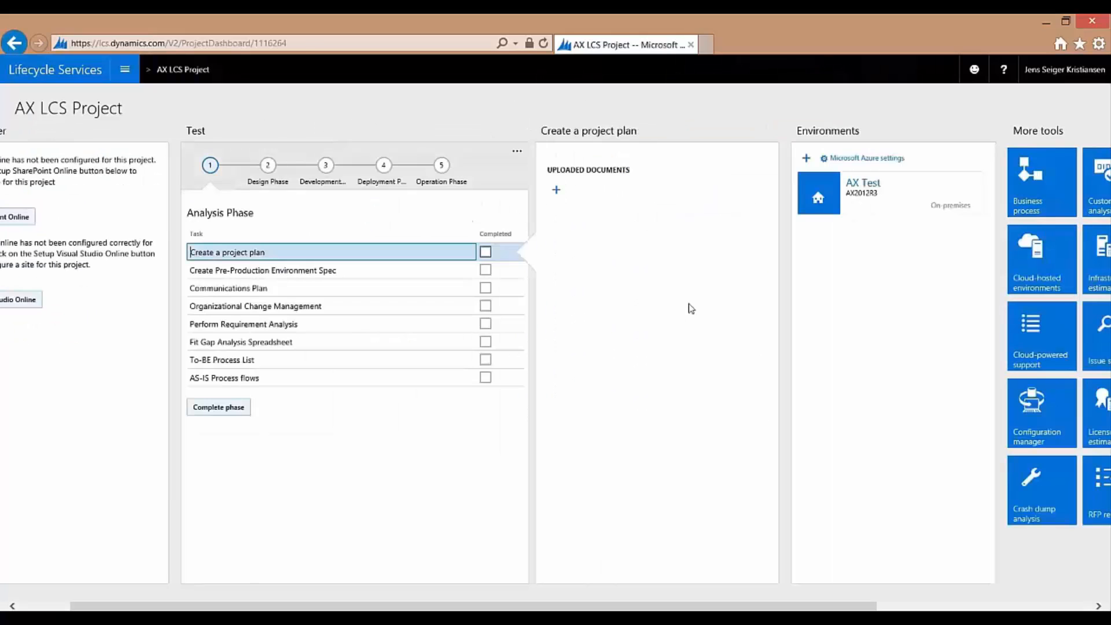
scroll("right", 3)
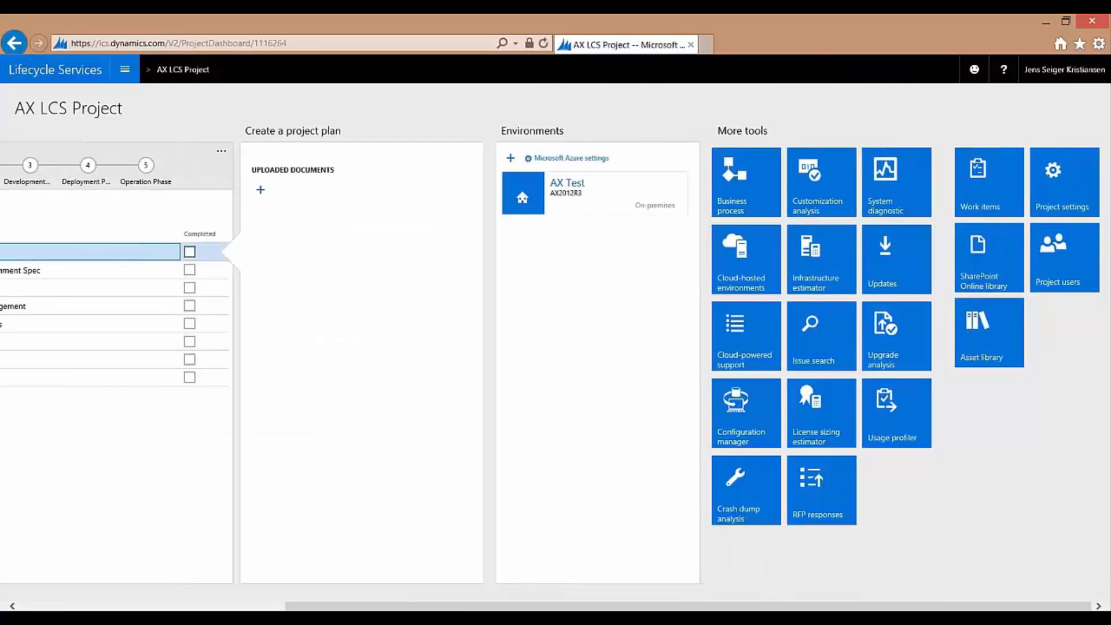
left_click(821, 259)
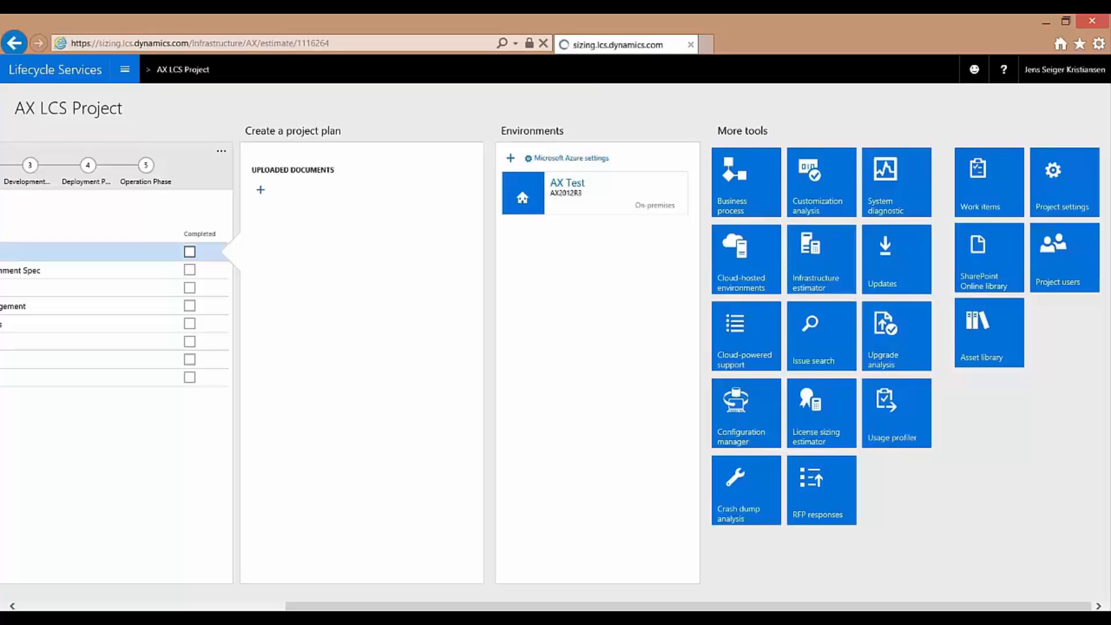
left_click(820, 258)
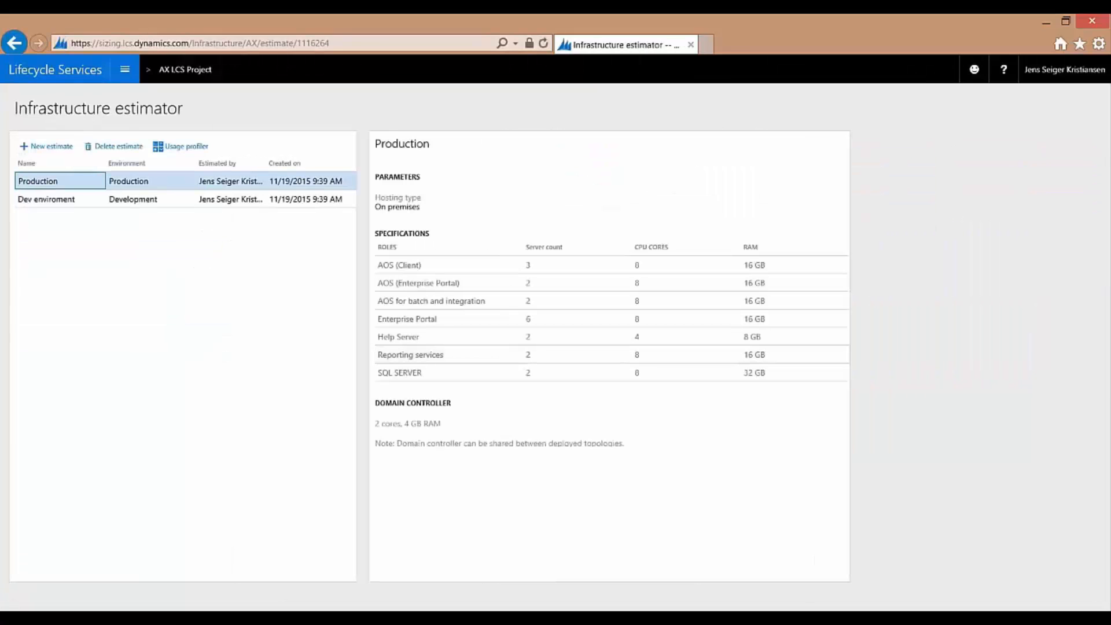
mouse_move(173, 328)
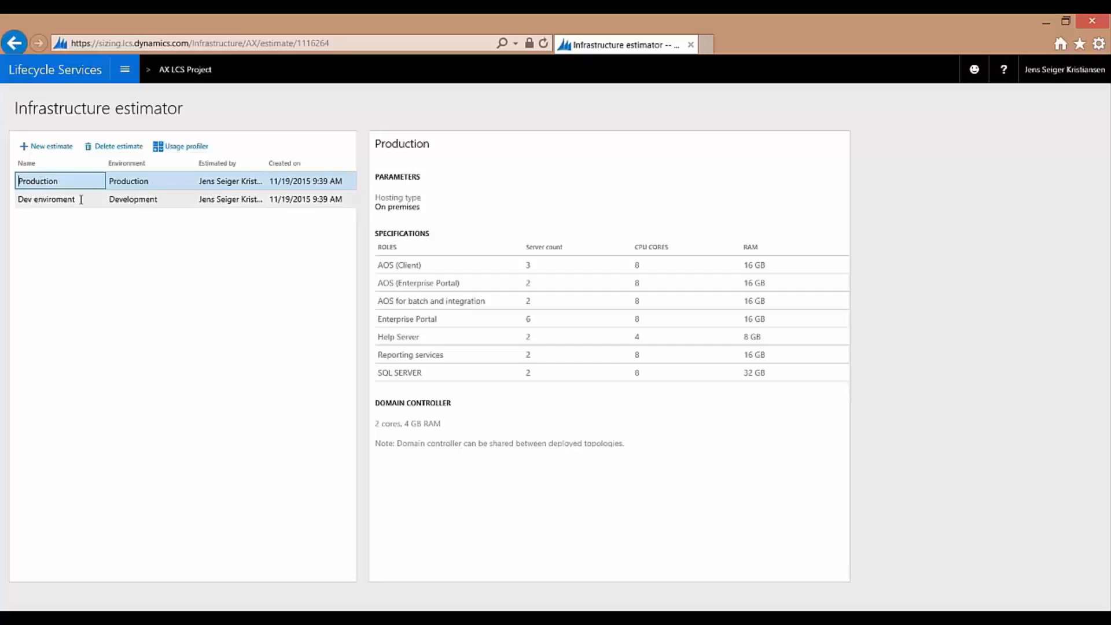
mouse_move(44, 249)
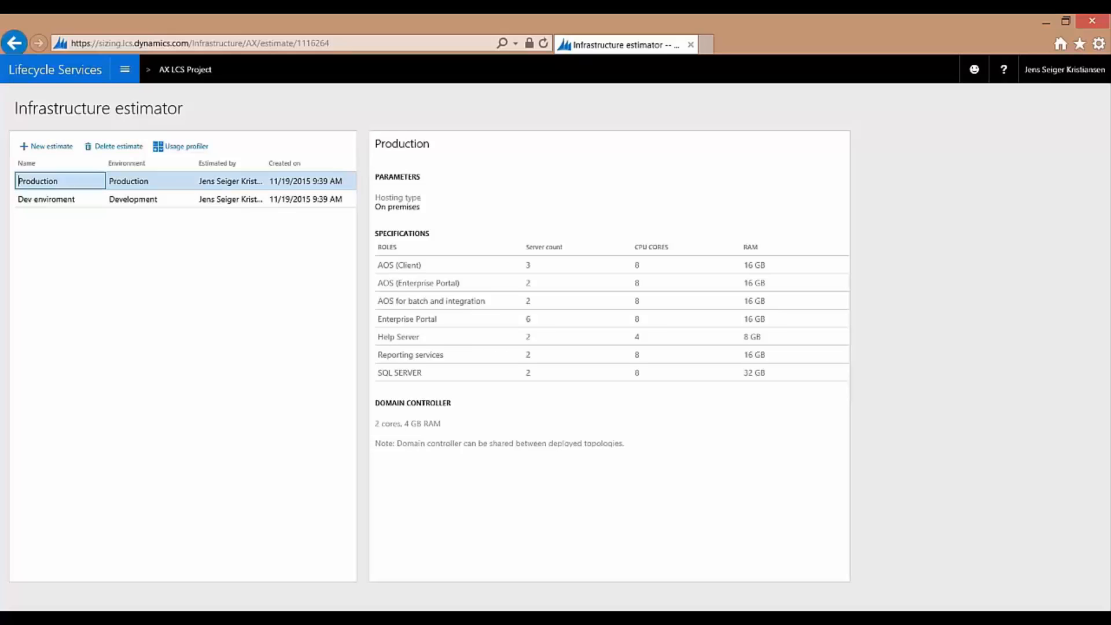
mouse_move(367, 269)
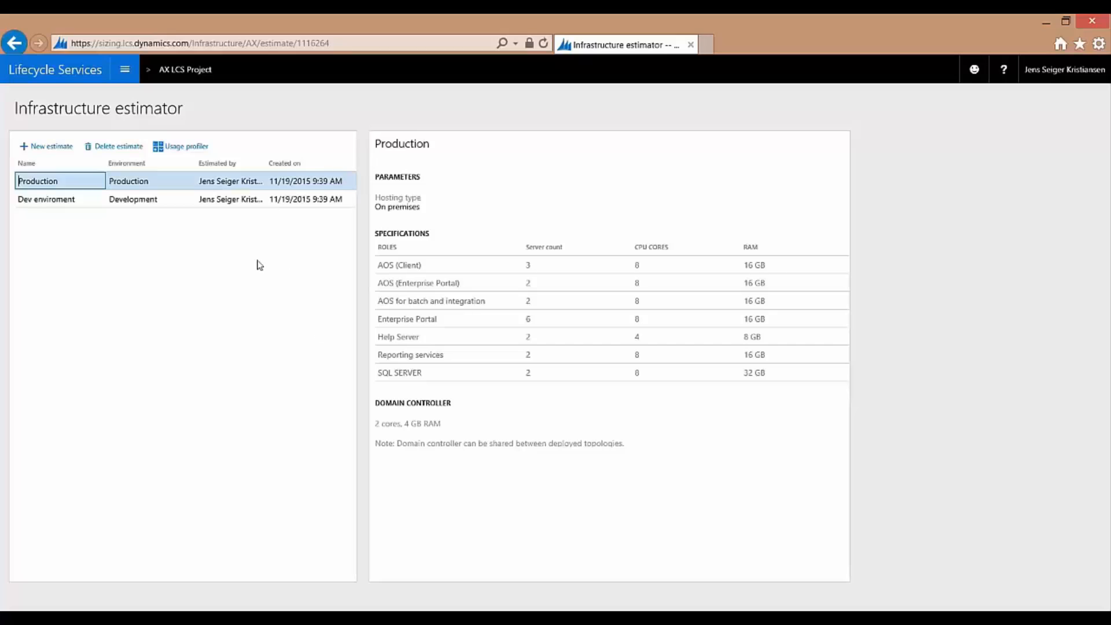
mouse_move(260, 261)
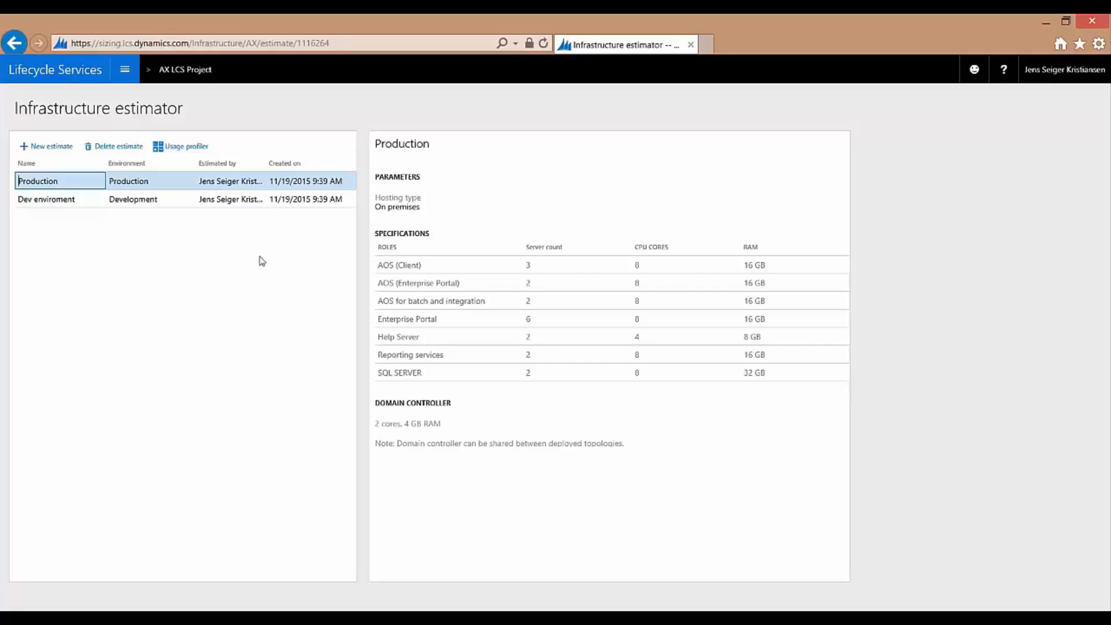
mouse_move(472, 393)
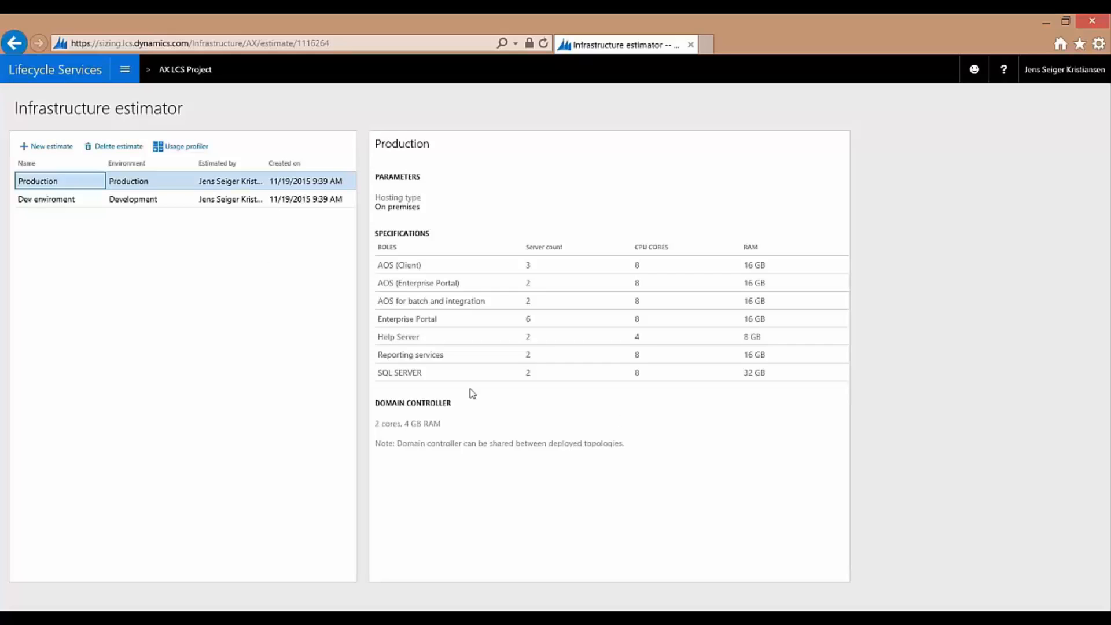
mouse_move(228, 320)
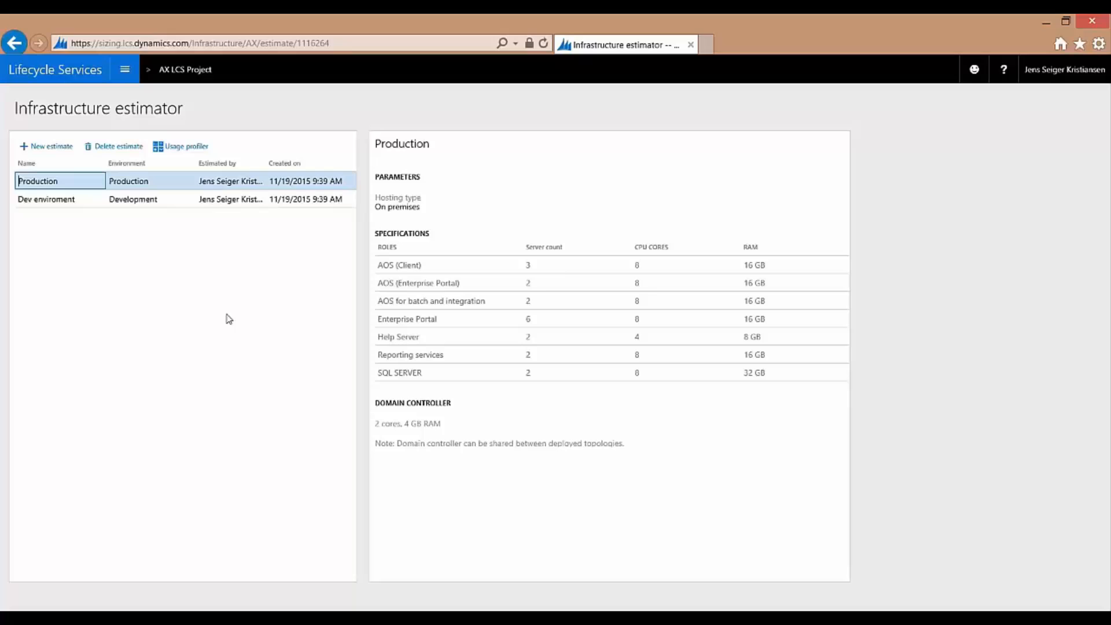
mouse_move(255, 246)
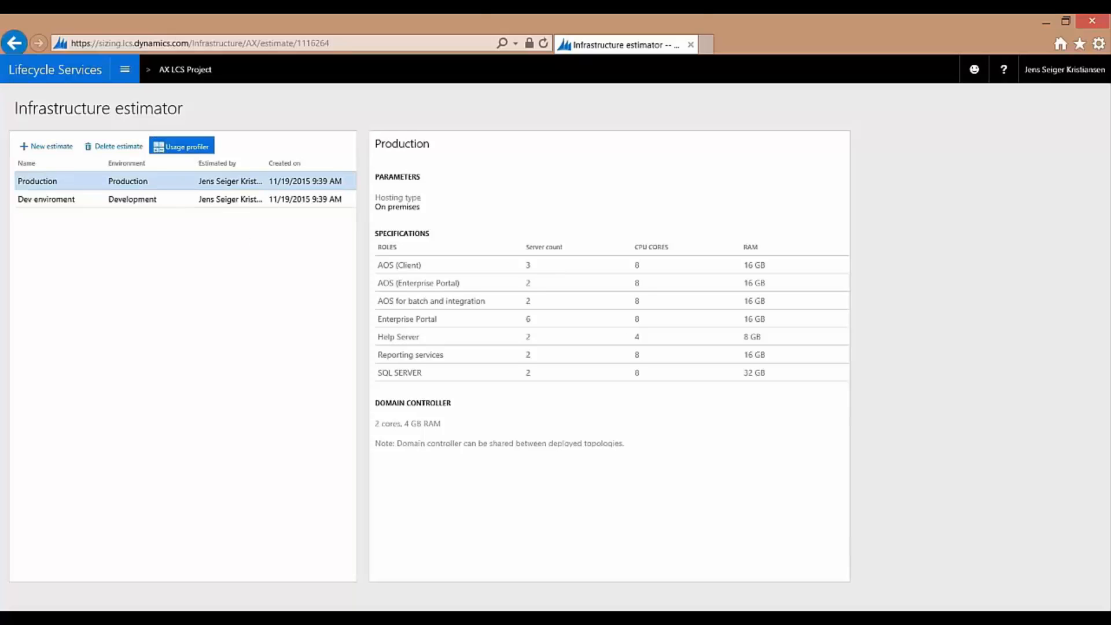
Switch to the Usage profiler and view its Summary with deployment details and the Retail & Commerce questionnaire
left_click(181, 146)
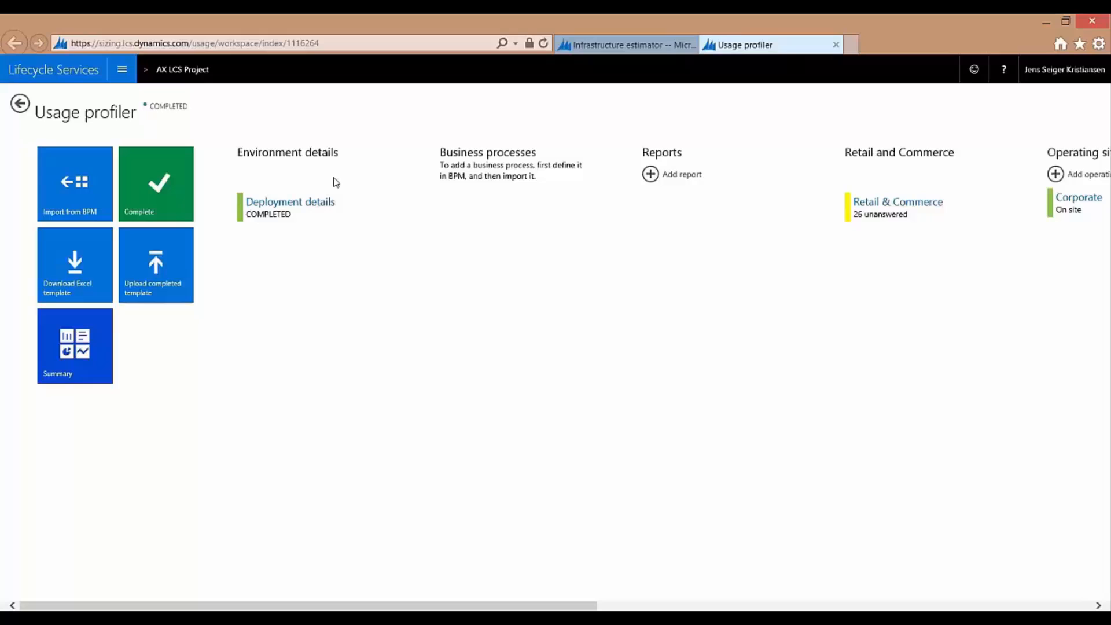
mouse_move(354, 124)
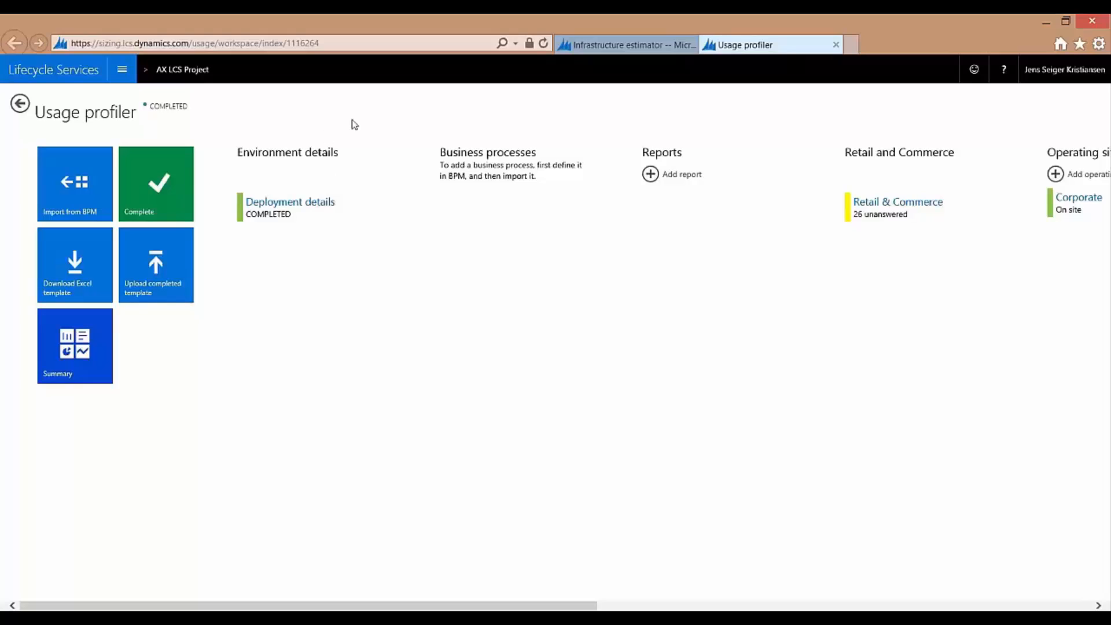
mouse_move(447, 230)
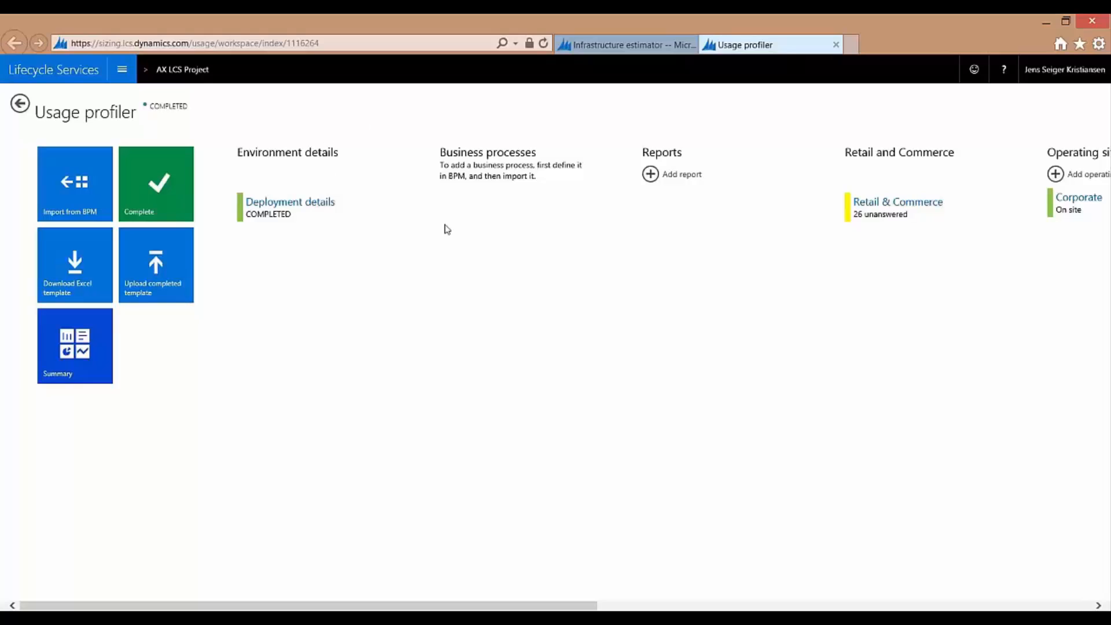
mouse_move(886, 254)
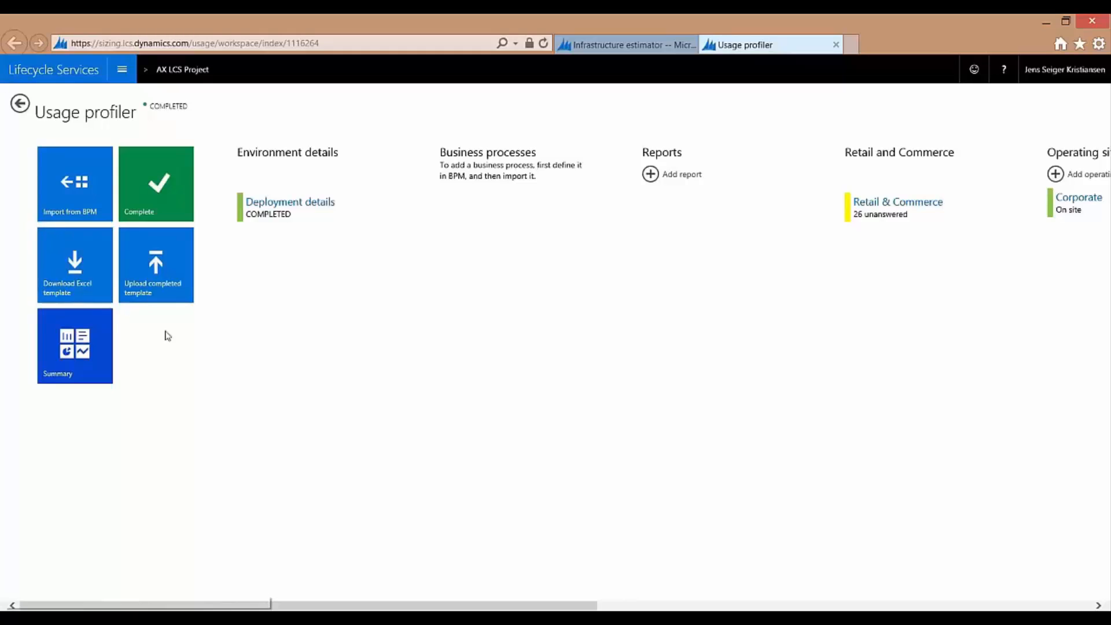
mouse_move(222, 293)
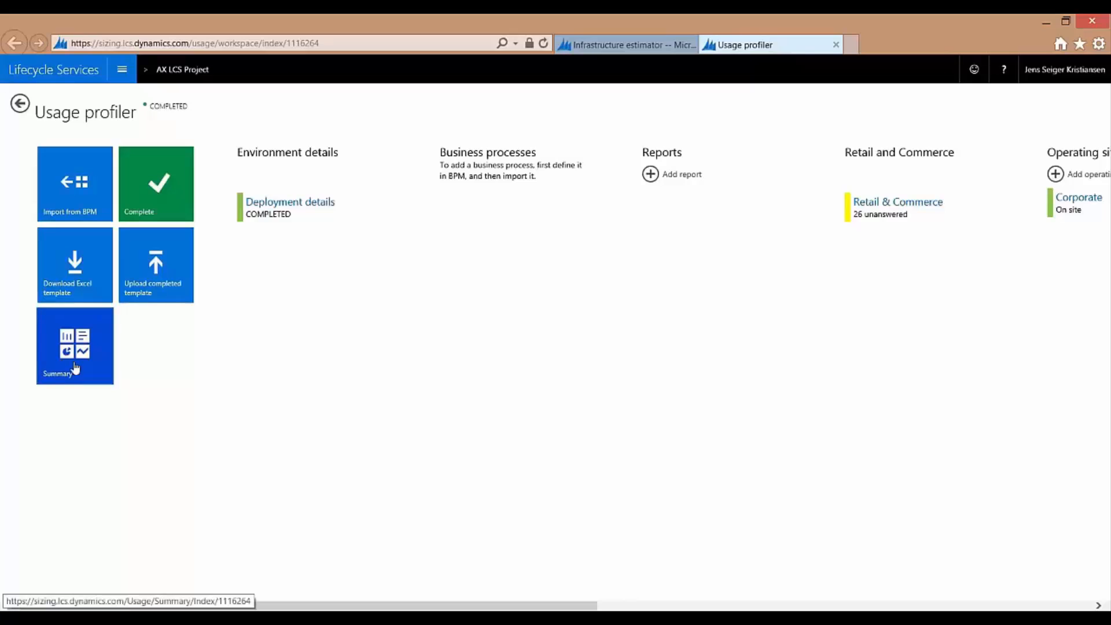
left_click(74, 346)
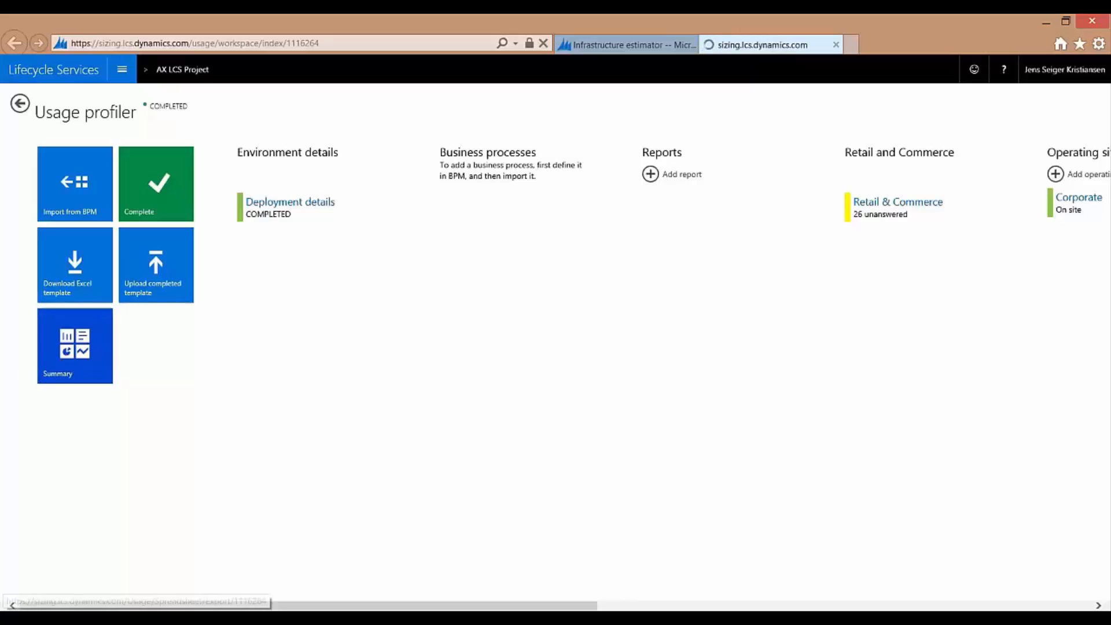
left_click(74, 347)
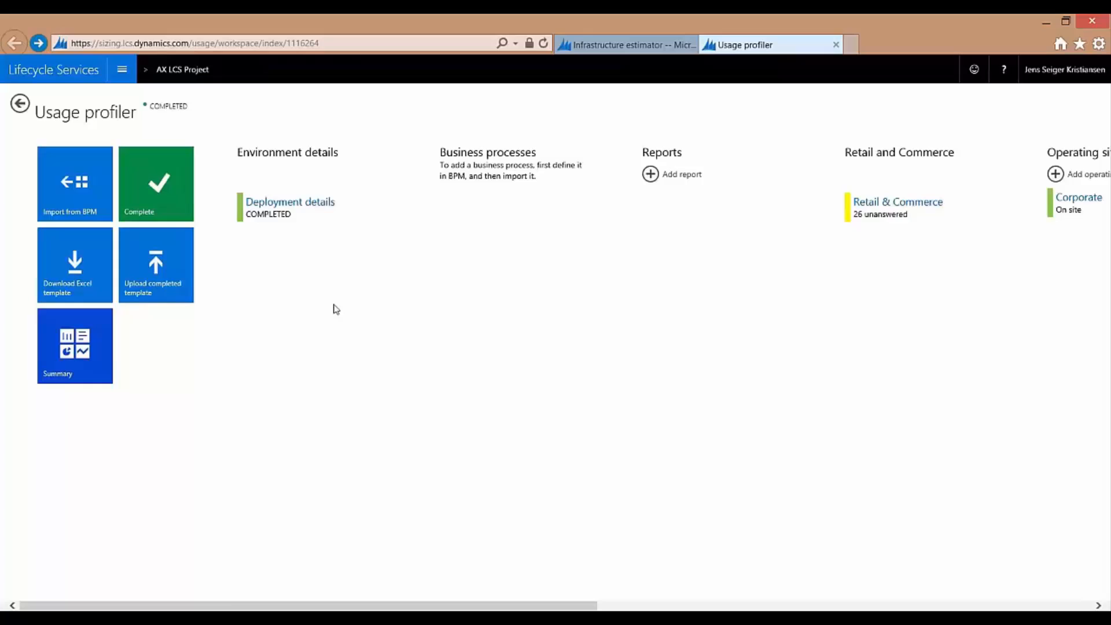
mouse_move(248, 235)
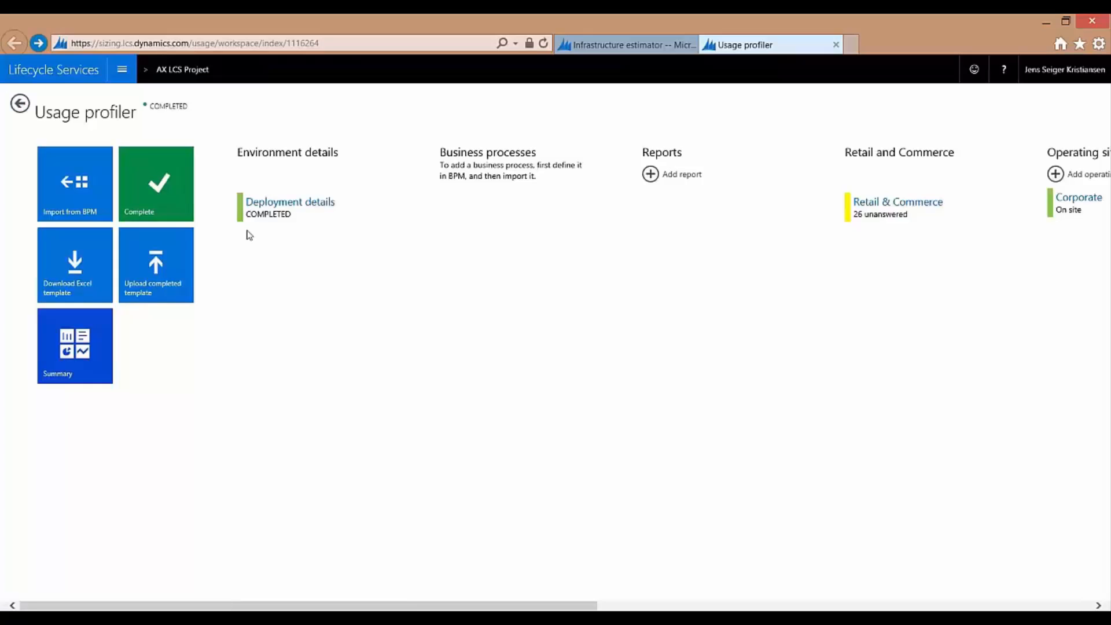
mouse_move(274, 273)
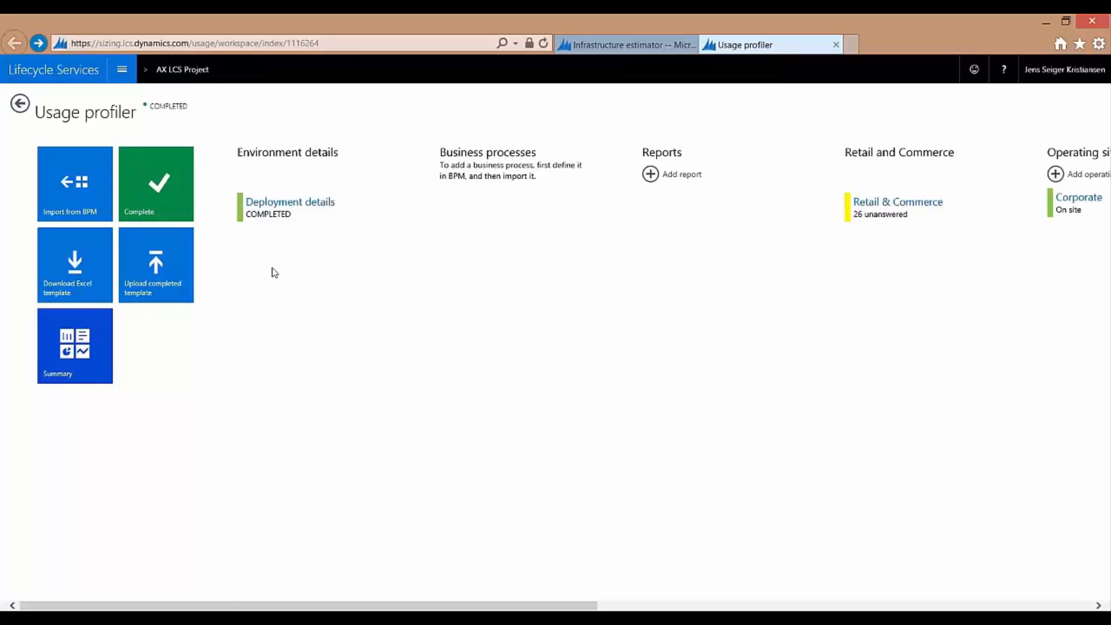
mouse_move(287, 289)
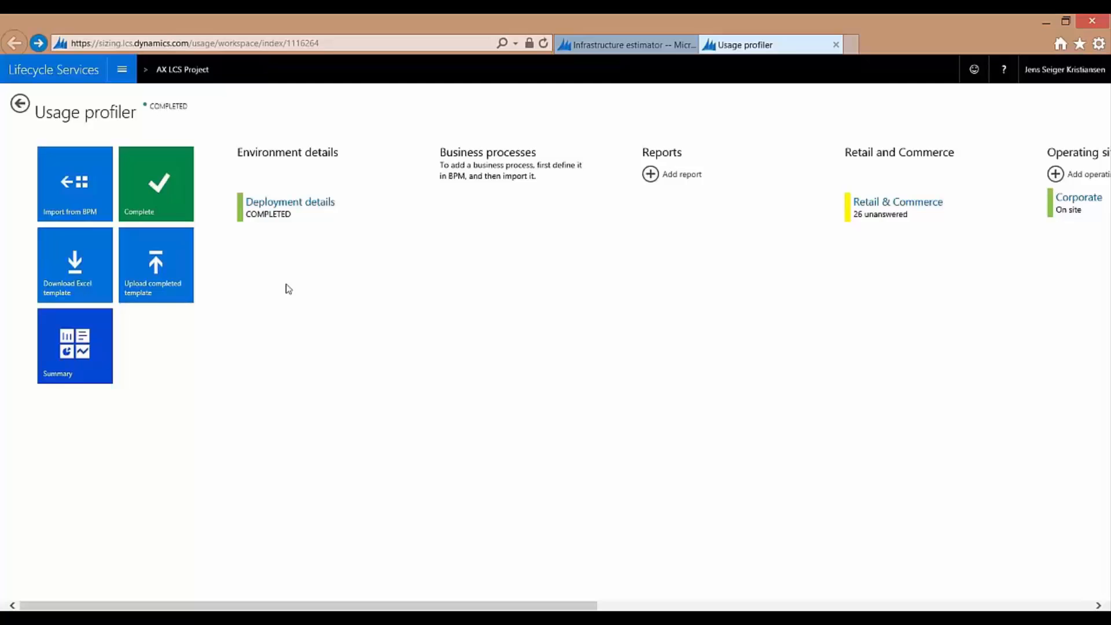
mouse_move(324, 323)
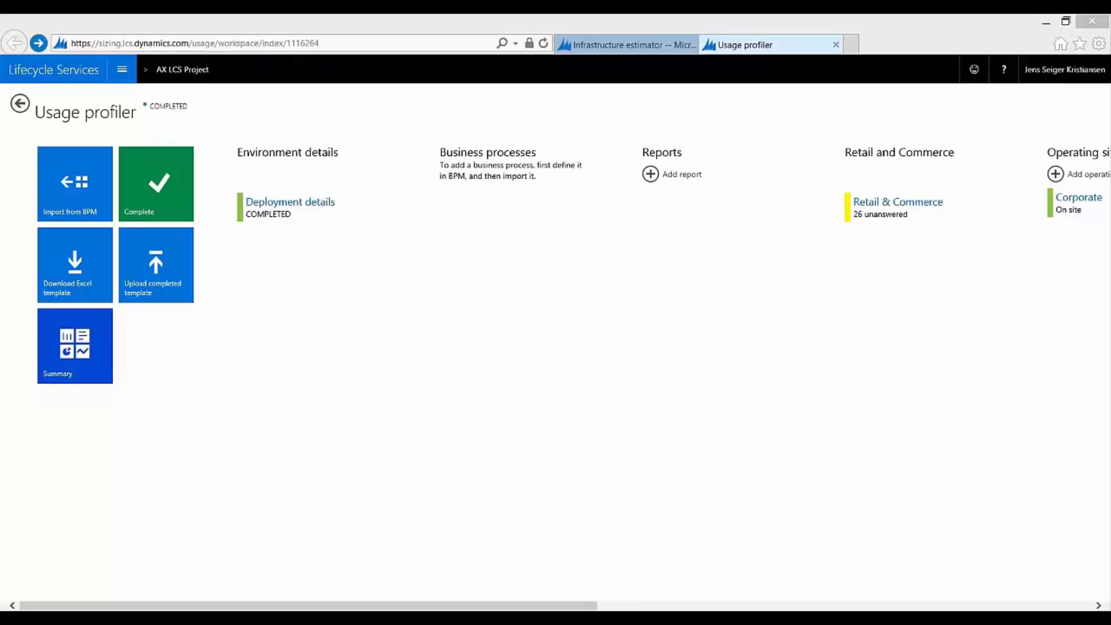
mouse_move(290, 201)
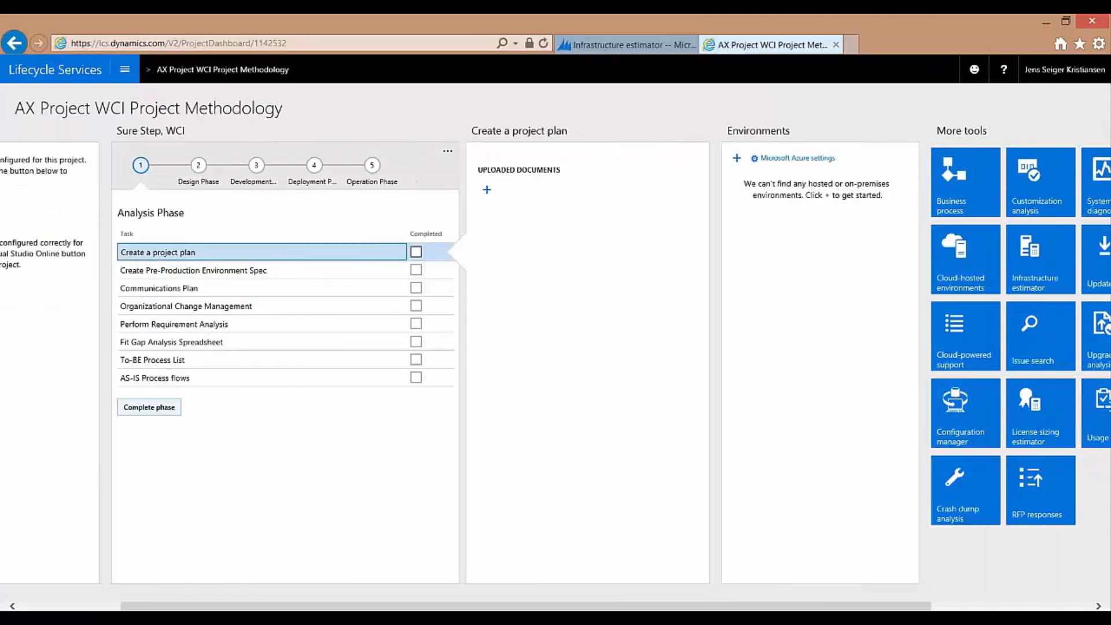
View the 8.1.1.1 budget policies process flowchart and its video in the Business process library, then go home
left_click(964, 182)
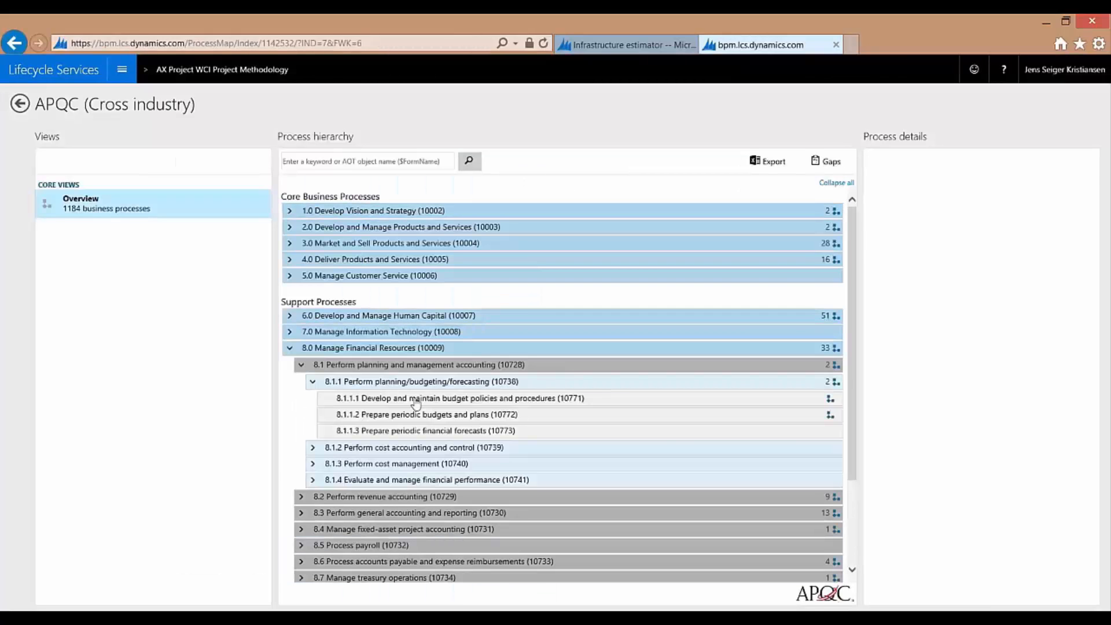
left_click(459, 397)
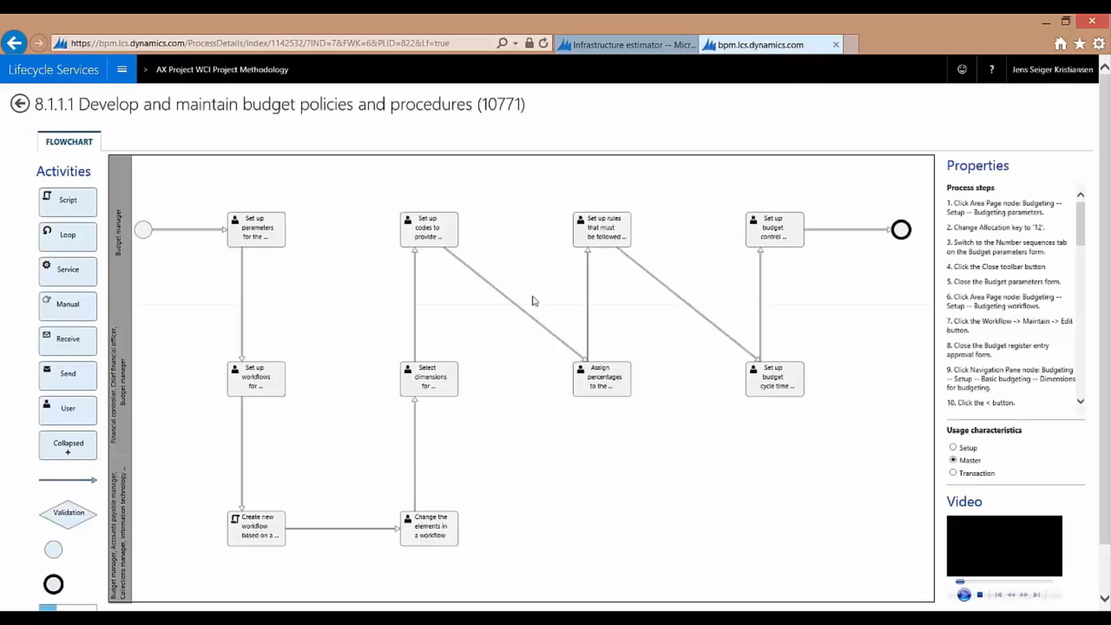
left_click(964, 594)
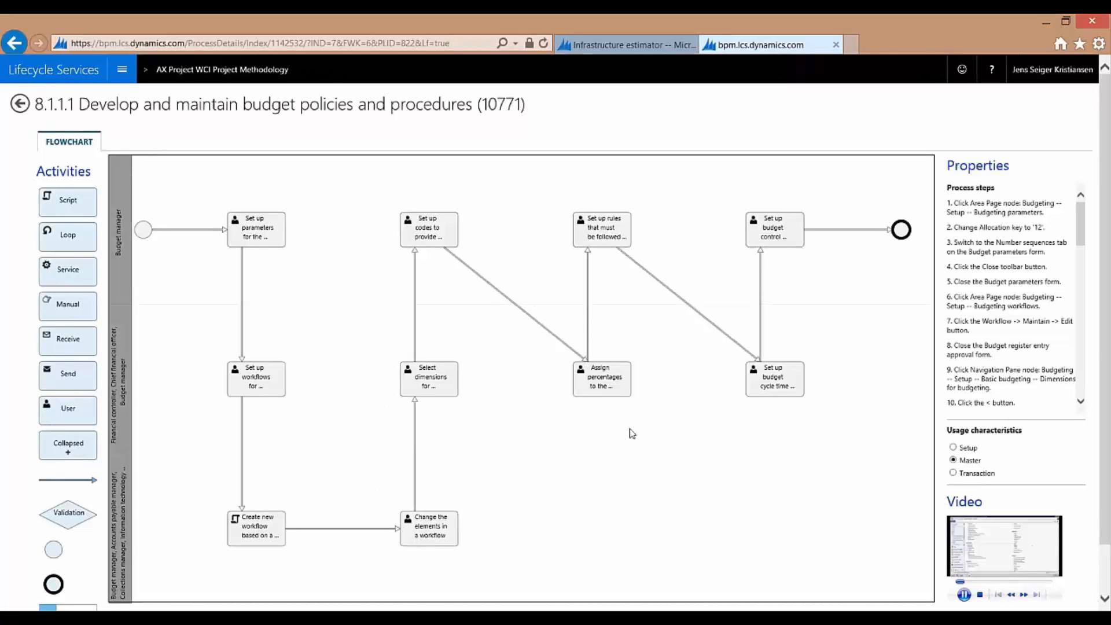
mouse_move(645, 423)
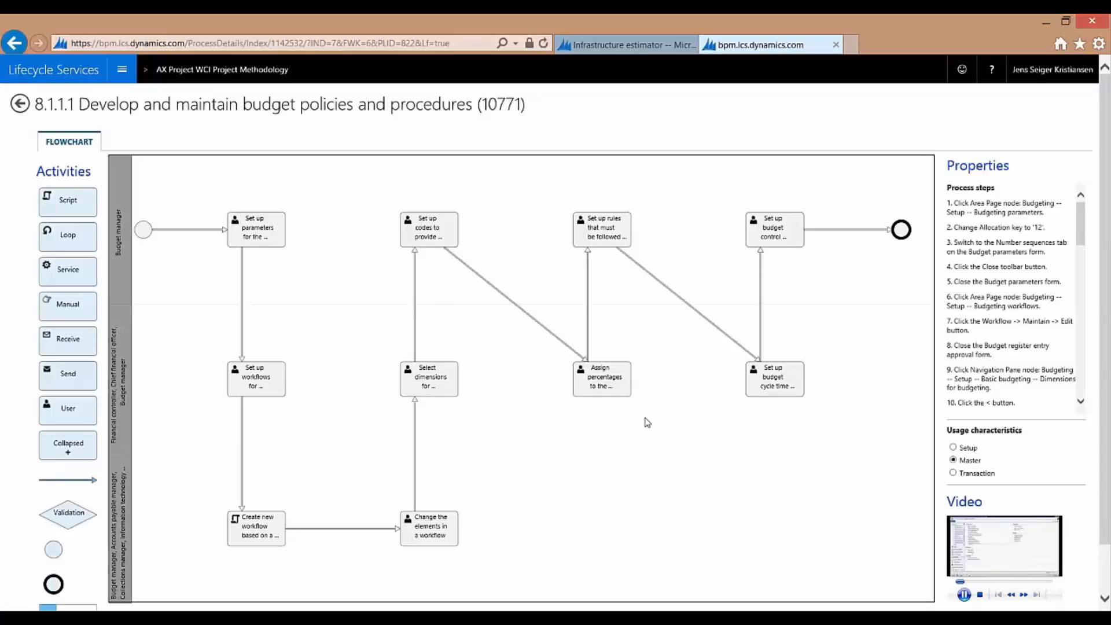
mouse_move(677, 429)
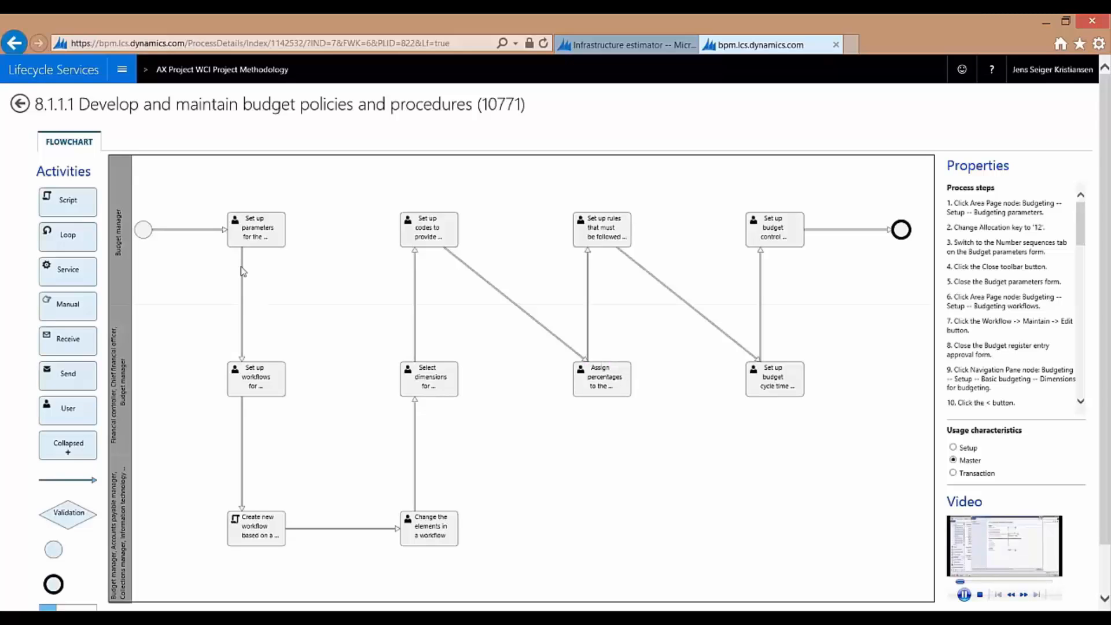
left_click(775, 376)
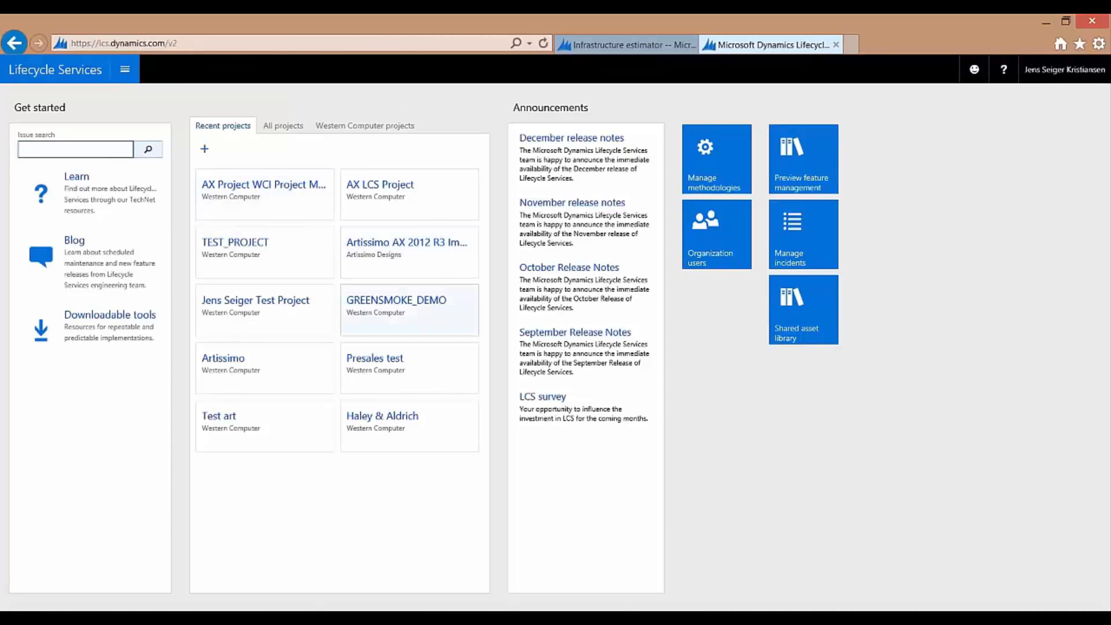
Open the GREENSMOKE_DEMO project from Recent projects
left_click(396, 304)
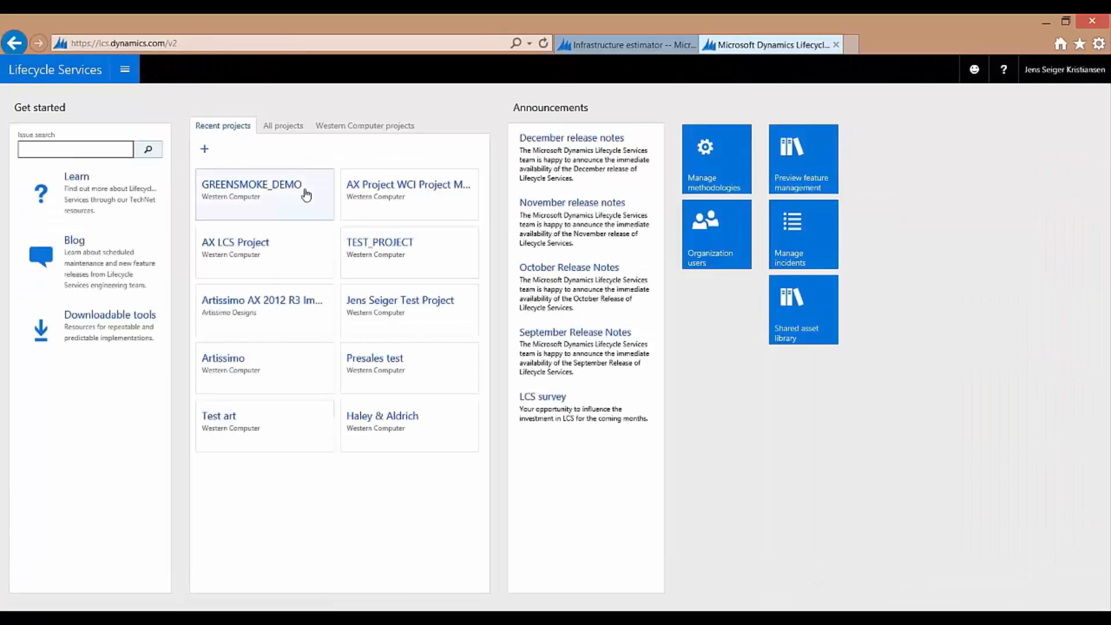
left_click(264, 191)
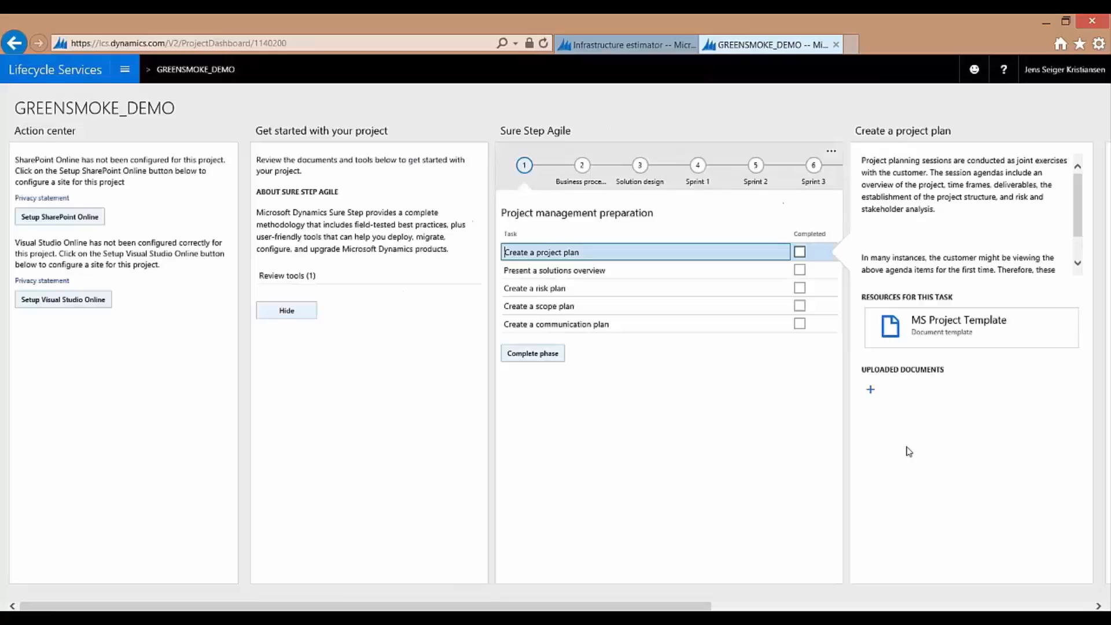
mouse_move(634, 415)
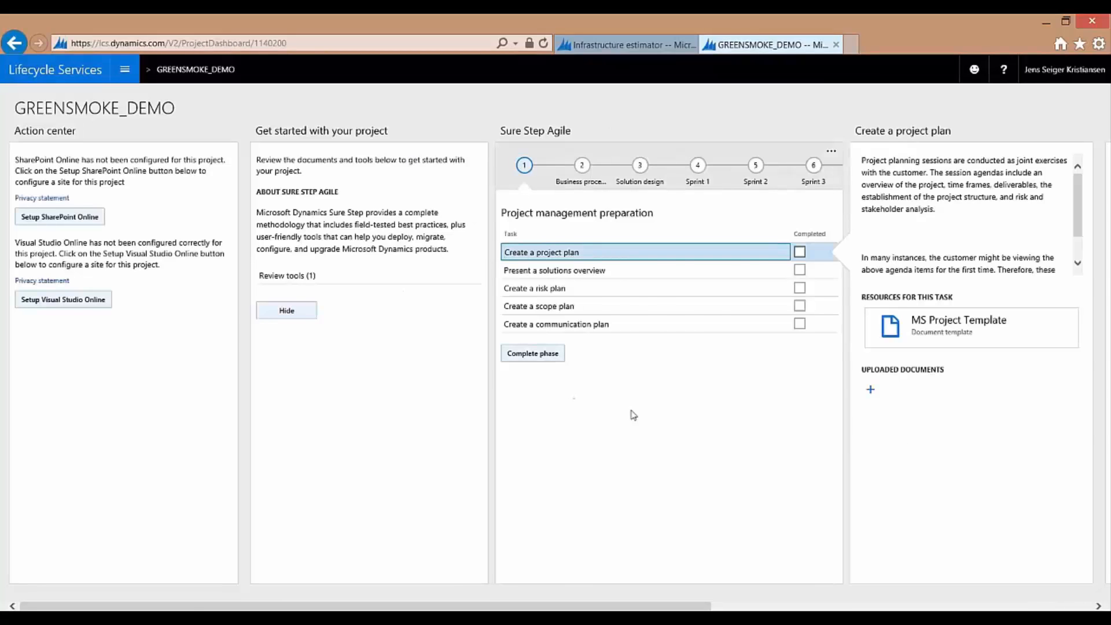
scroll("right", 3)
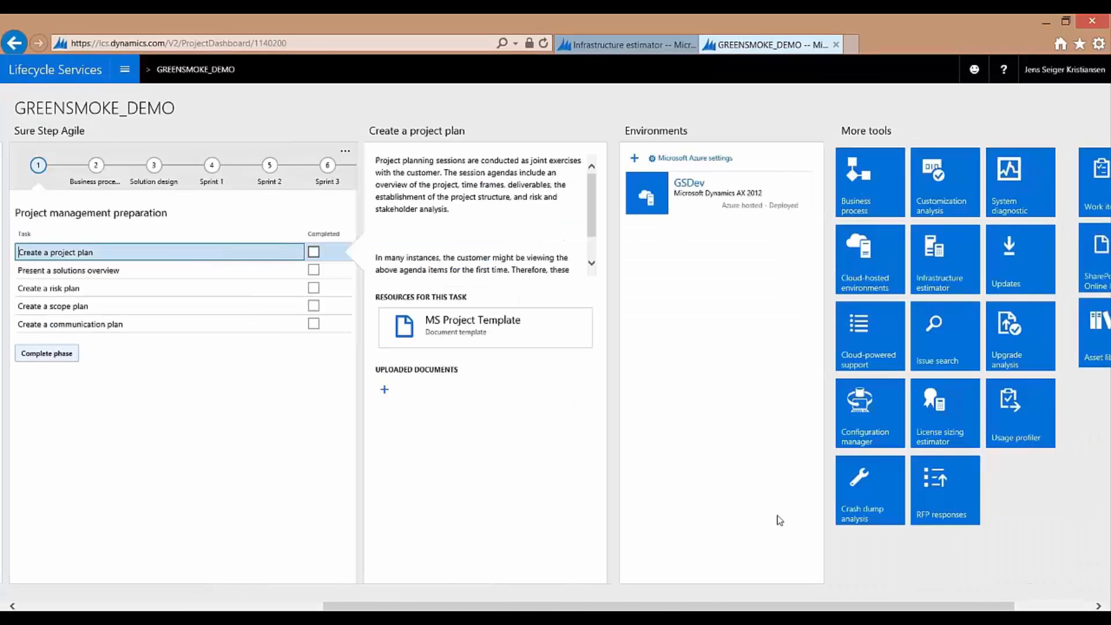
scroll("right", 3)
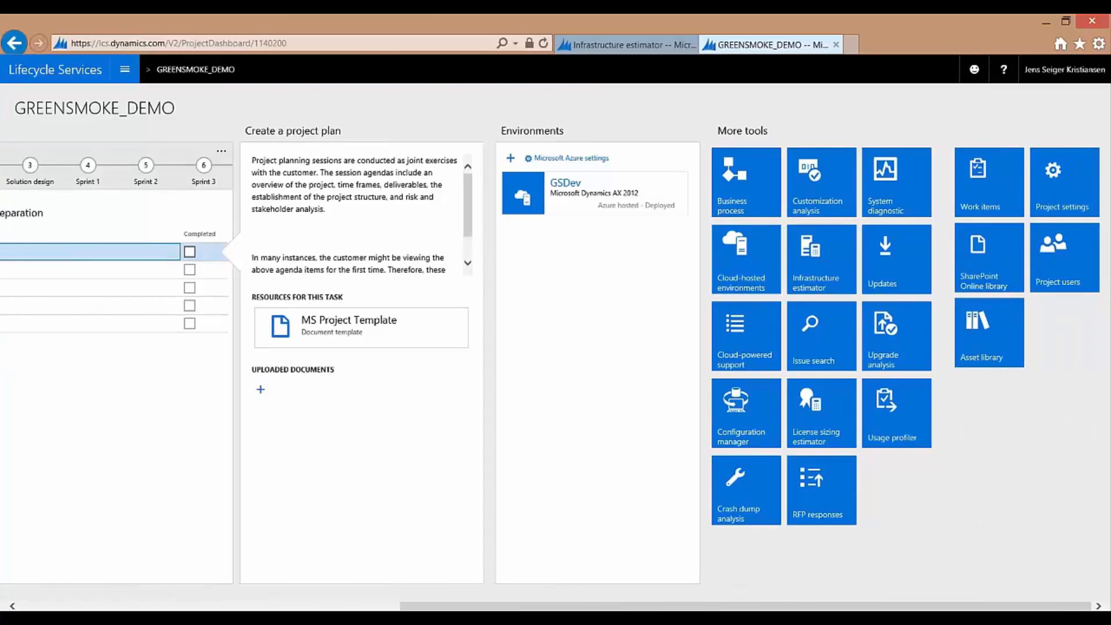
left_click(744, 258)
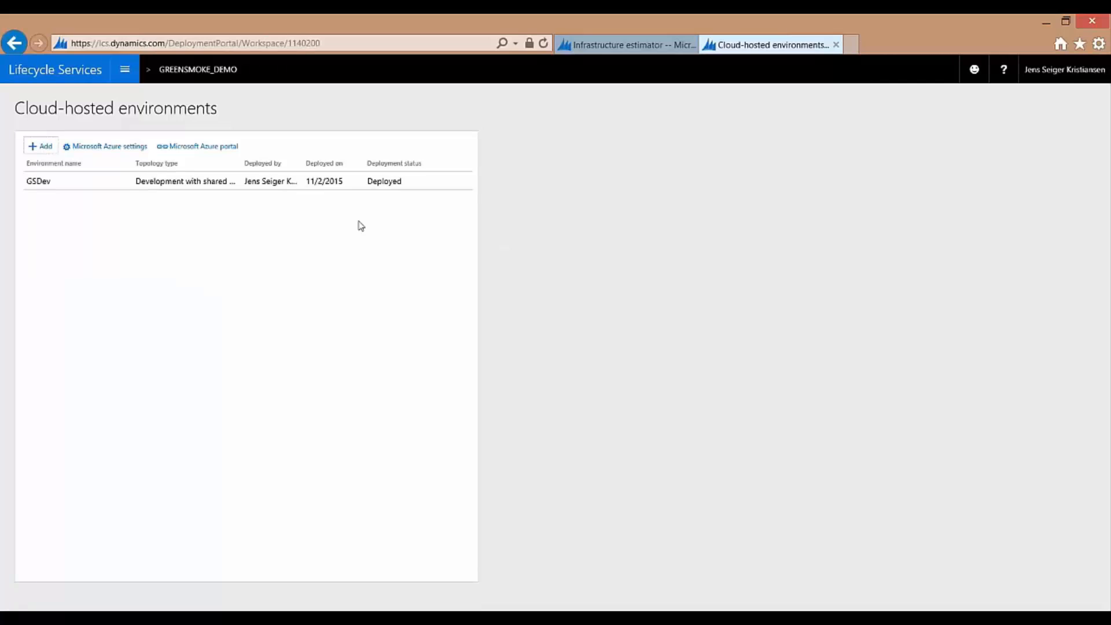
mouse_move(258, 233)
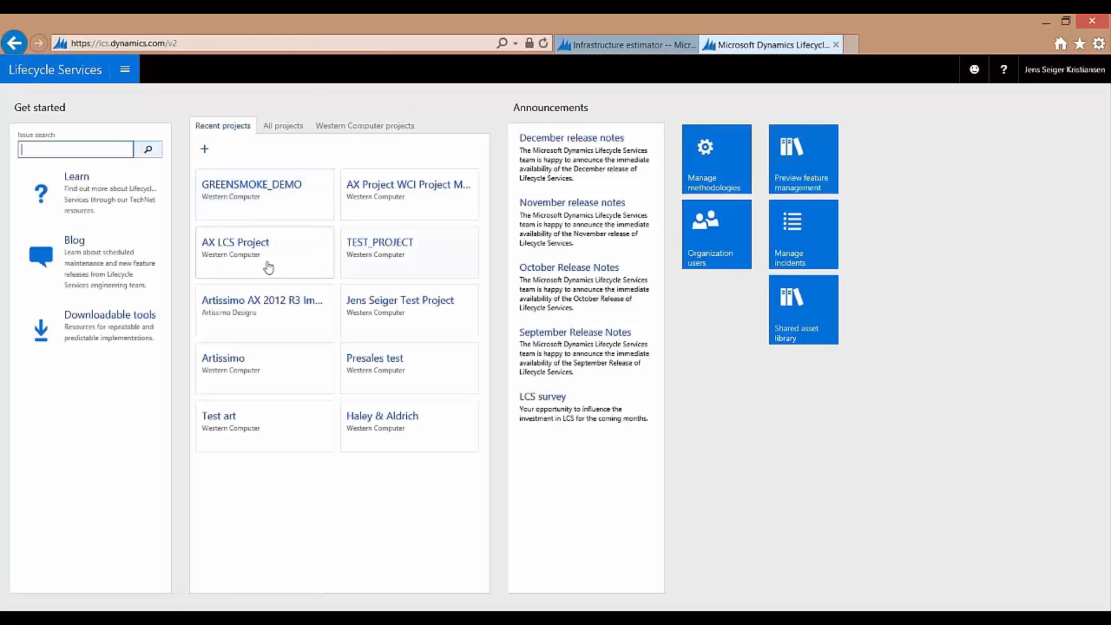
Open the AX LCS Project from Recent projects
left_click(235, 242)
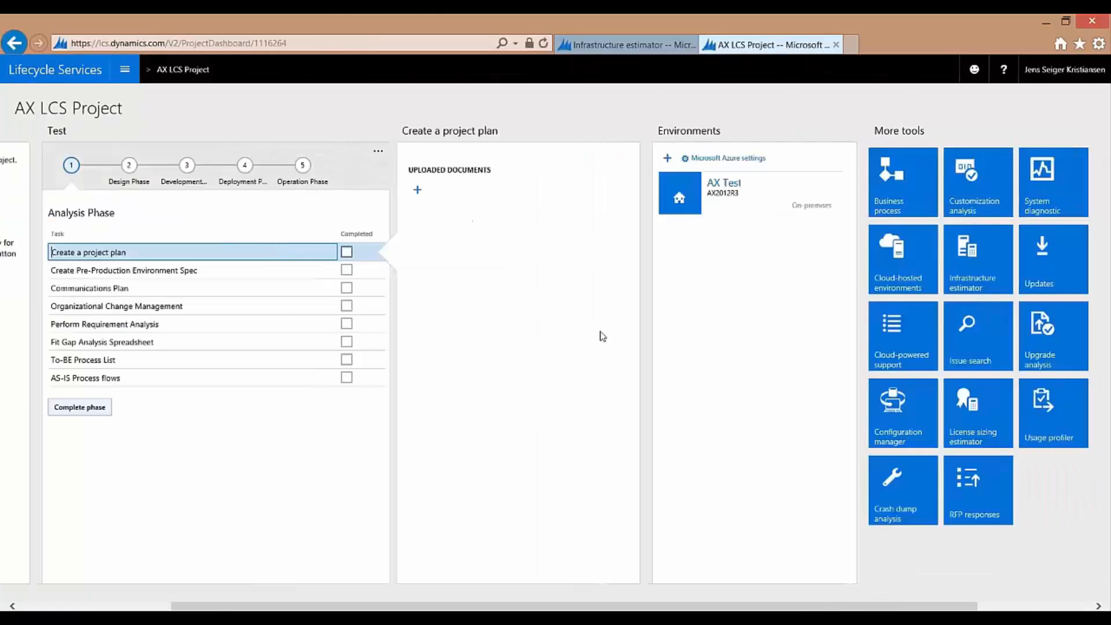
Launch the Customization analysis tool from More tools on the AX LCS Project dashboard
scroll("right", 3)
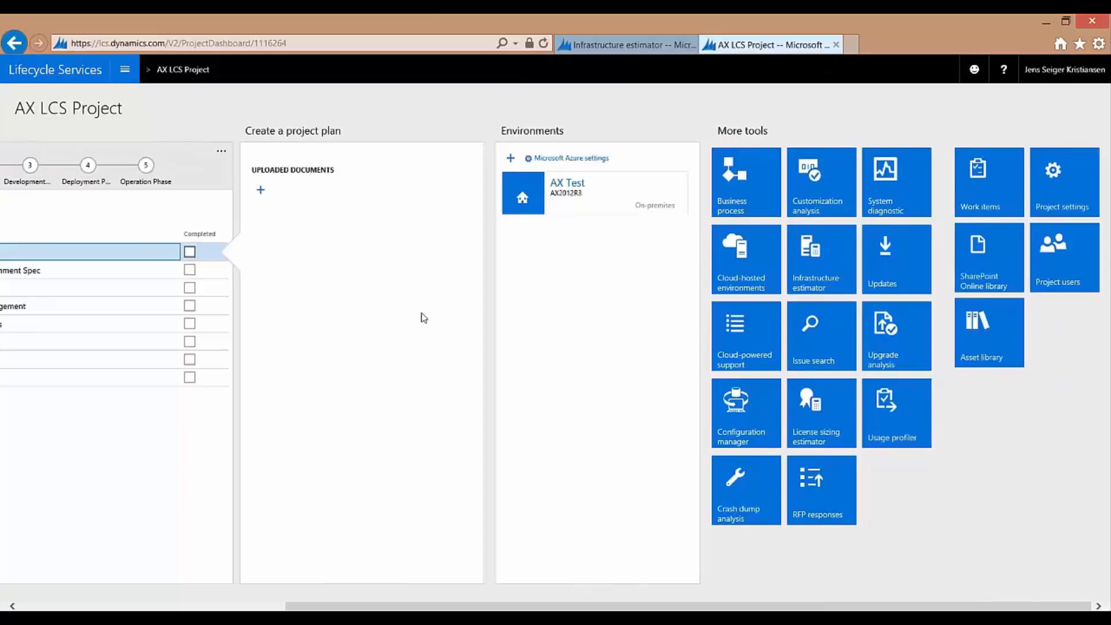
mouse_move(417, 305)
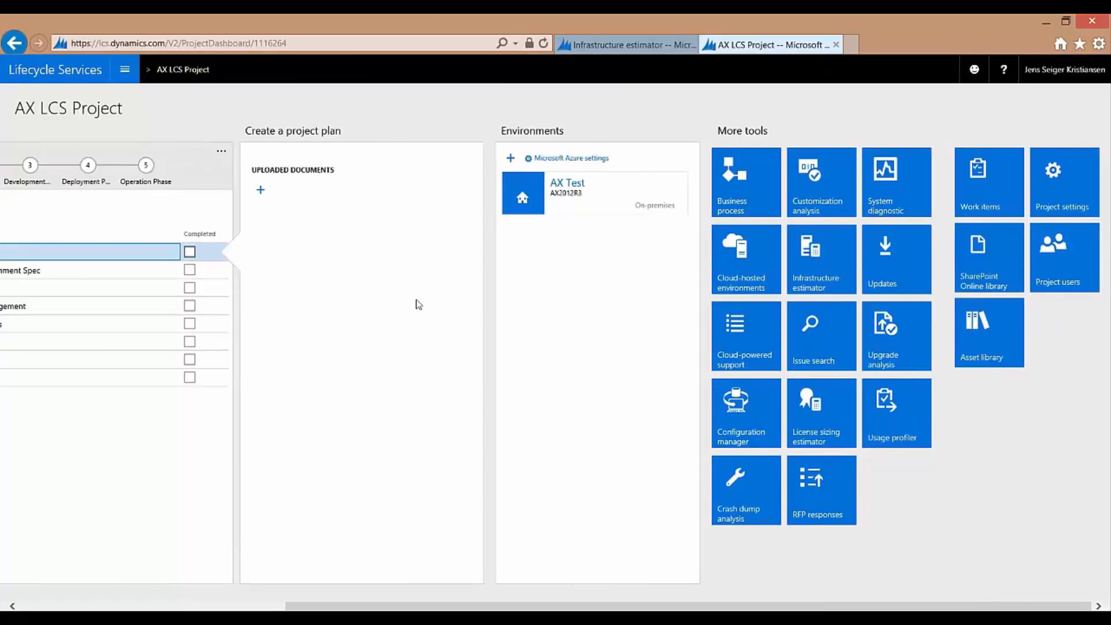
mouse_move(438, 288)
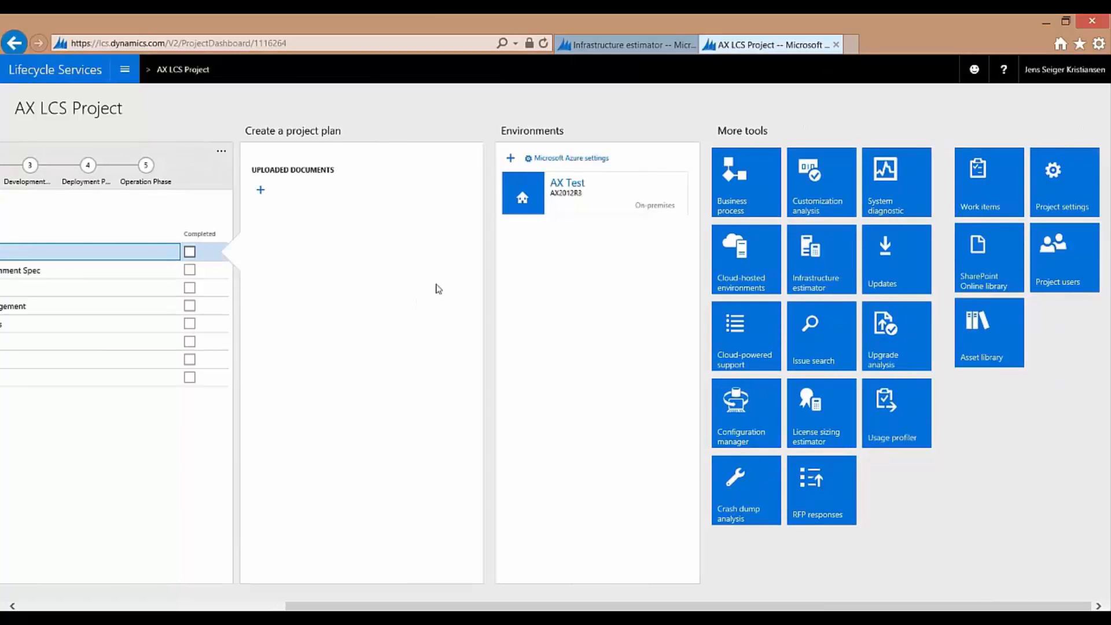
mouse_move(992, 415)
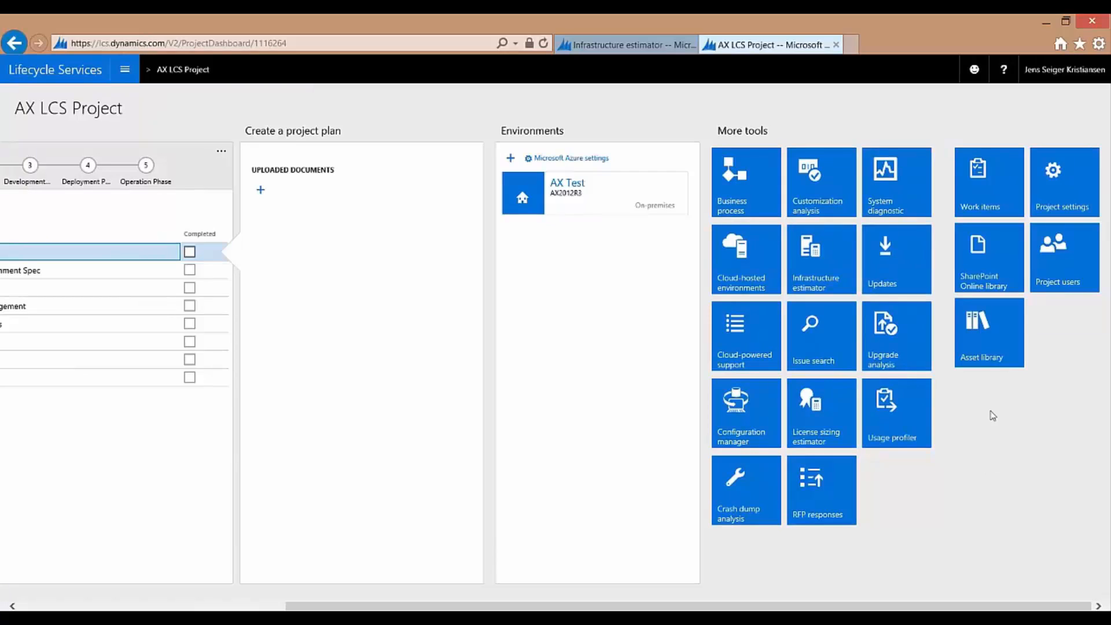
mouse_move(1012, 393)
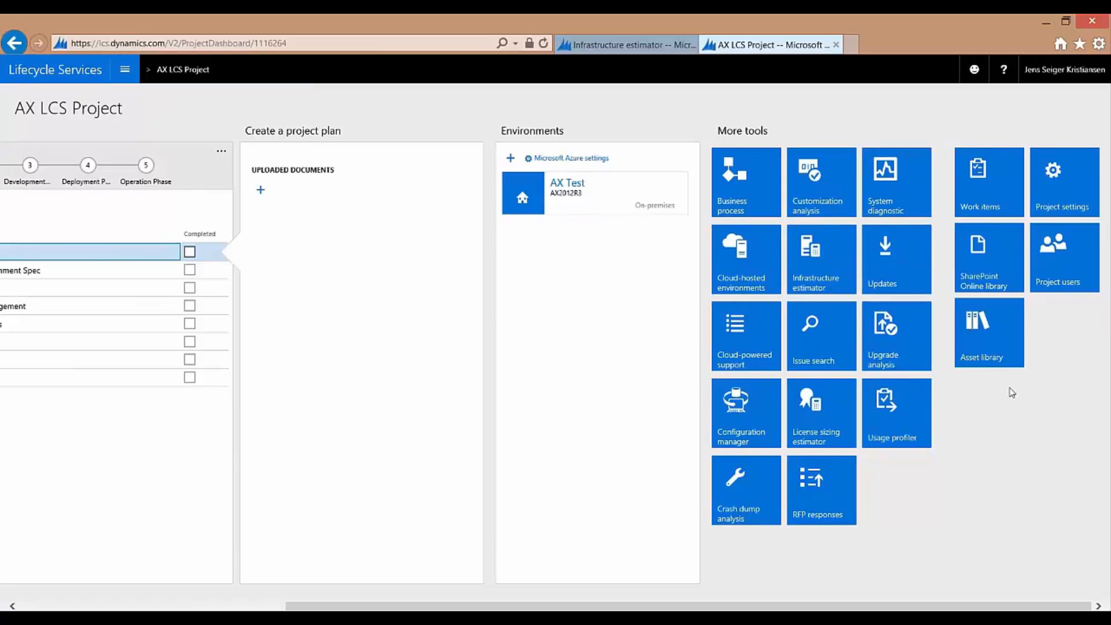
mouse_move(1007, 453)
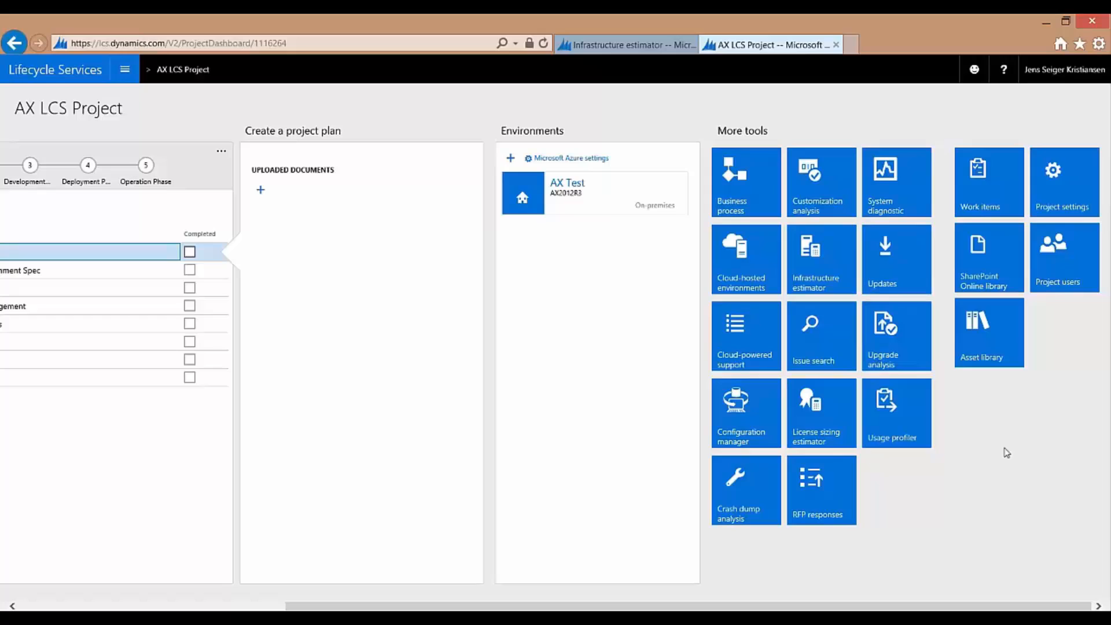
mouse_move(988, 481)
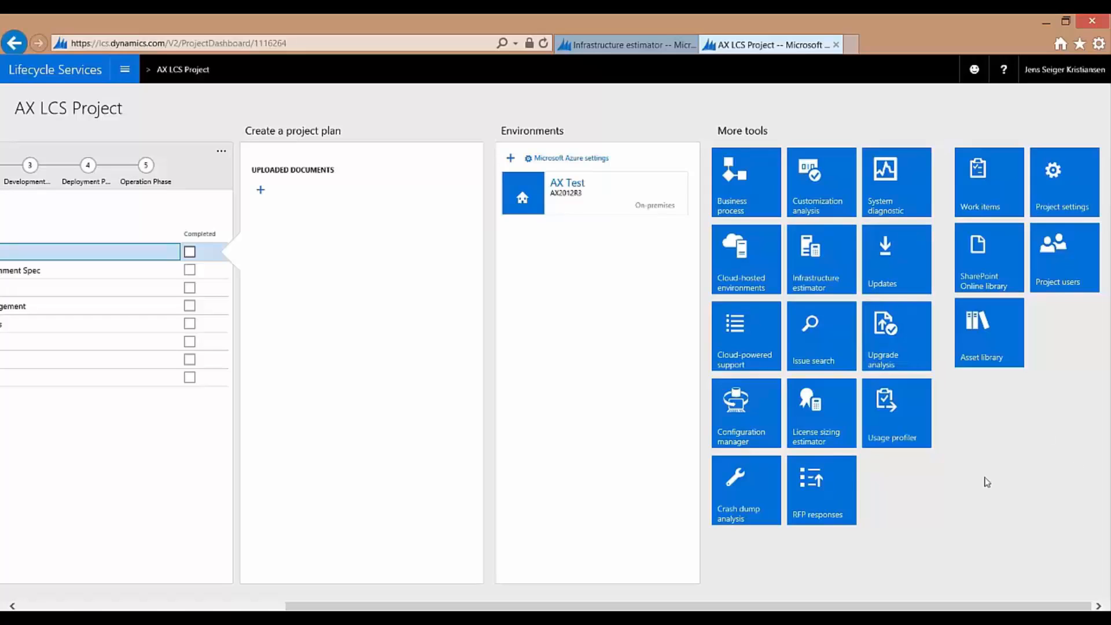
left_click(821, 182)
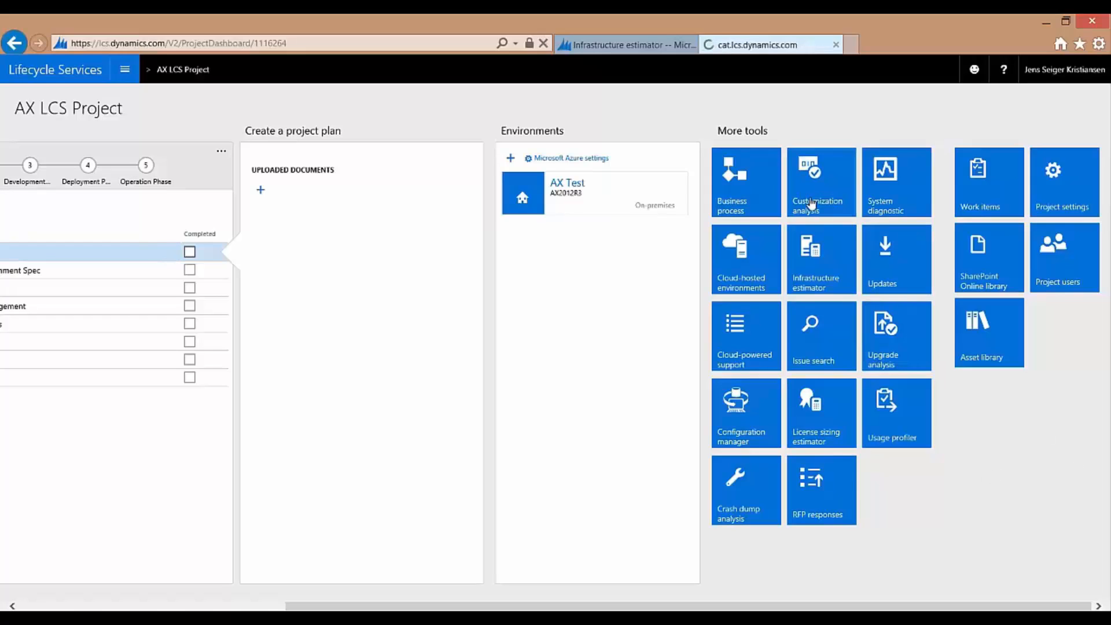
left_click(821, 181)
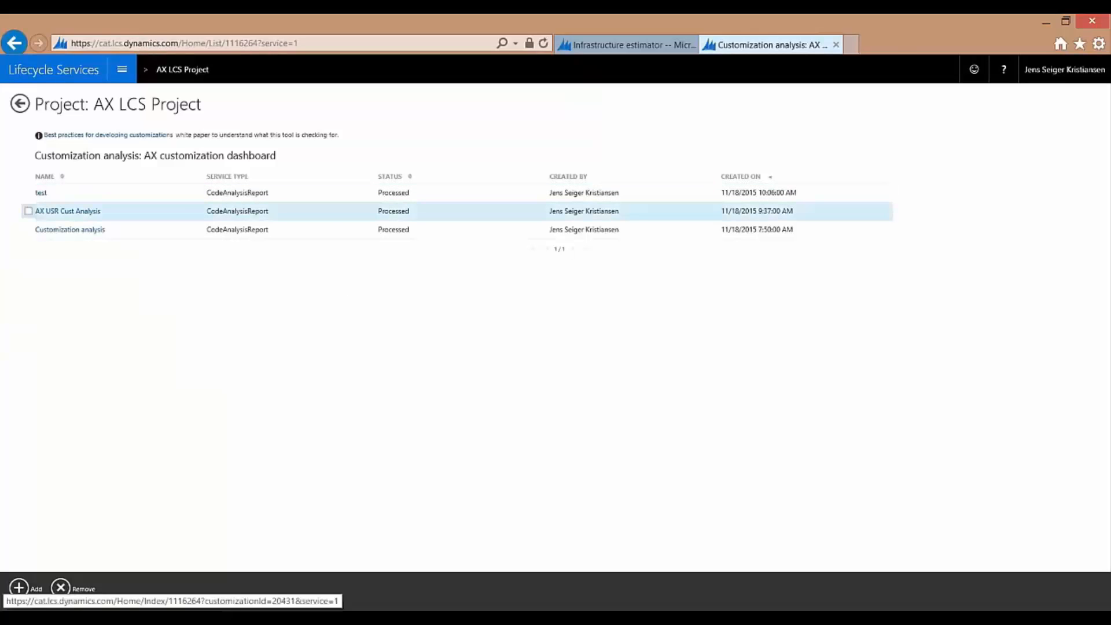
Open the AX USR Cust Analysis report's detail page
left_click(68, 211)
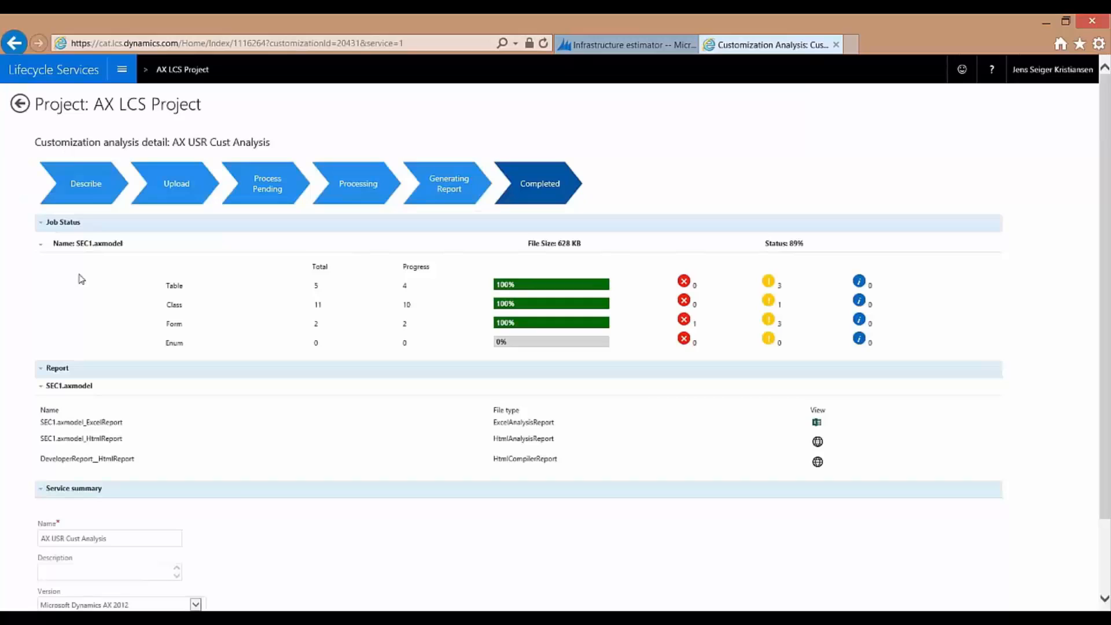
mouse_move(413, 305)
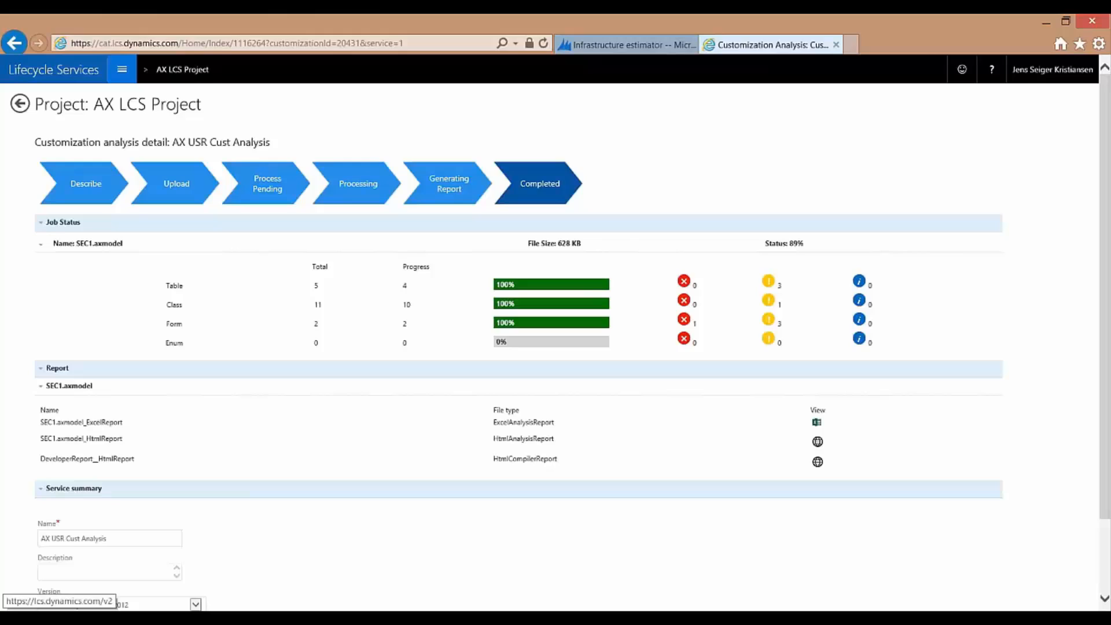
Return via the home page to the AX LCS Project dashboard with More tools in view
left_click(15, 43)
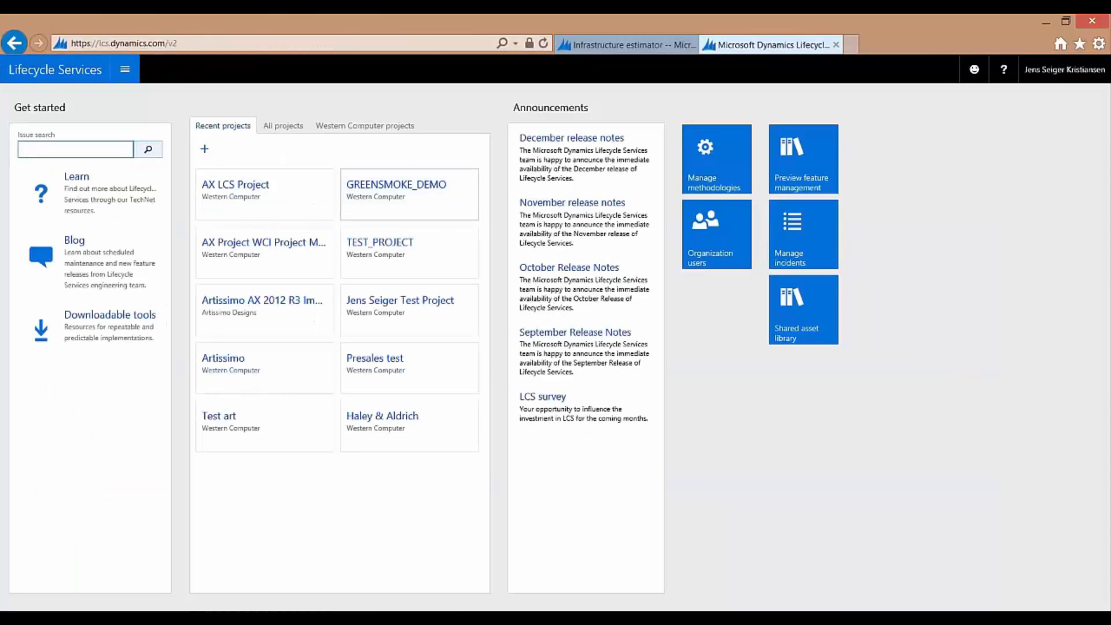
left_click(235, 185)
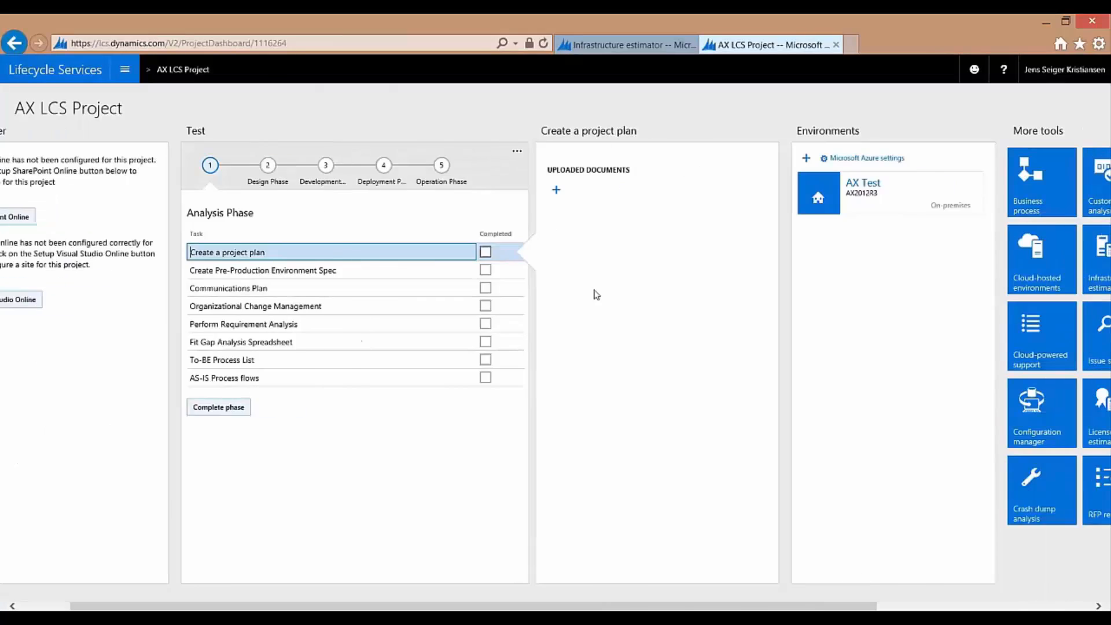
scroll("right", 3)
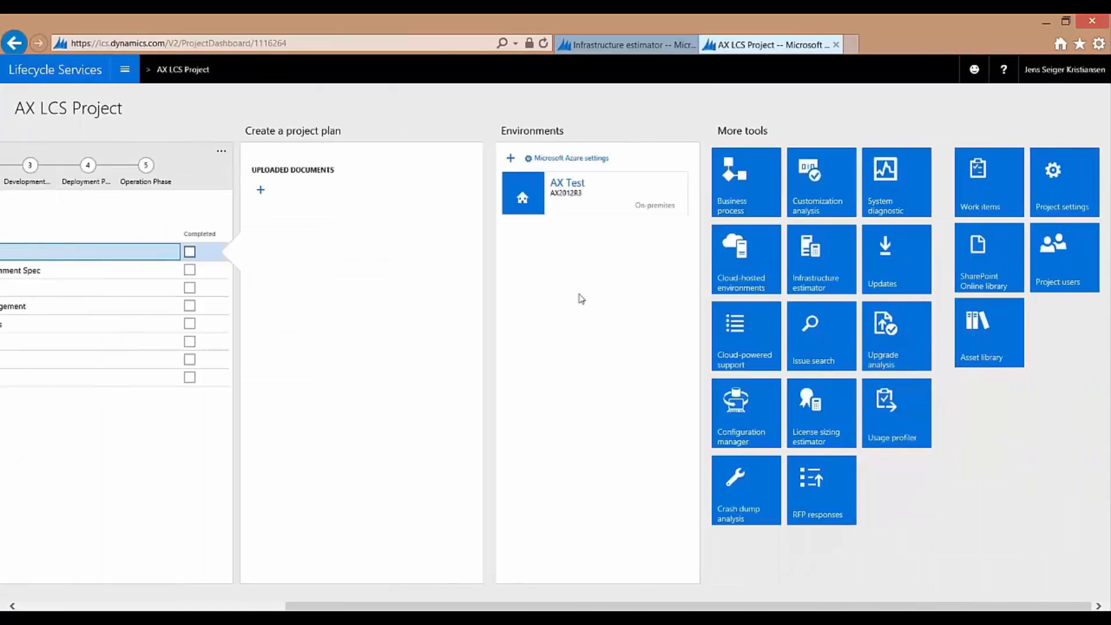
mouse_move(1043, 461)
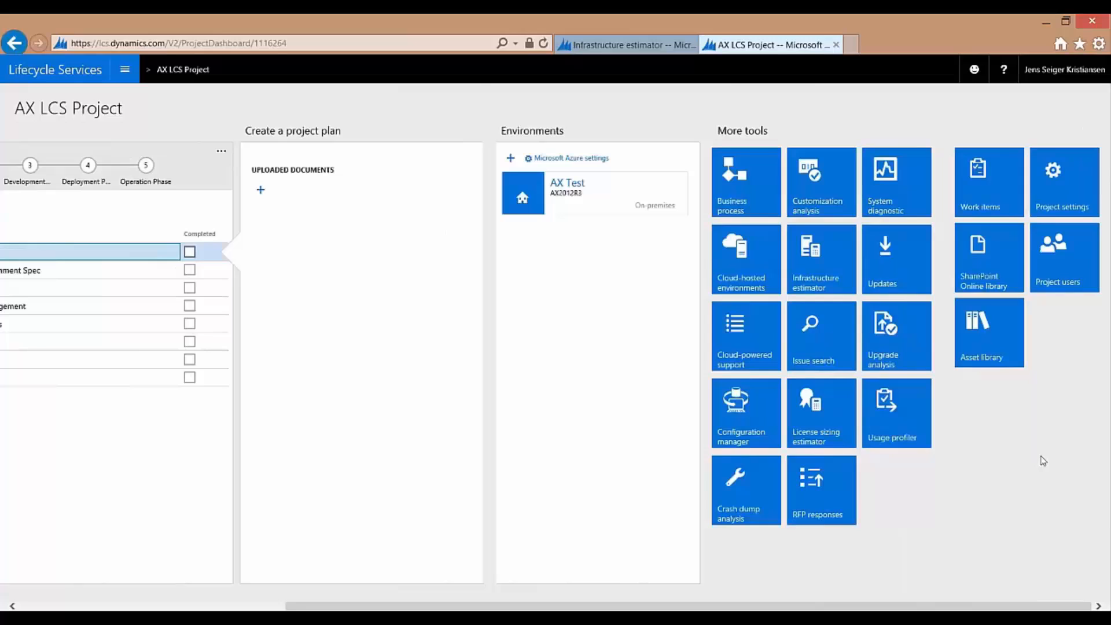
mouse_move(1092, 440)
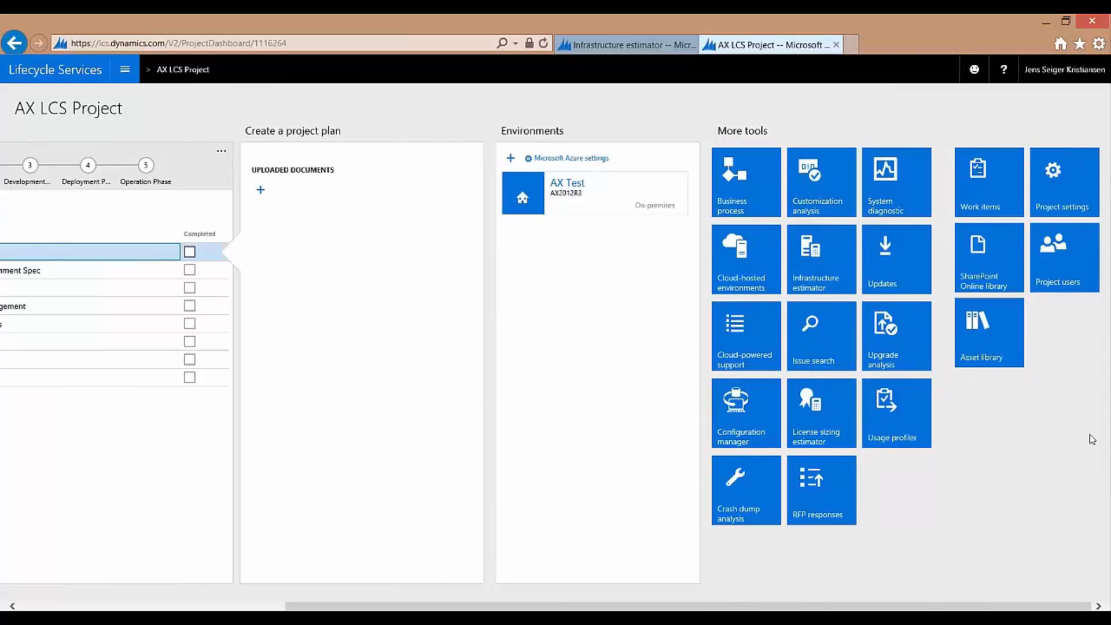
Open the Upgrade analysis tool and the completed upgrade job's detail page
left_click(896, 336)
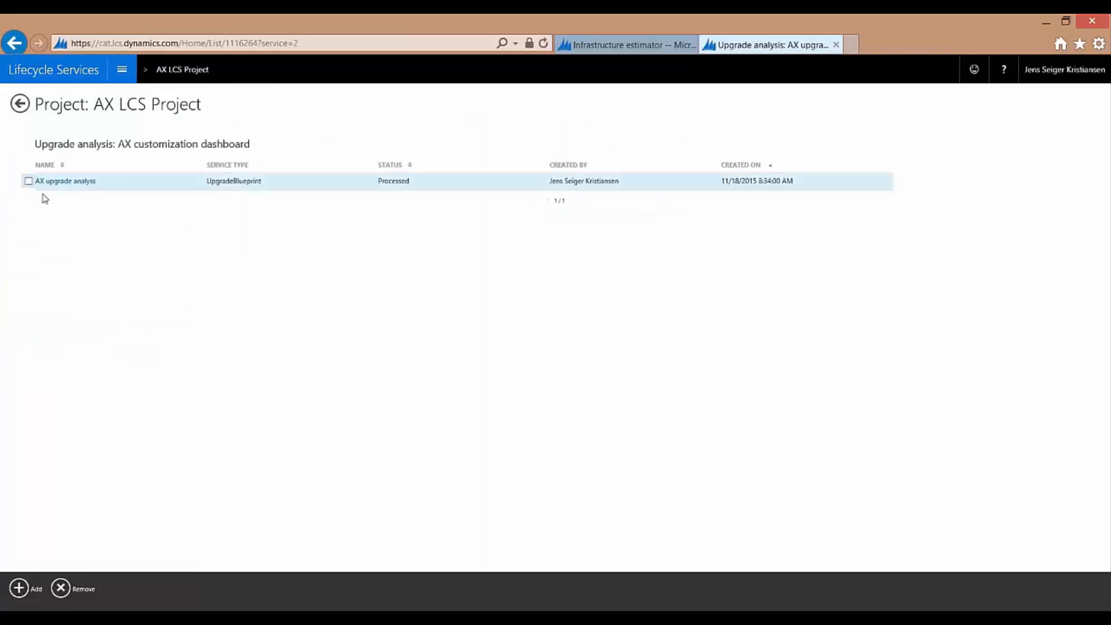
left_click(65, 181)
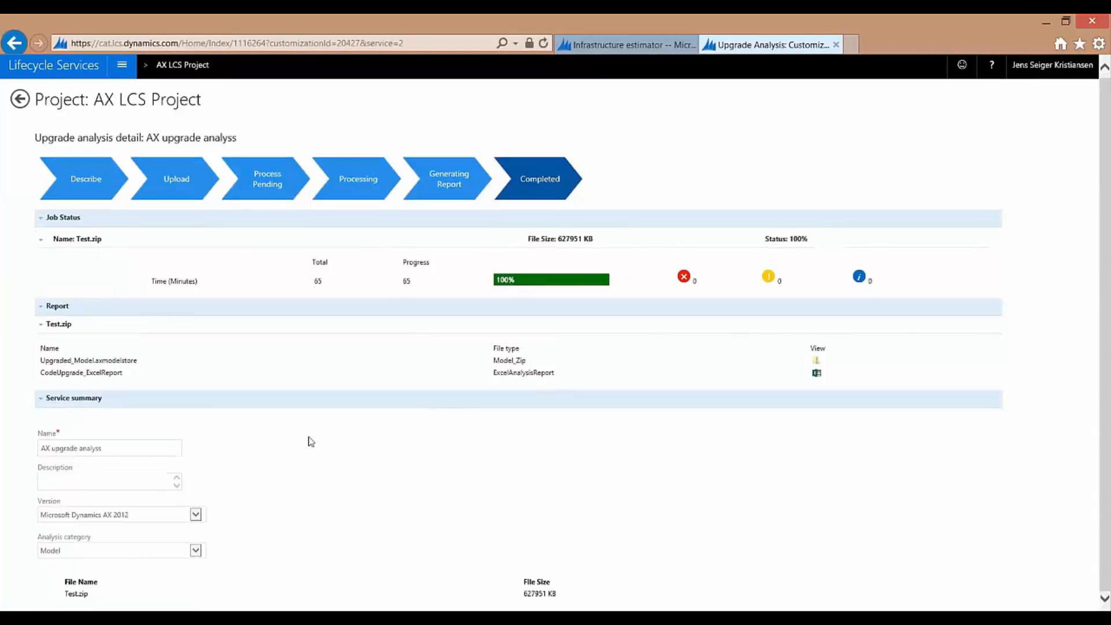
mouse_move(377, 383)
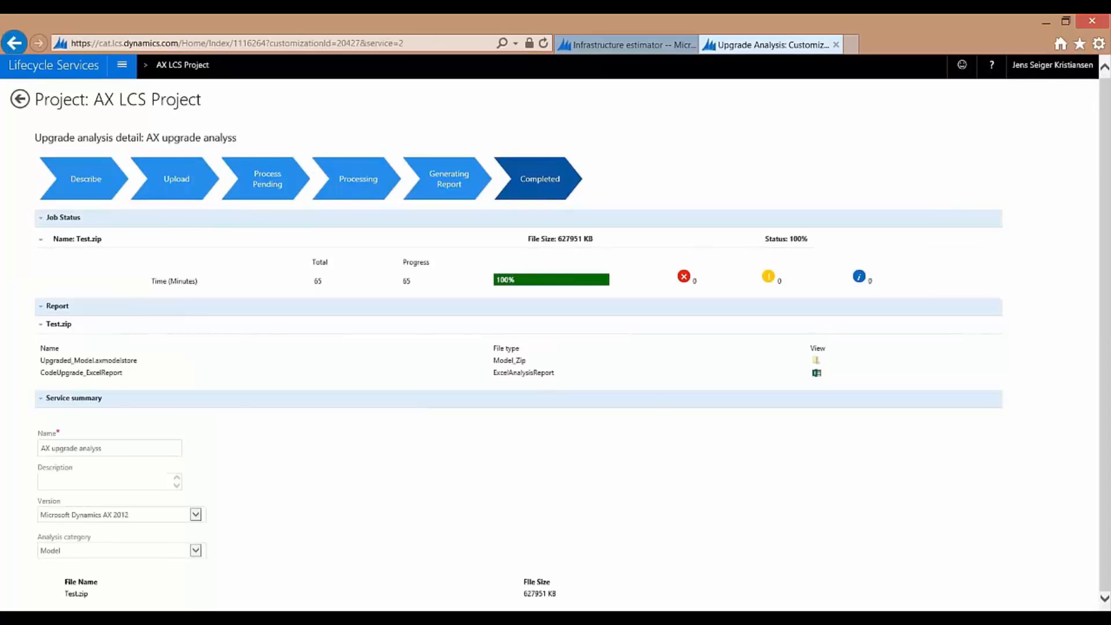
mouse_move(525, 384)
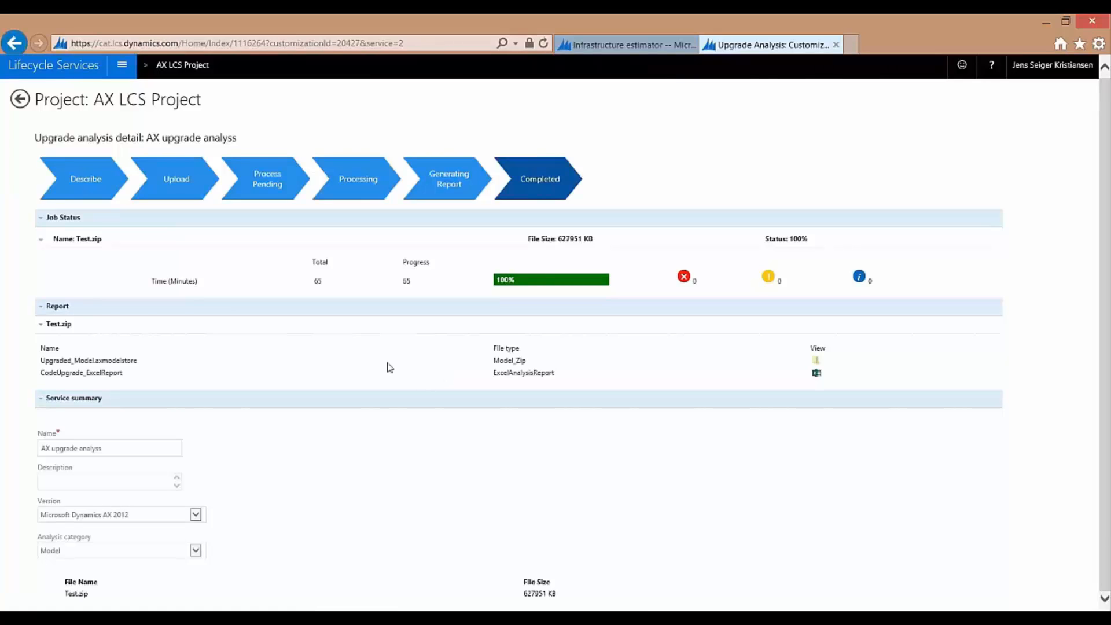
mouse_move(322, 433)
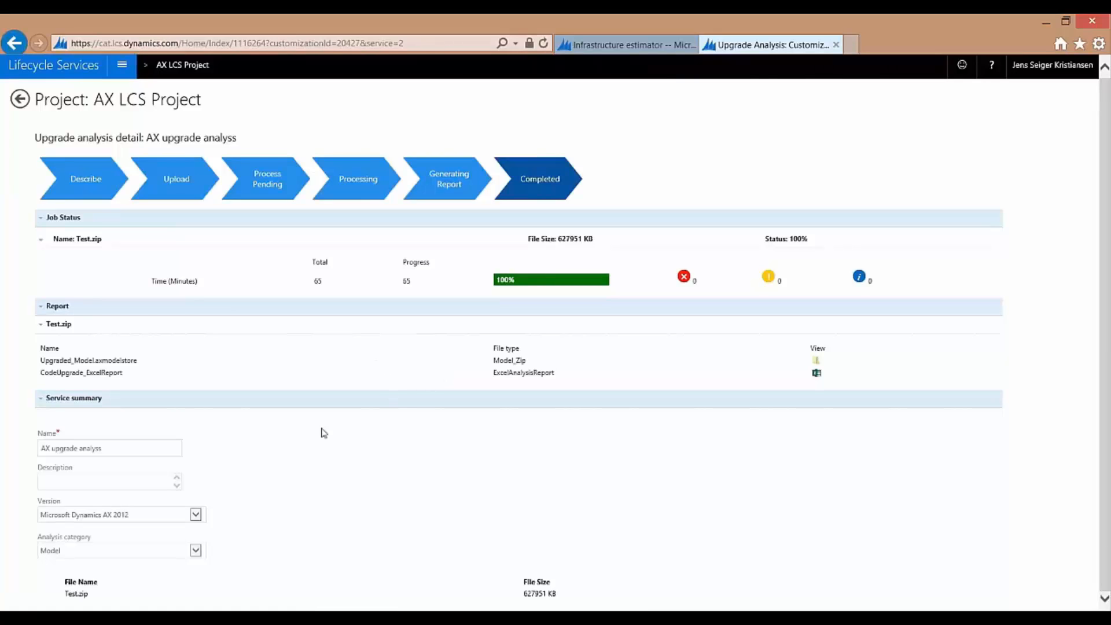
mouse_move(254, 267)
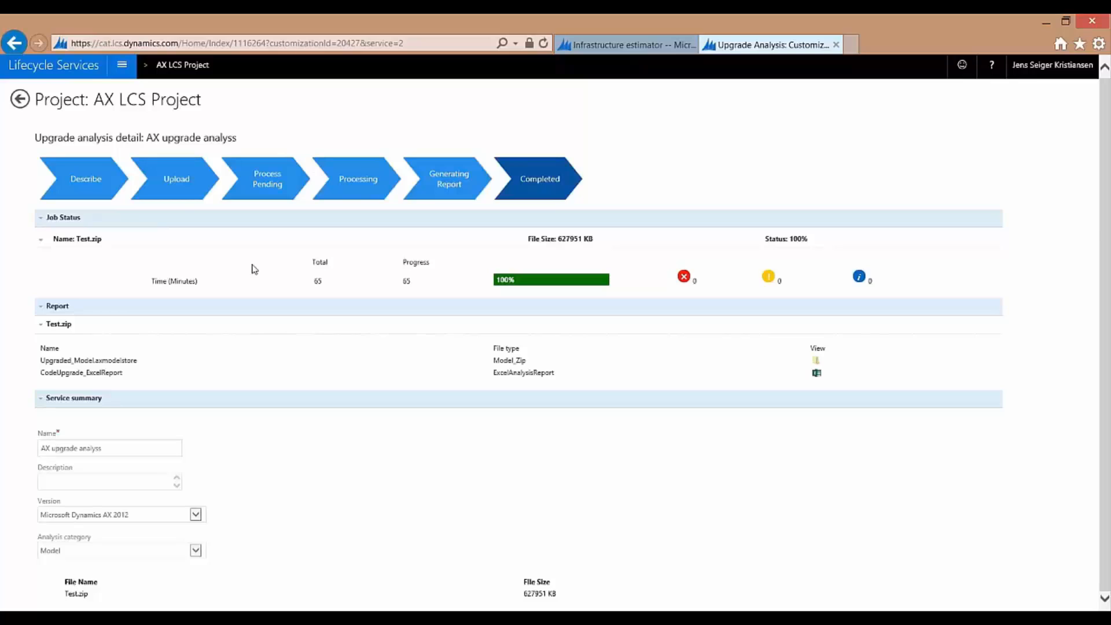
mouse_move(259, 232)
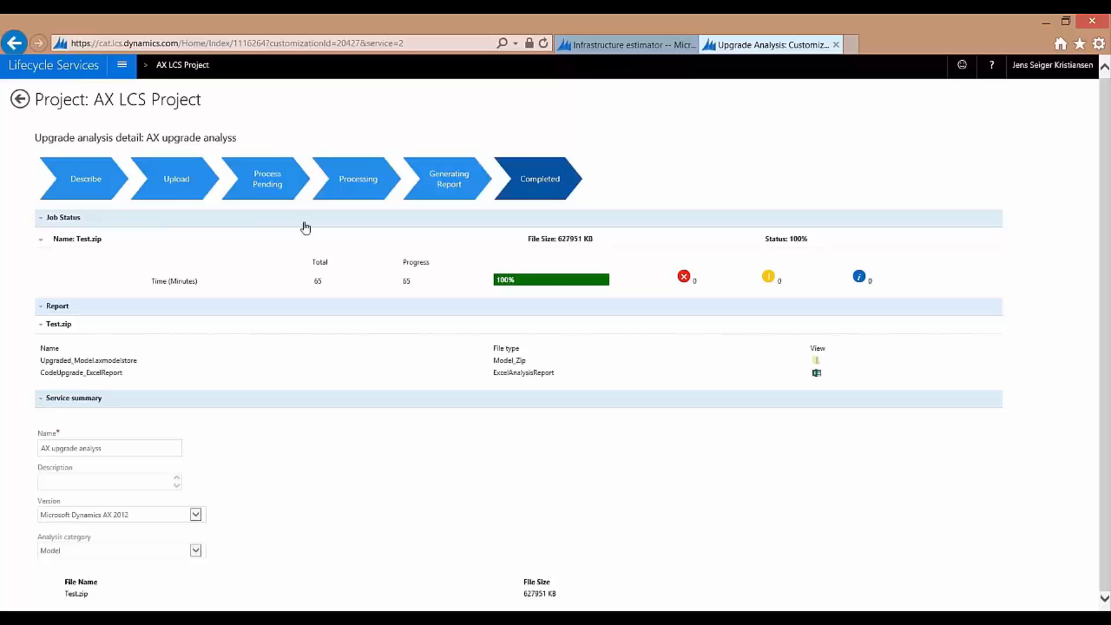
mouse_move(81, 90)
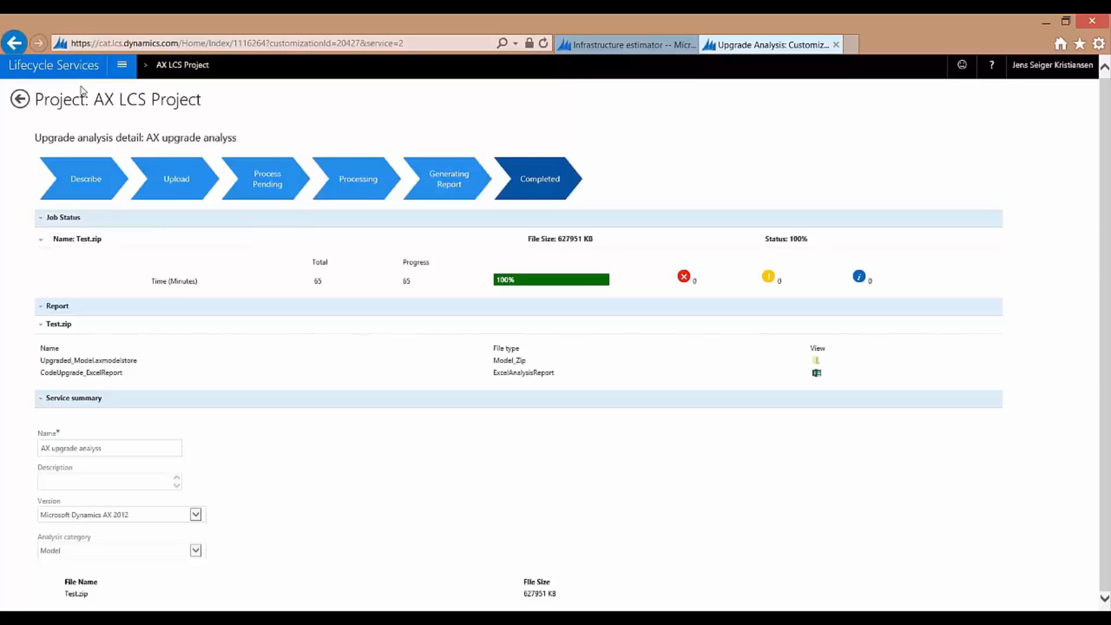
mouse_move(357, 528)
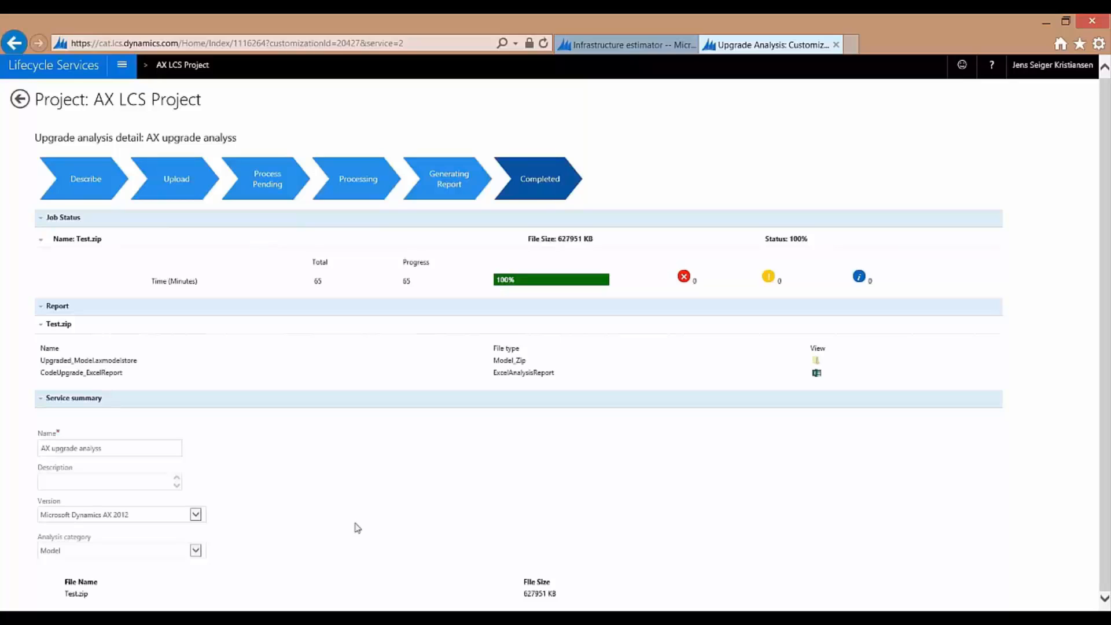
mouse_move(521, 76)
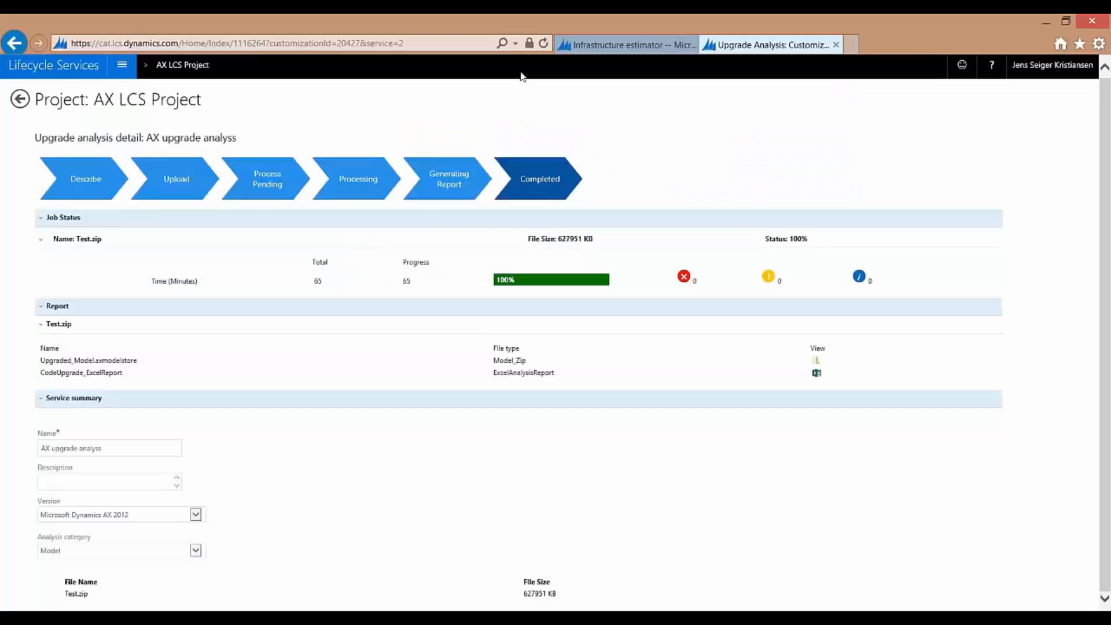
mouse_move(181, 65)
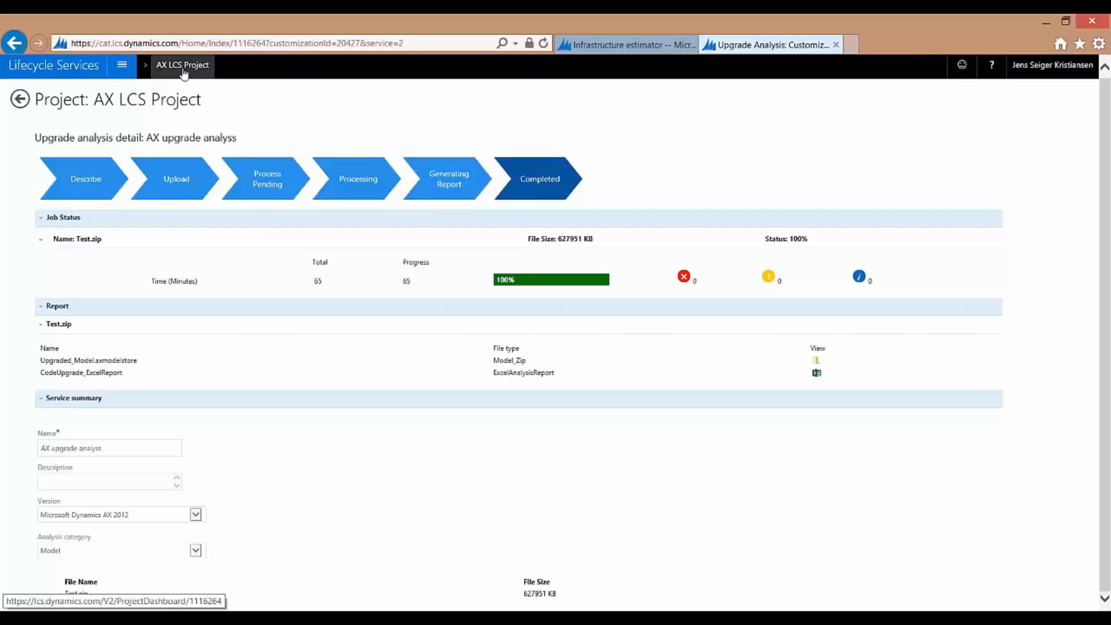
mouse_move(150, 55)
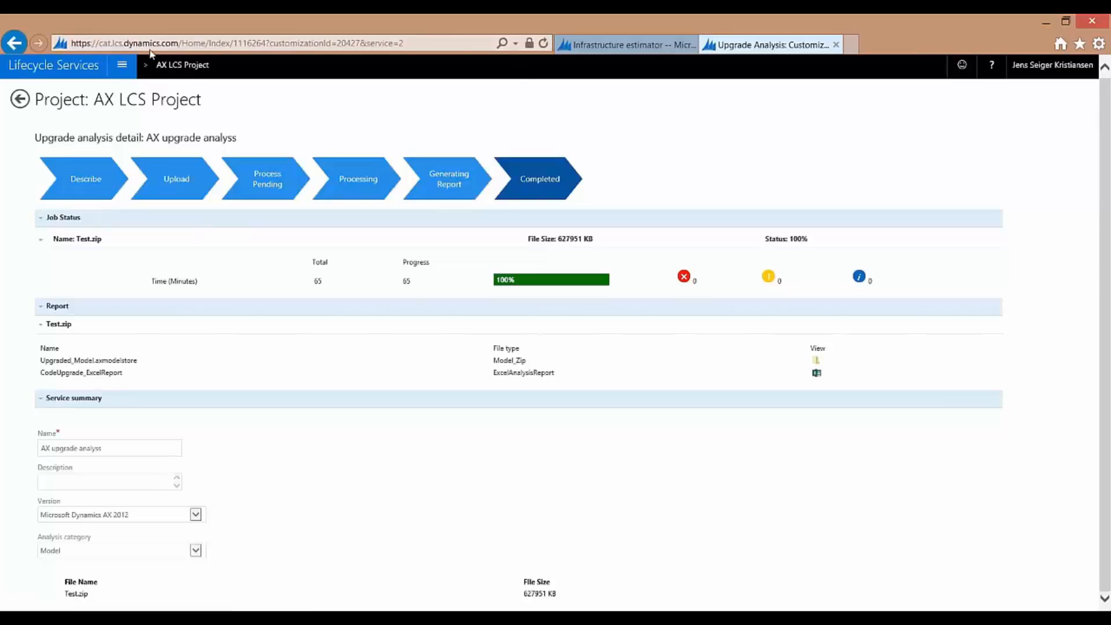
mouse_move(181, 65)
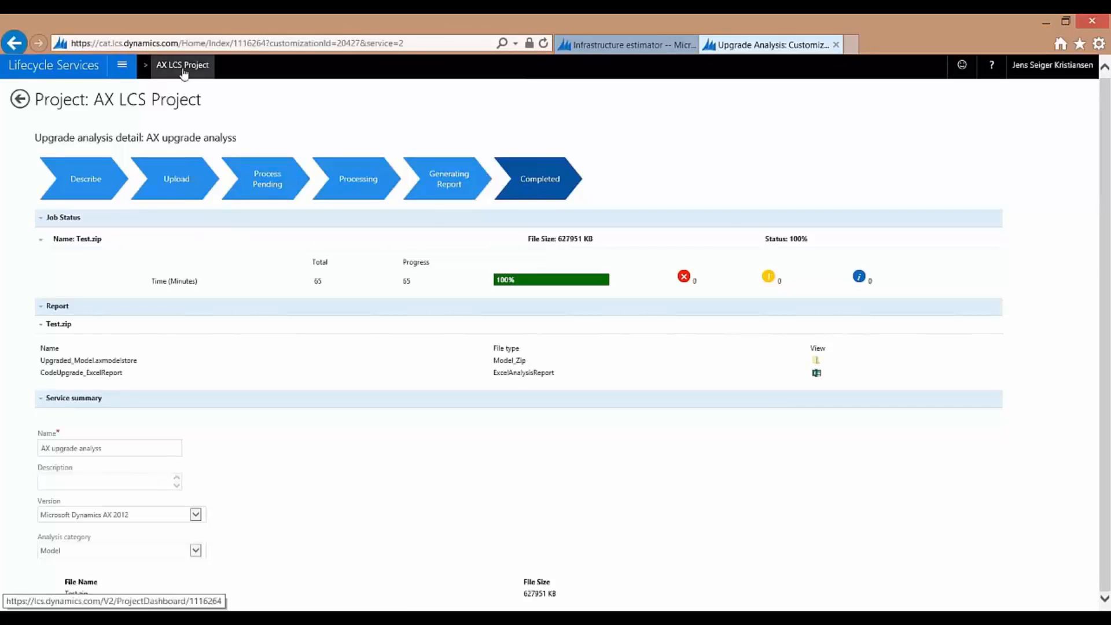
Go back to the AX LCS Project dashboard and launch System diagnostic from More tools
left_click(182, 69)
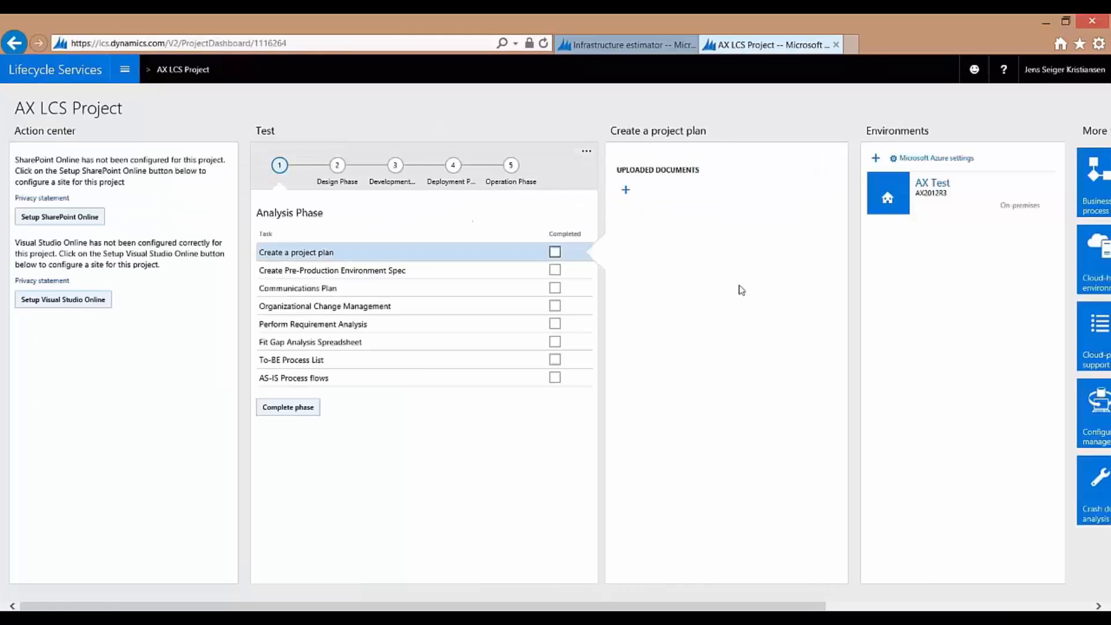
scroll("right", 3)
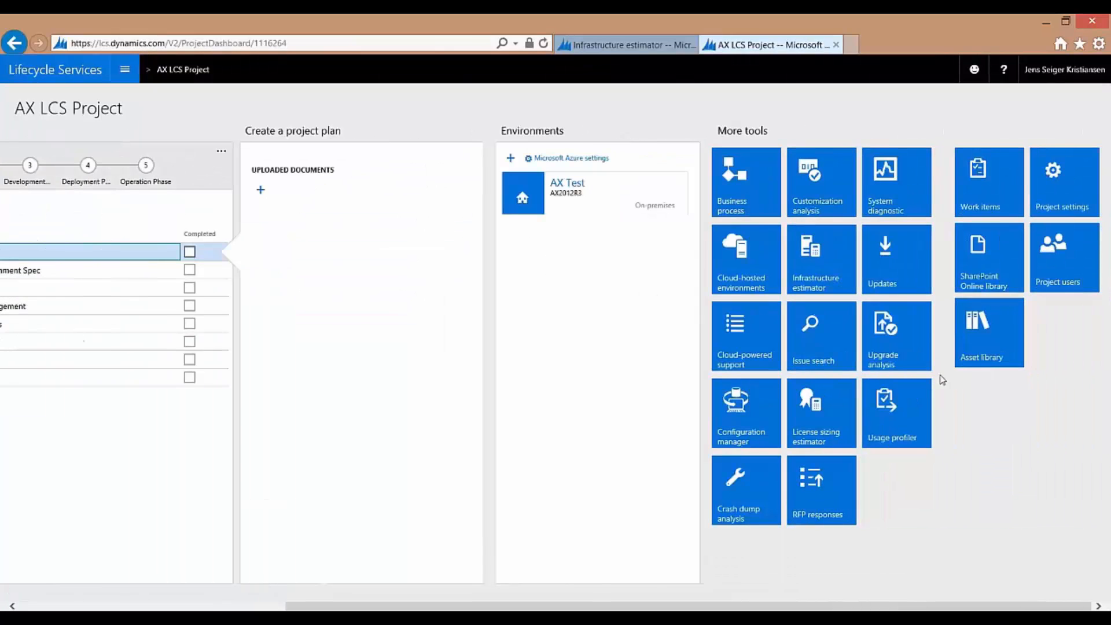
mouse_move(1023, 428)
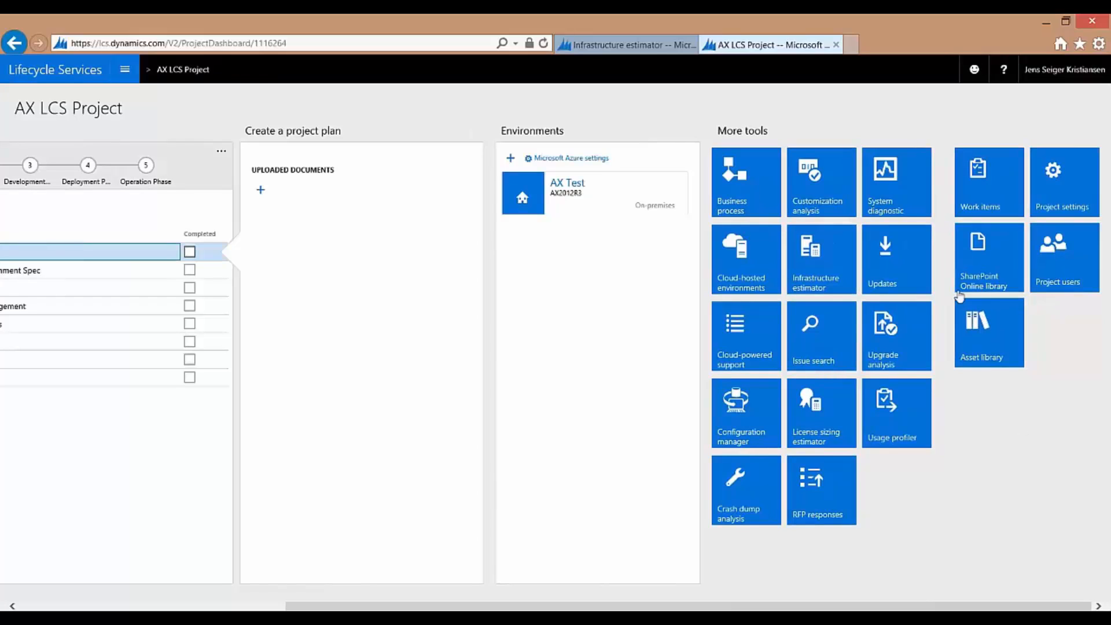
left_click(896, 181)
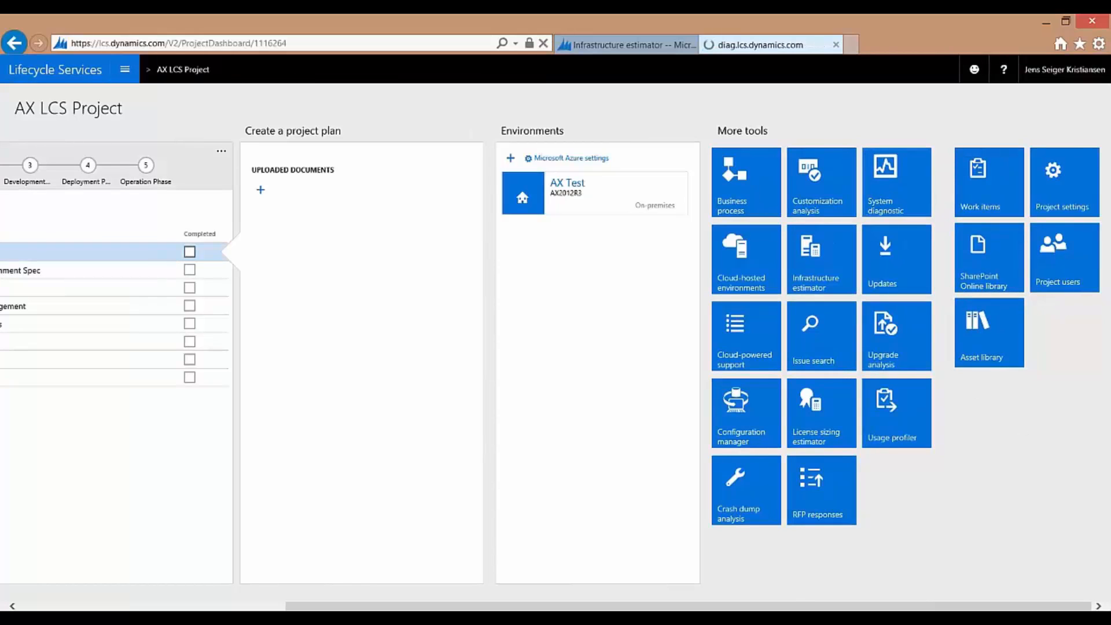
Bring up the System diagnostic dashboard for the AX Test environment
left_click(896, 182)
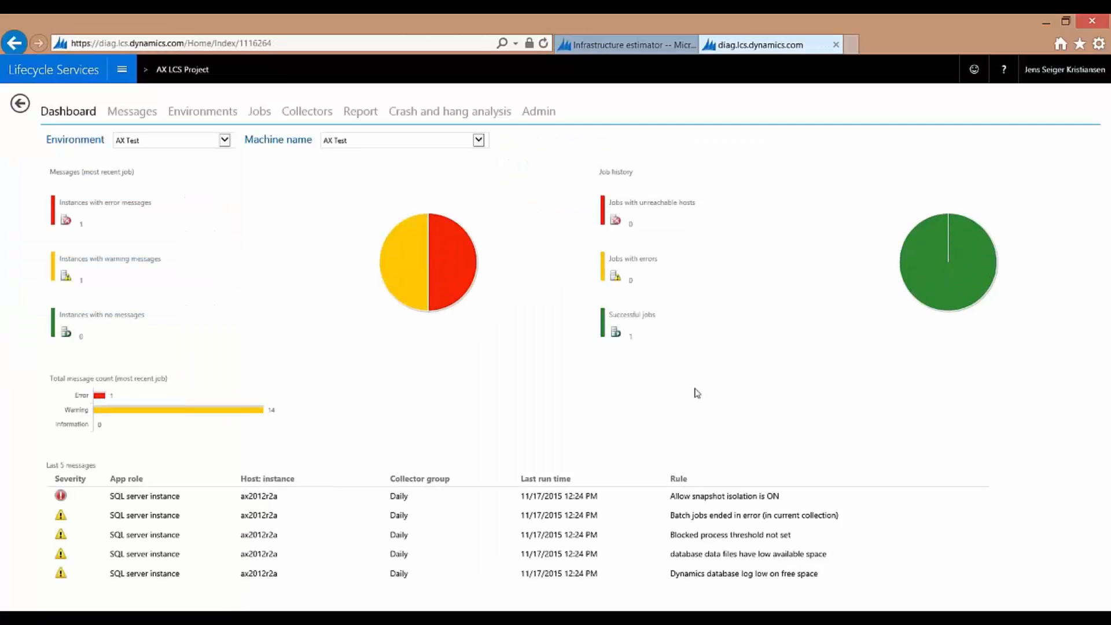
mouse_move(744, 397)
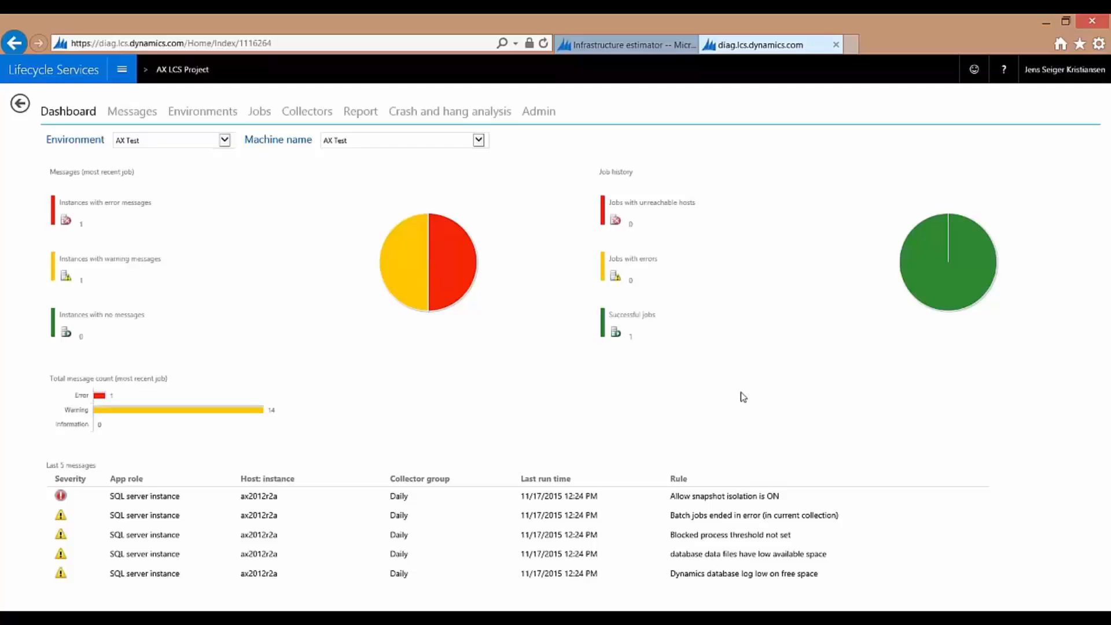
mouse_move(761, 389)
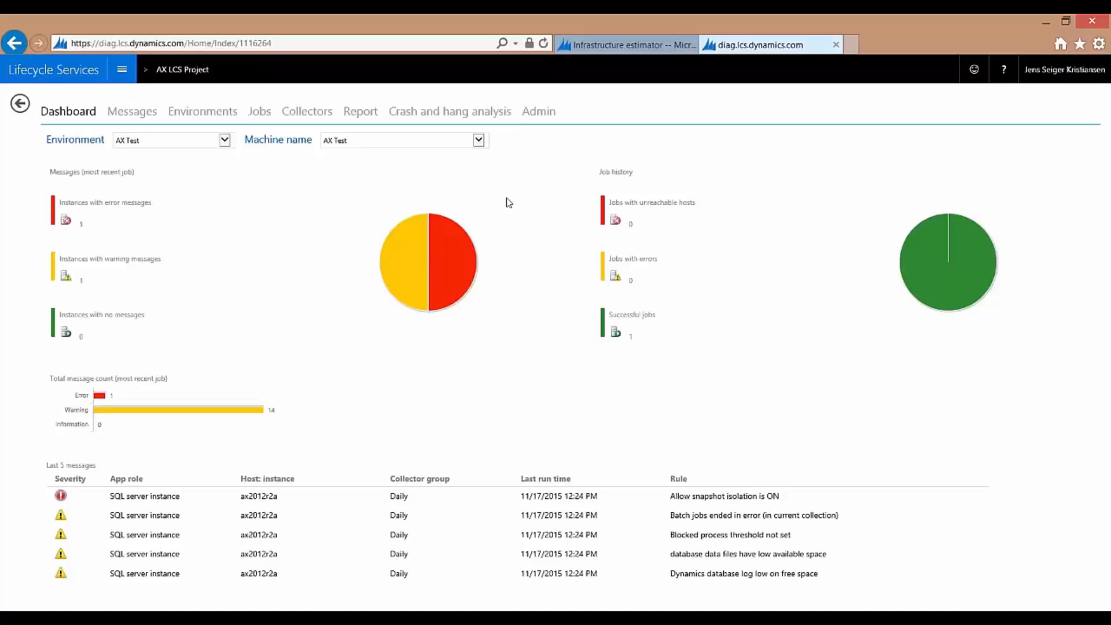
mouse_move(758, 327)
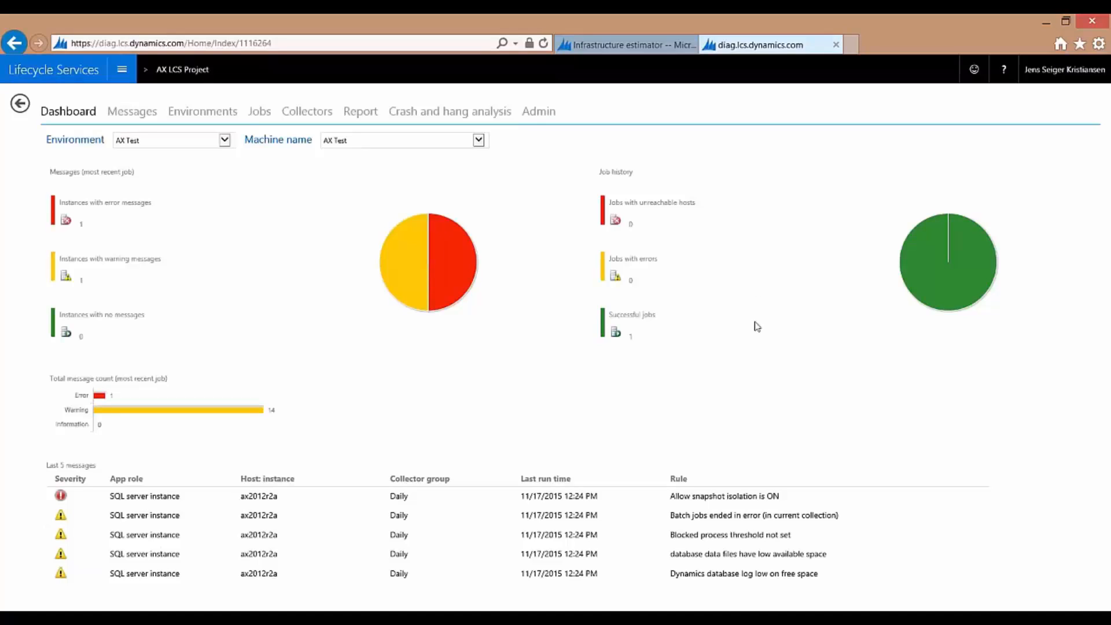
mouse_move(694, 255)
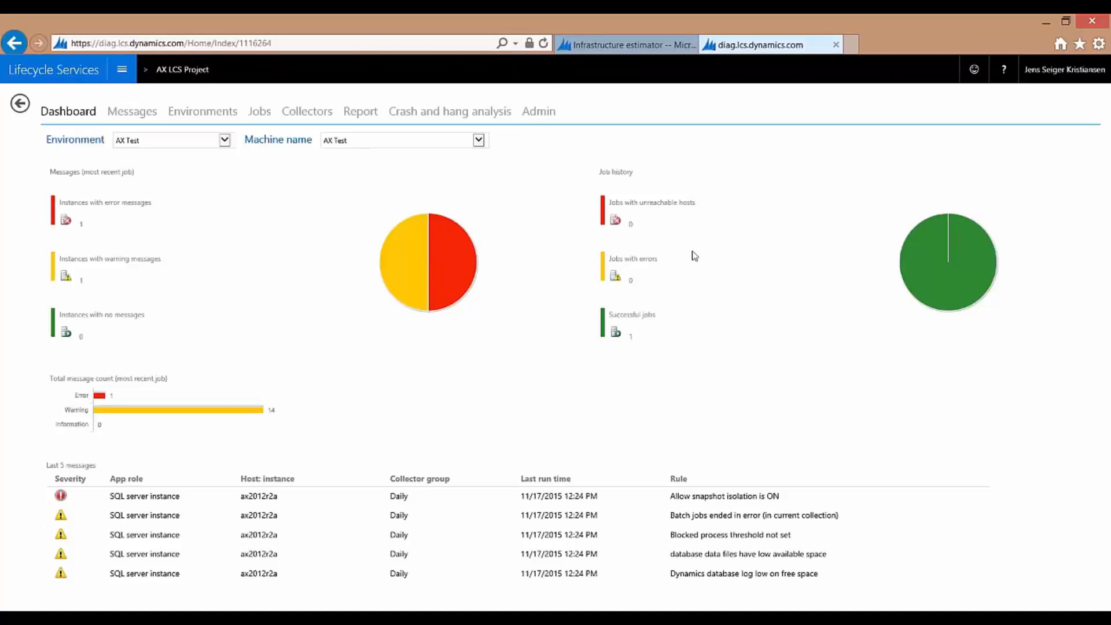
mouse_move(707, 275)
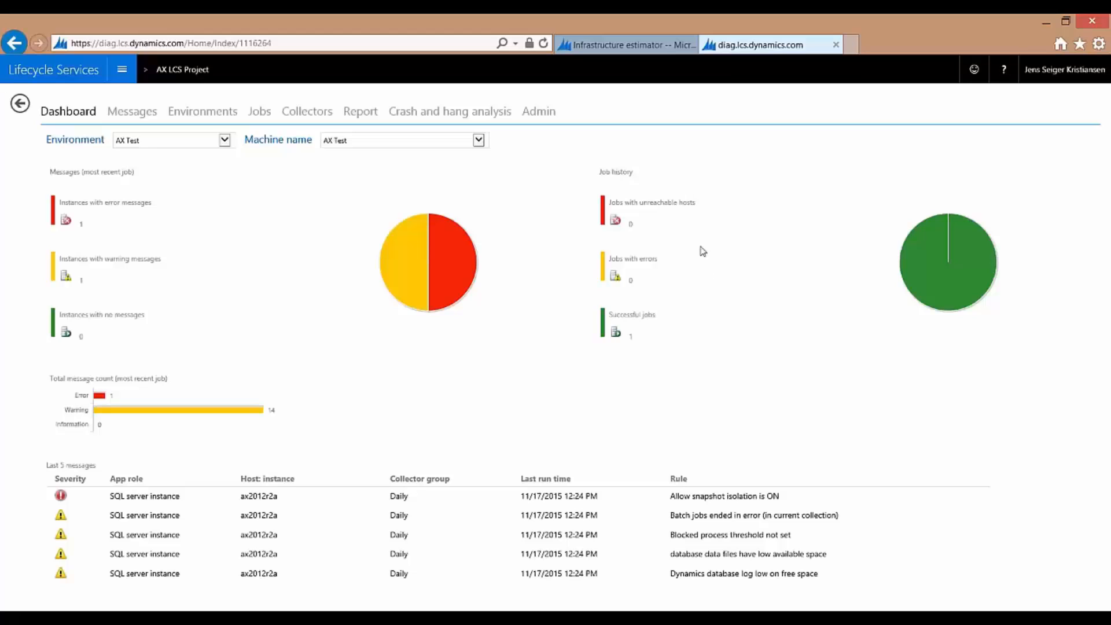
mouse_move(695, 240)
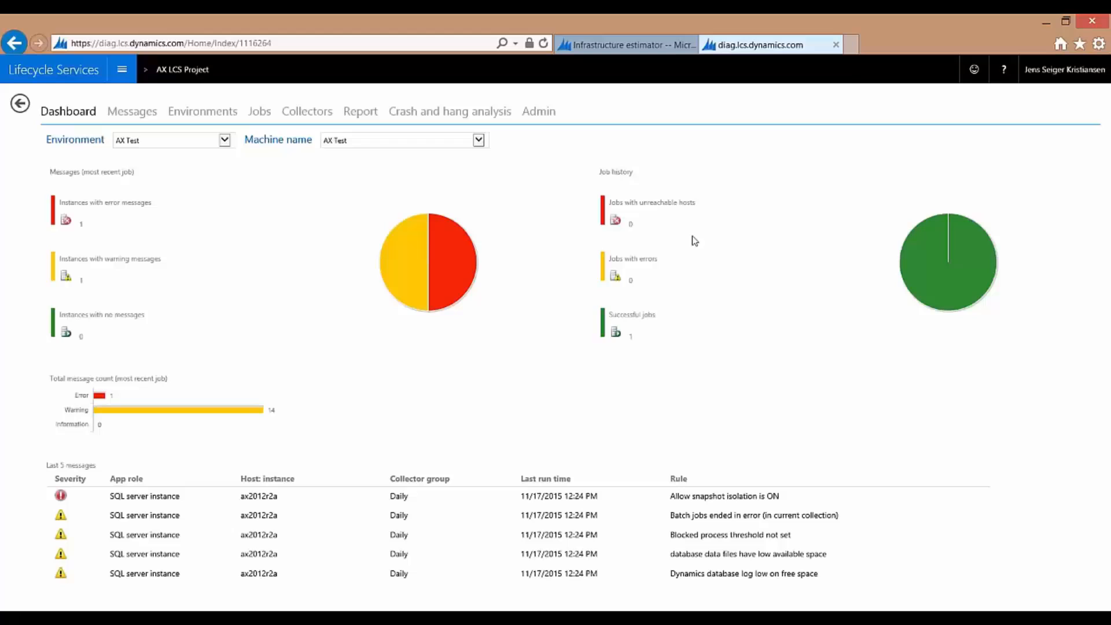
mouse_move(687, 83)
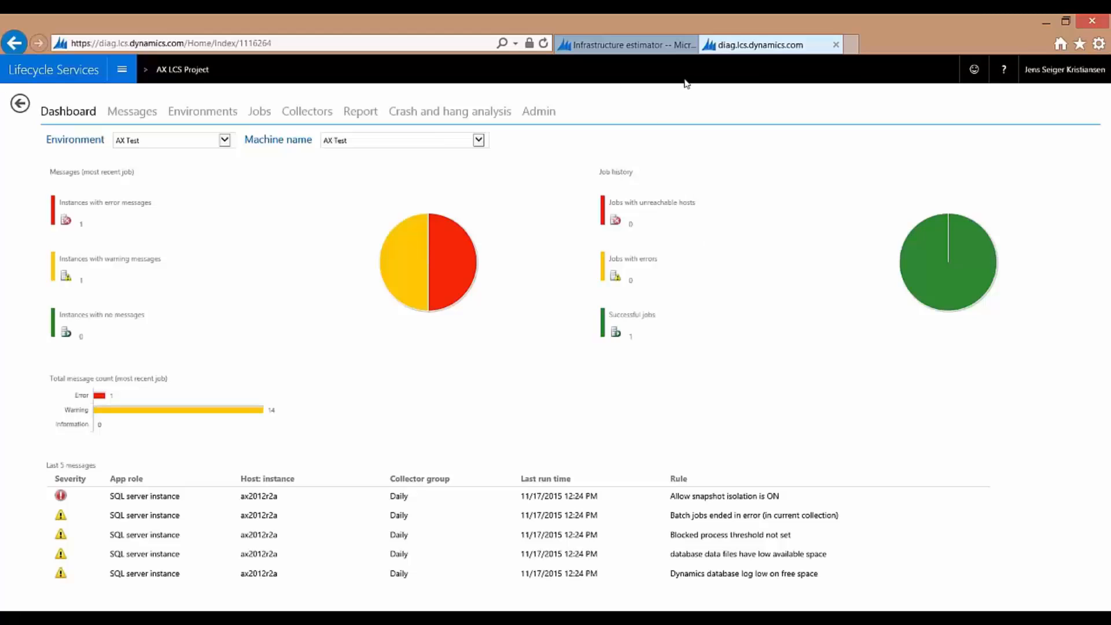
mouse_move(680, 124)
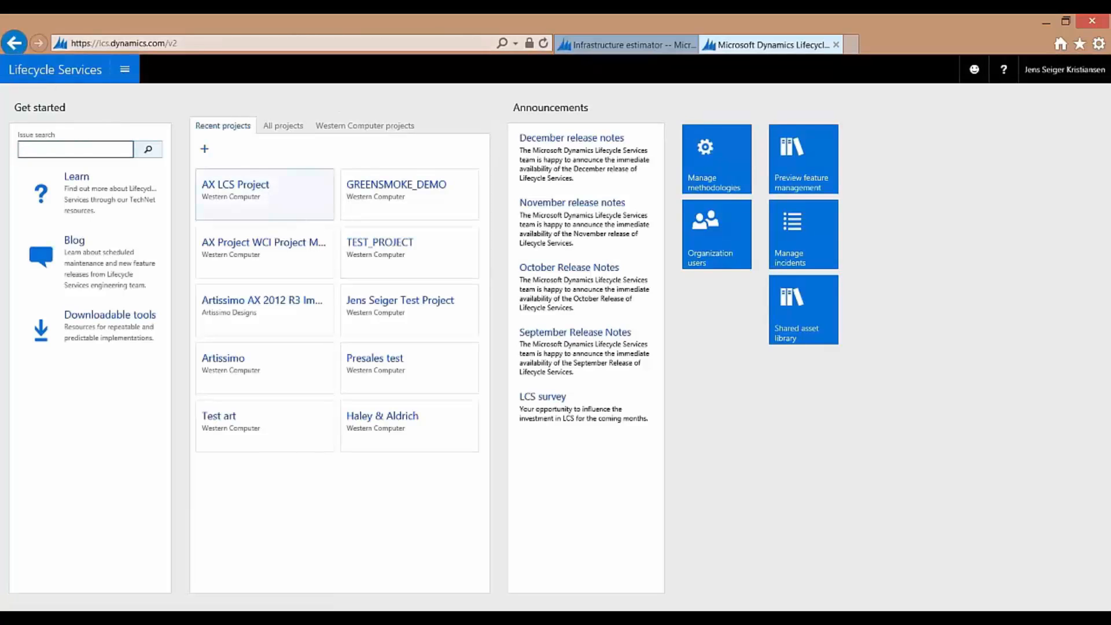
Open the AX LCS Project from Recent projects
left_click(264, 191)
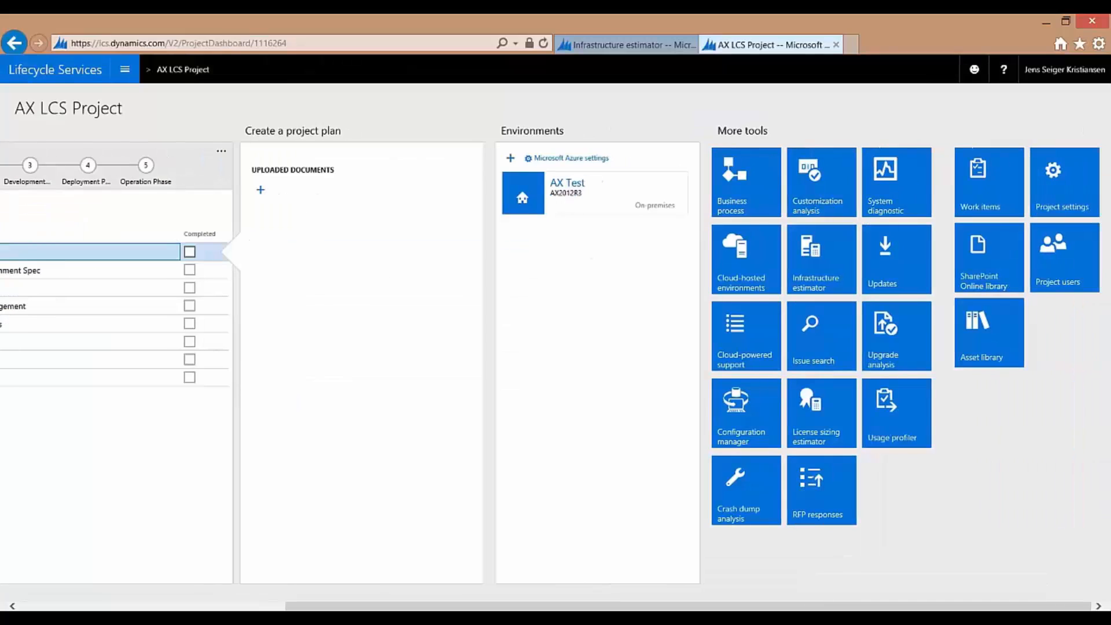
mouse_move(1040, 397)
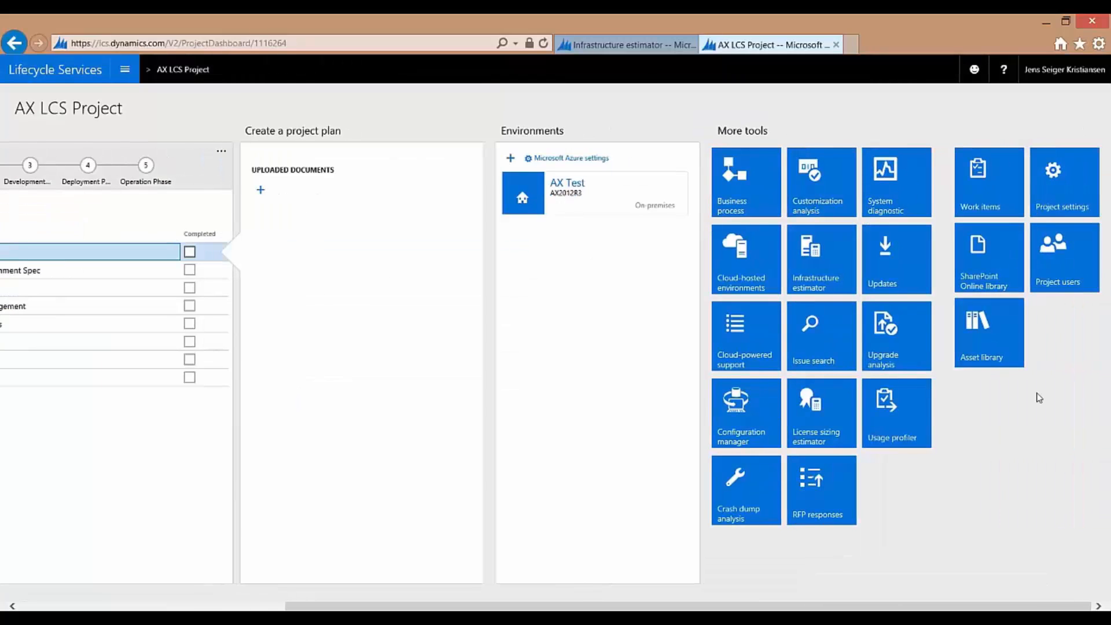
mouse_move(996, 505)
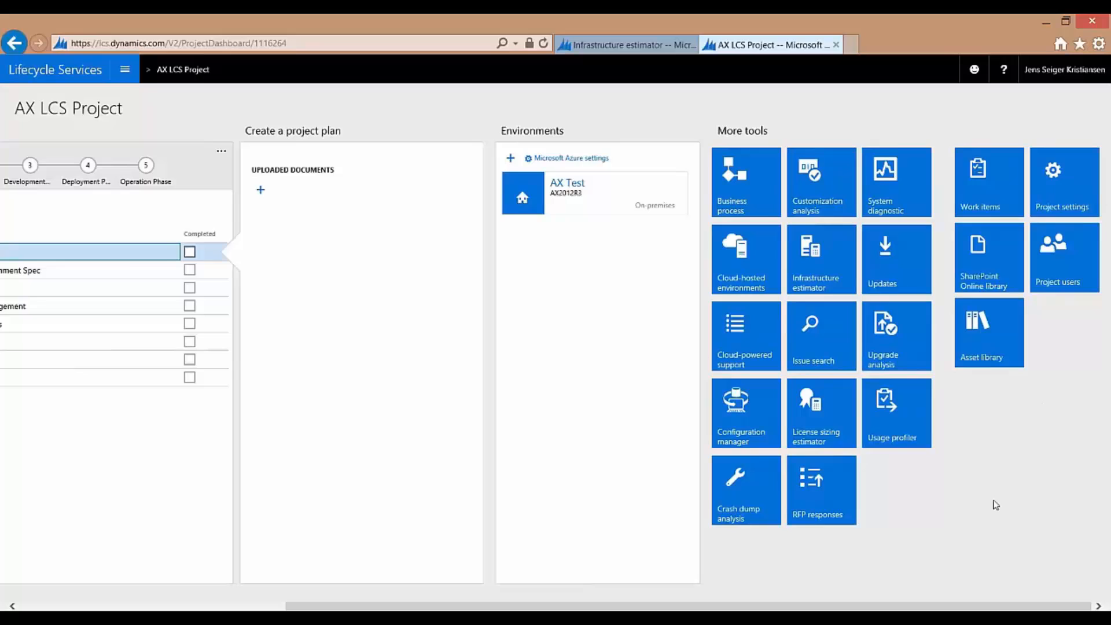
mouse_move(1032, 498)
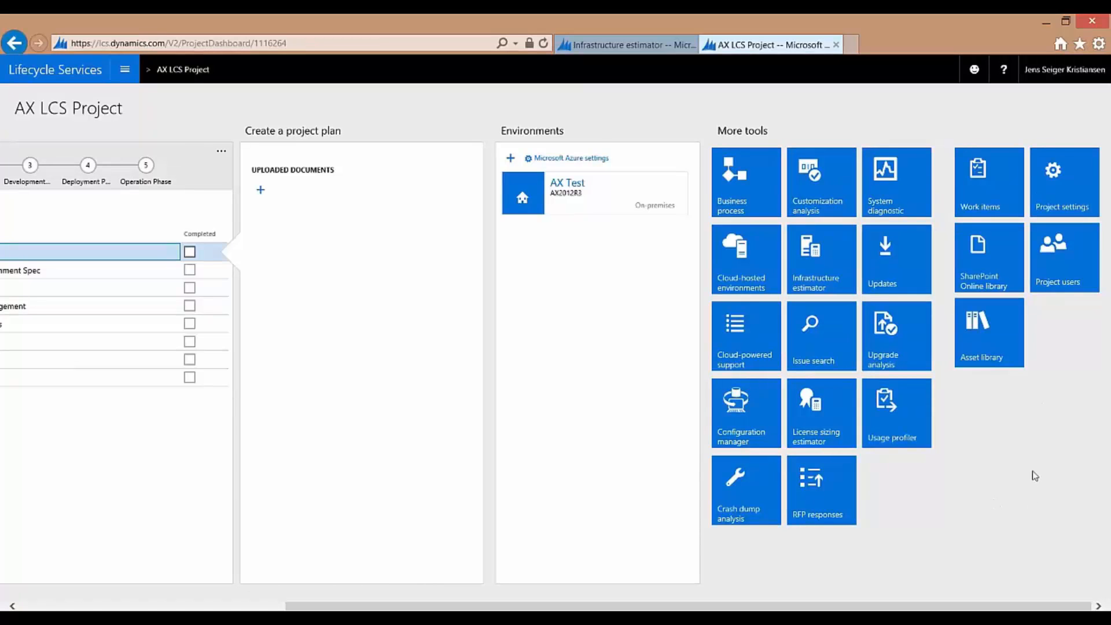
mouse_move(1022, 472)
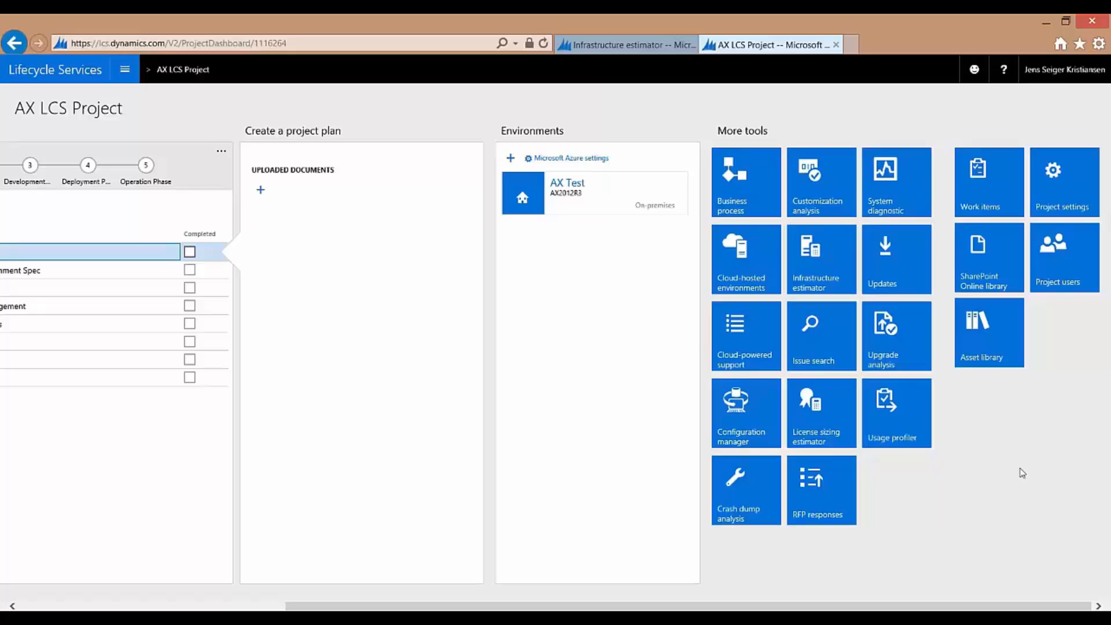
mouse_move(1044, 503)
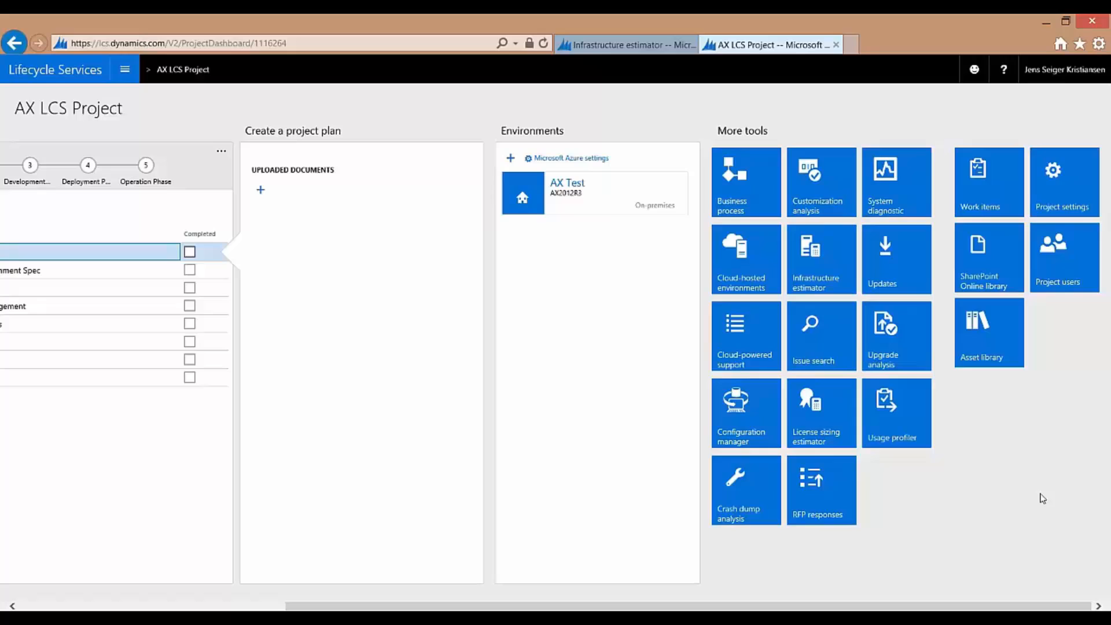
mouse_move(1035, 494)
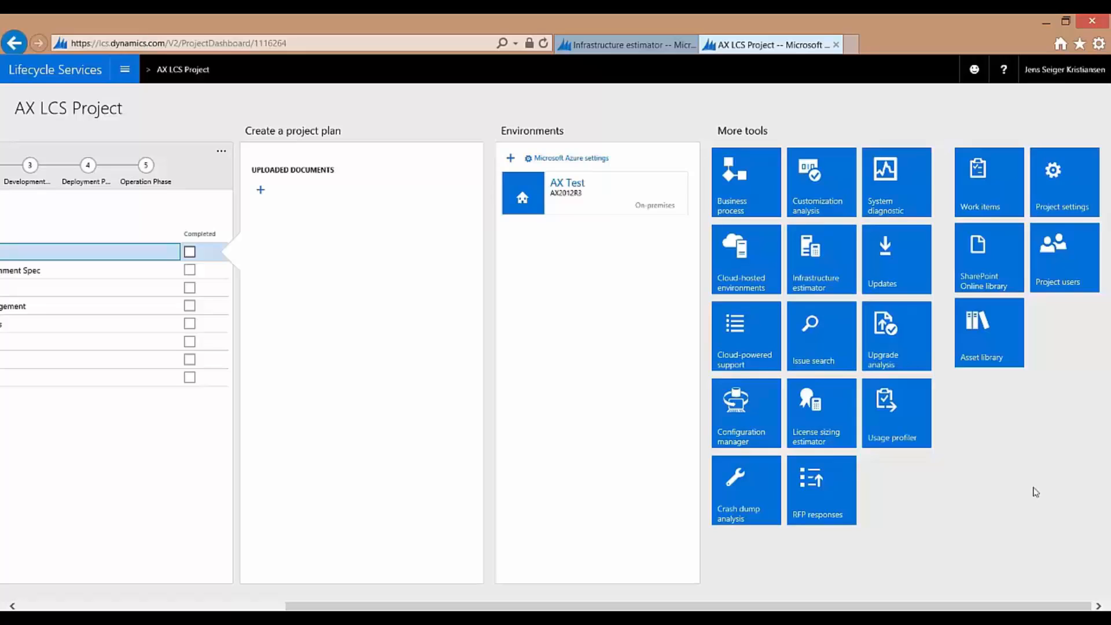
mouse_move(1066, 481)
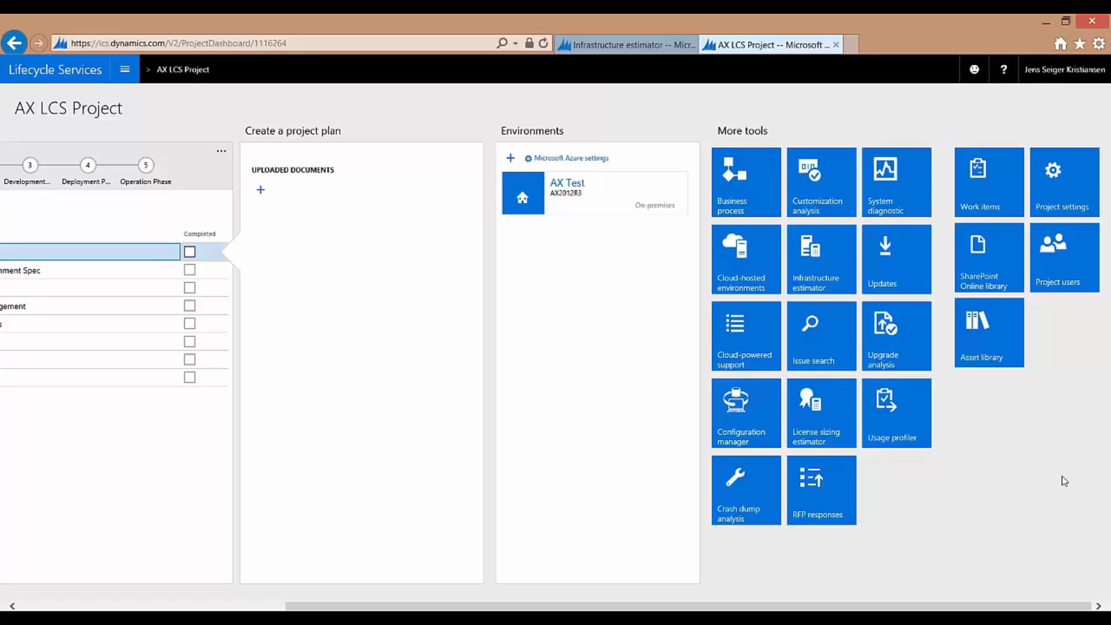
mouse_move(1071, 475)
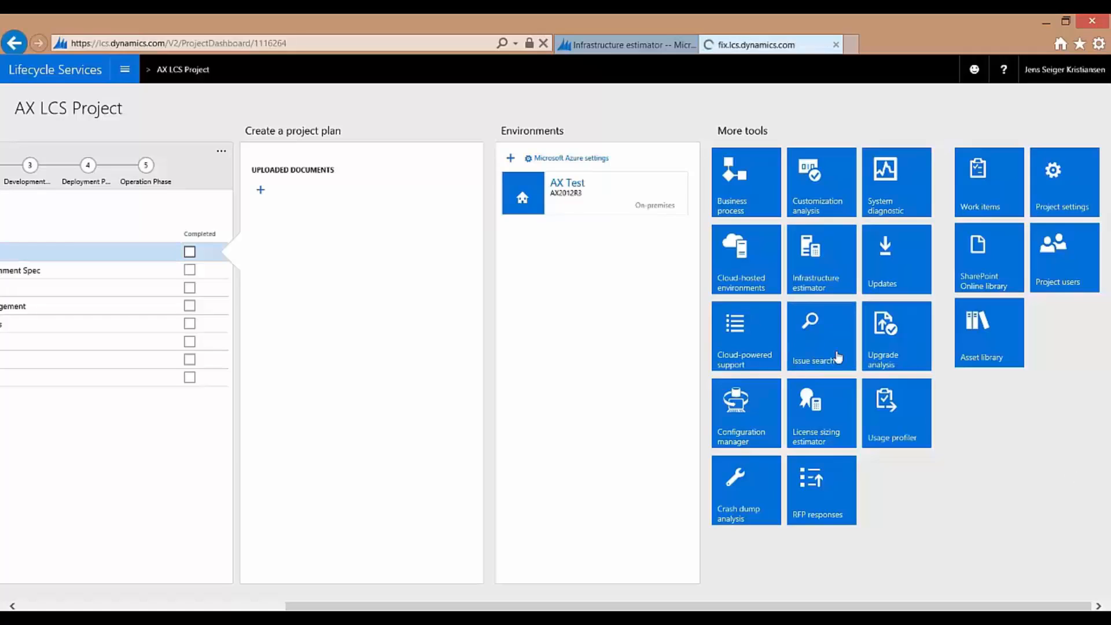
Search Issue search for "Sales order will not post" and scroll through the 1106 results
left_click(822, 336)
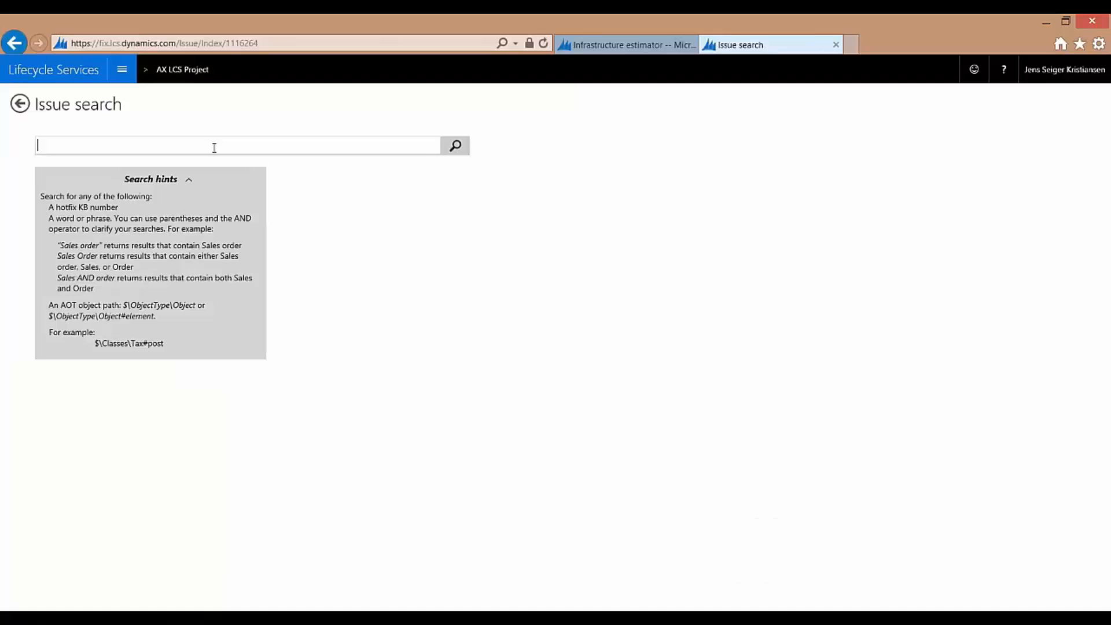
type("Sales")
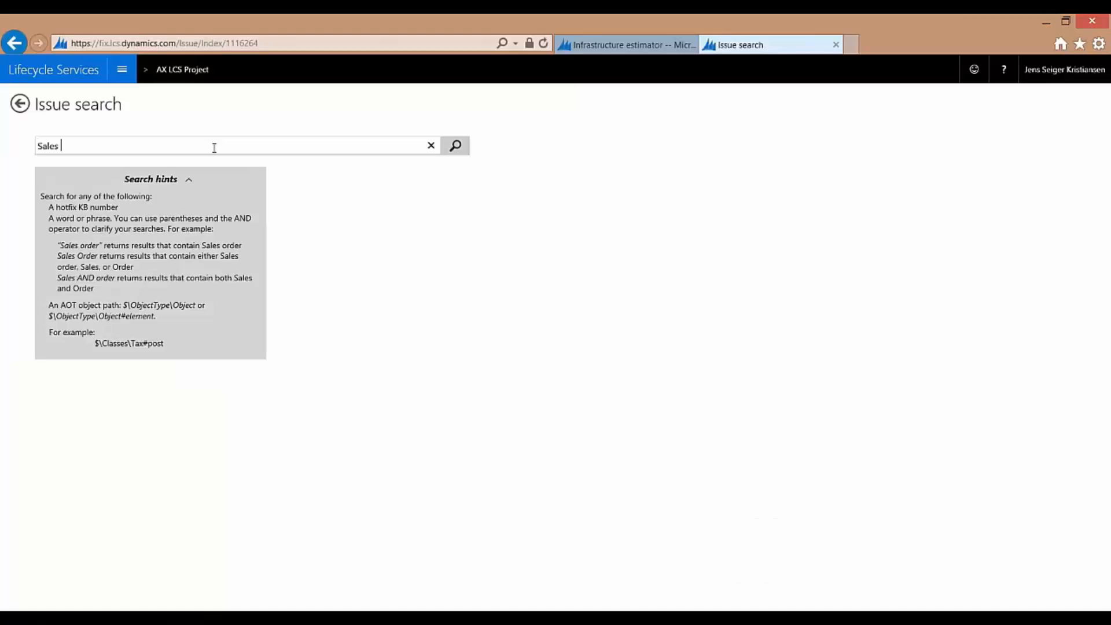
left_click(454, 146)
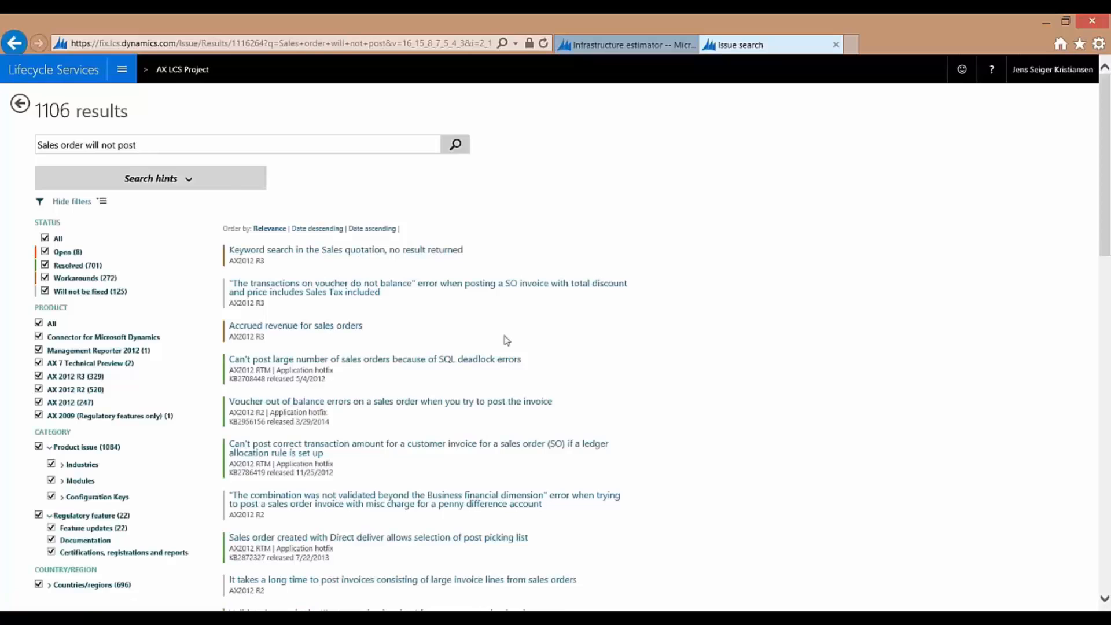
scroll("down", 3)
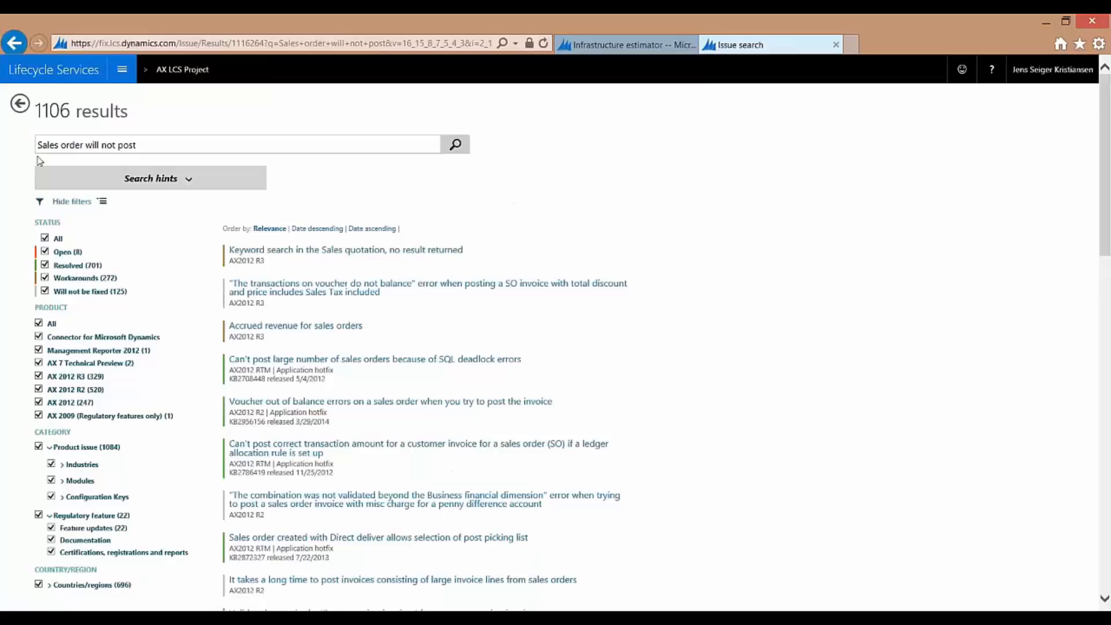
mouse_move(138, 167)
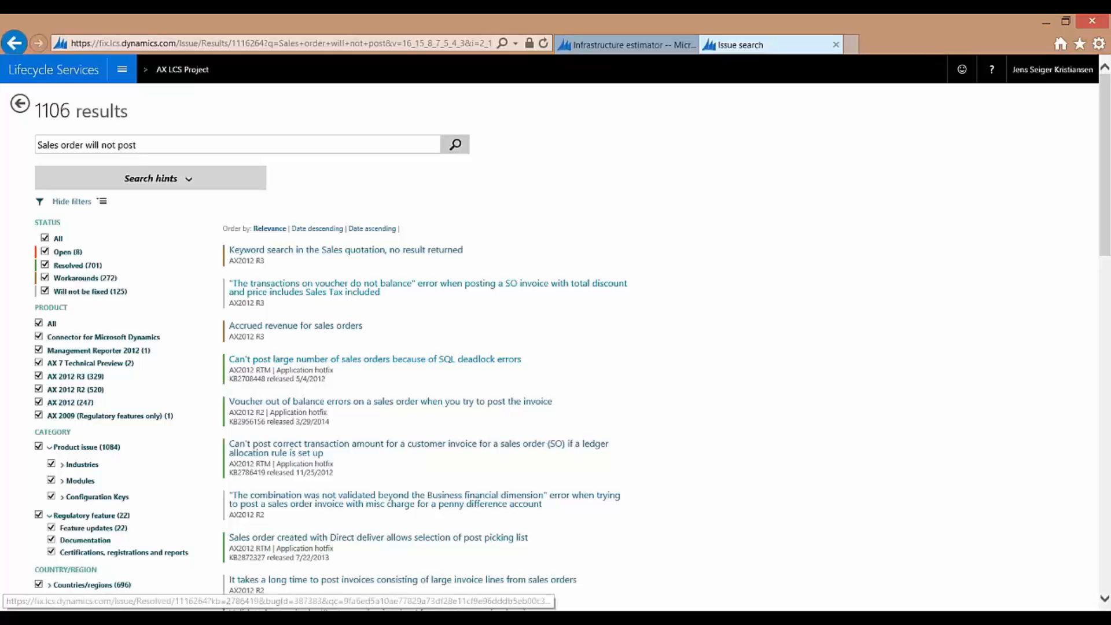
scroll("down", 3)
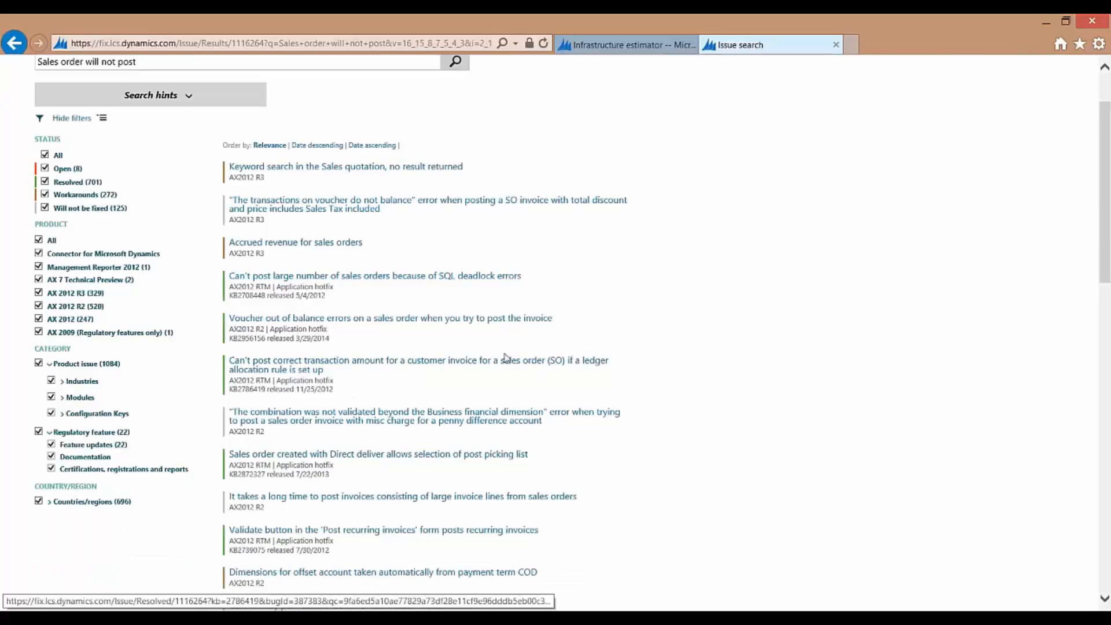
View the KB 2786419 hotfix about posting customer invoice amounts, then return to the AX LCS Project dashboard
left_click(418, 360)
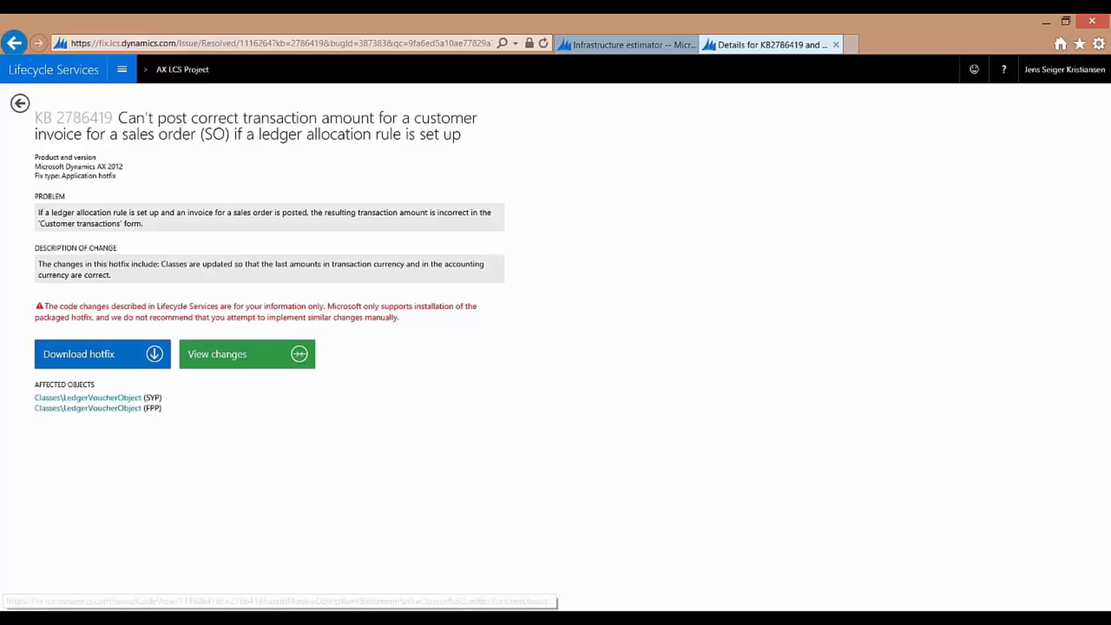
mouse_move(293, 361)
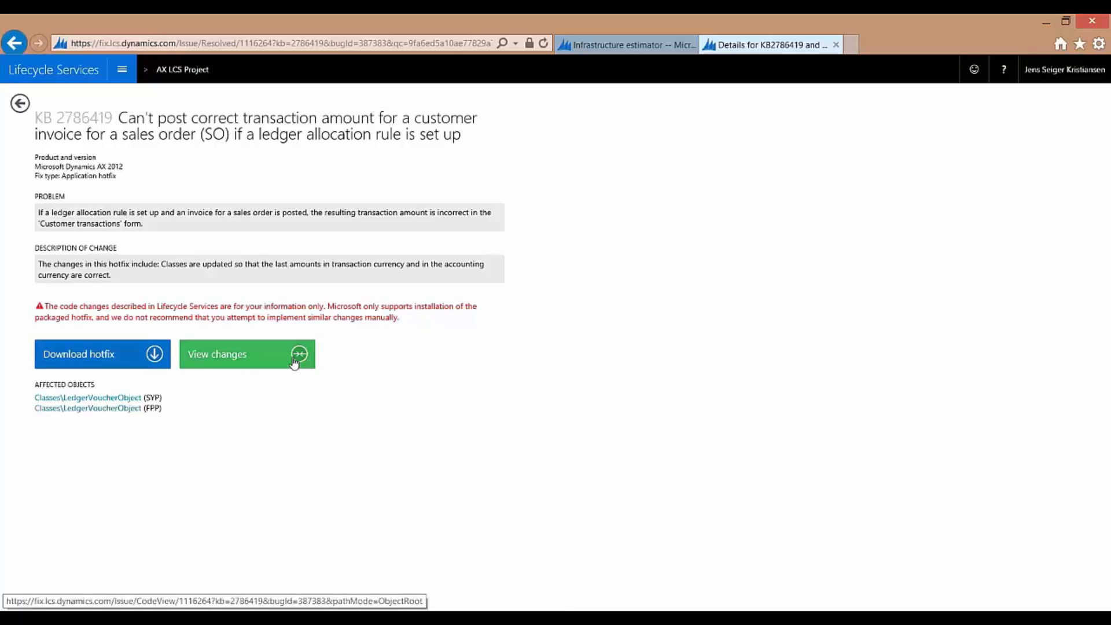
left_click(245, 354)
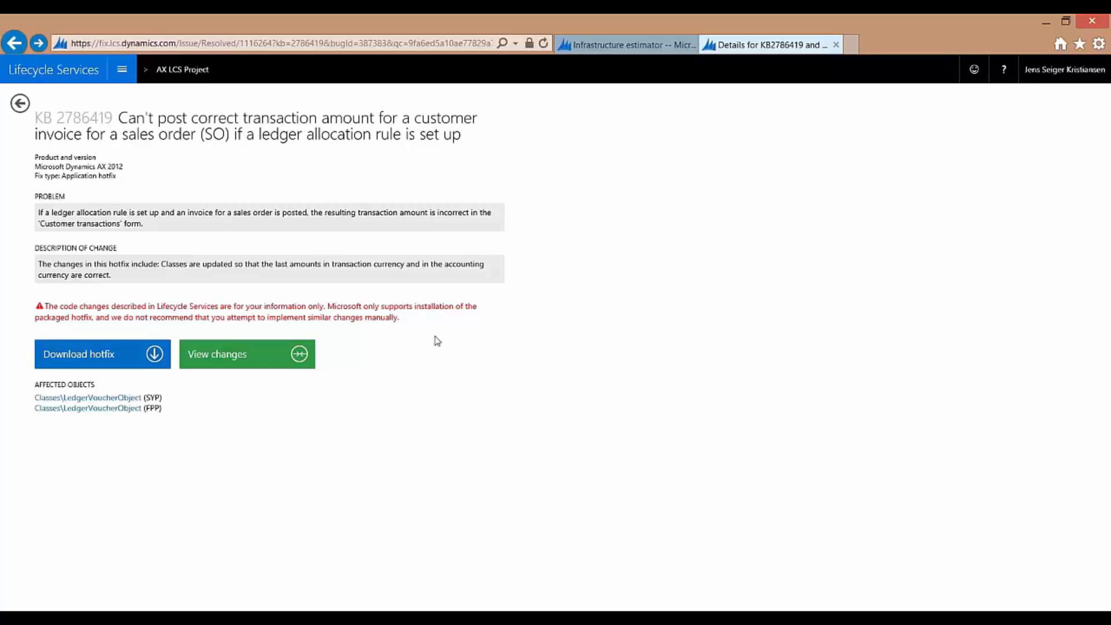
left_click(182, 70)
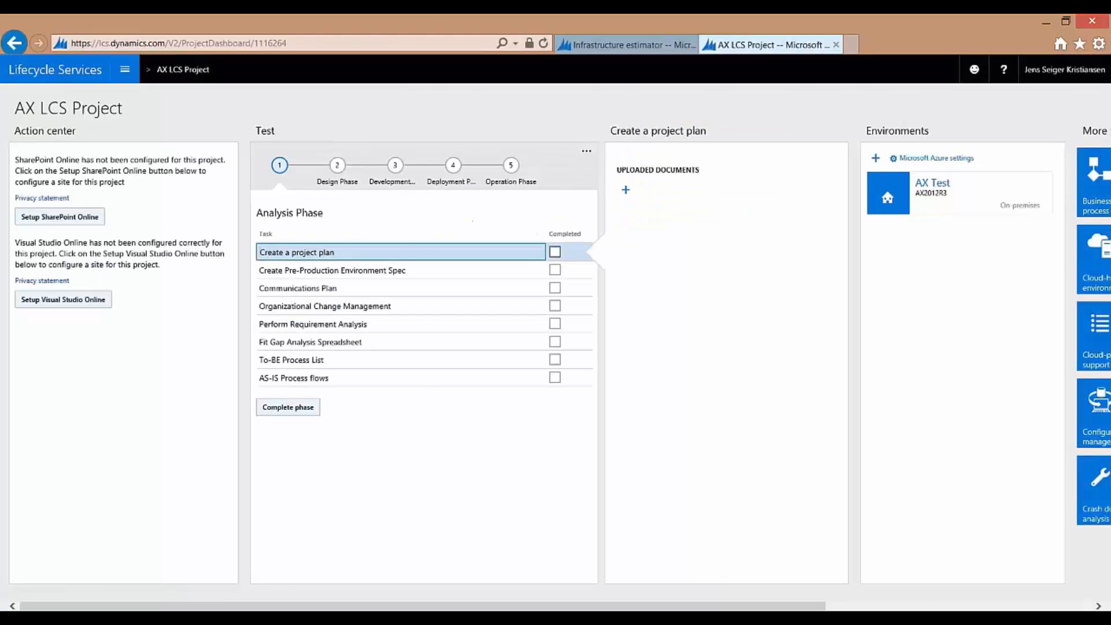
Reach the Cloud-powered support tile under More tools and show the Project incidents list
scroll("right", 3)
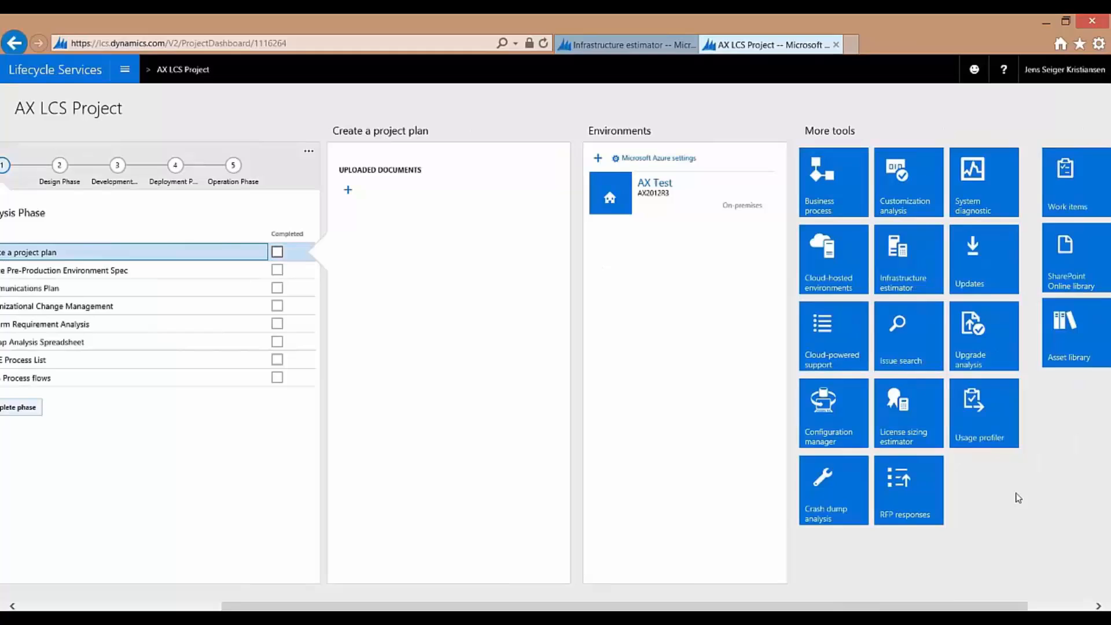
mouse_move(910, 349)
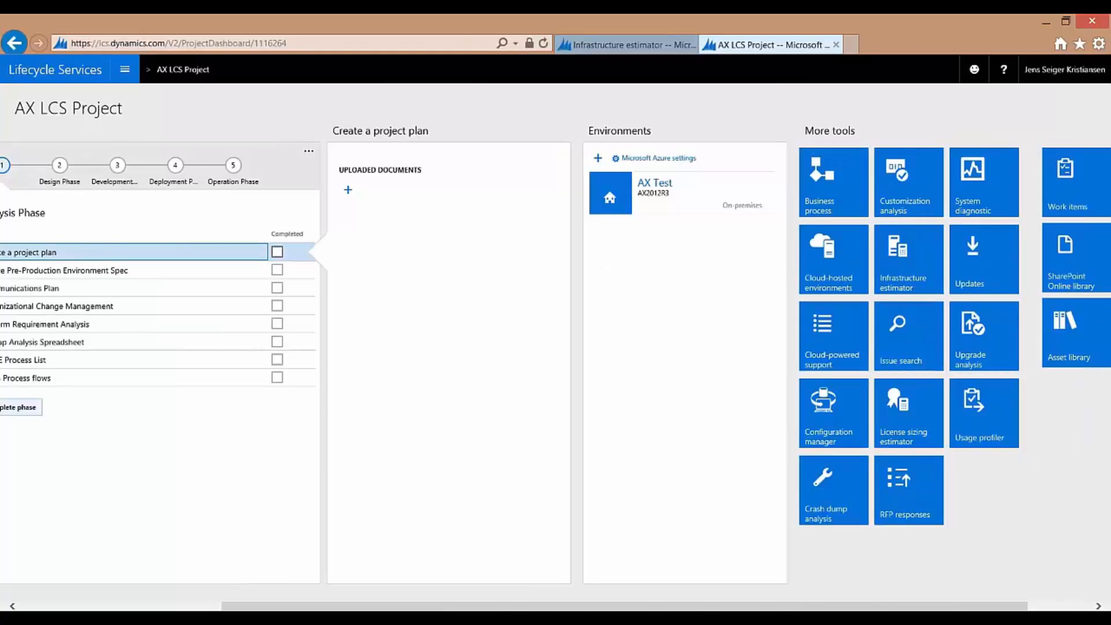
mouse_move(833, 336)
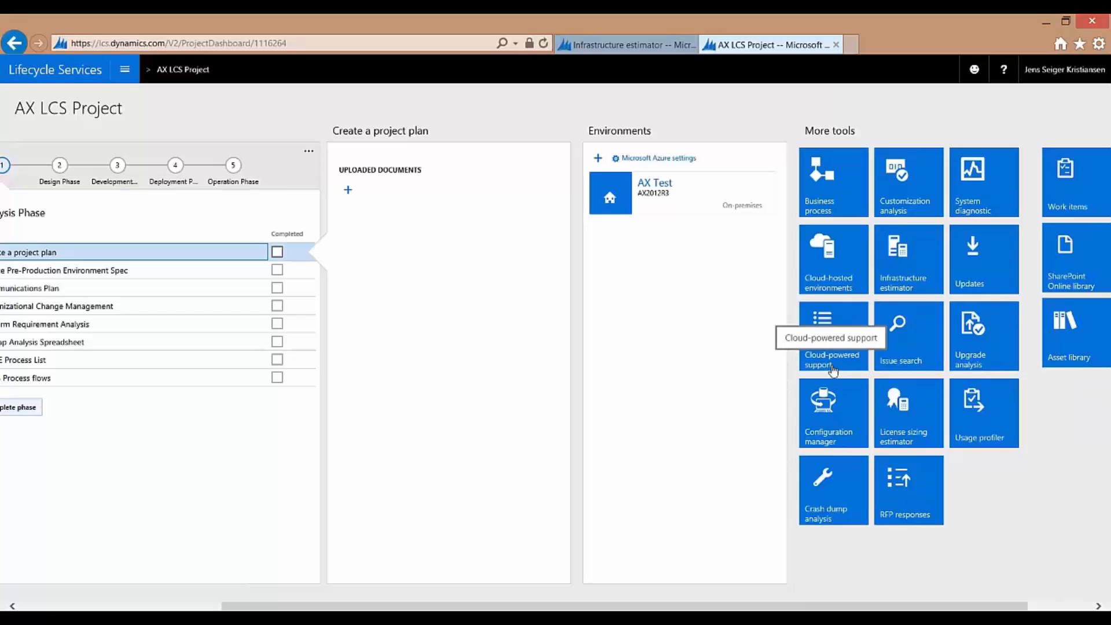
mouse_move(825, 368)
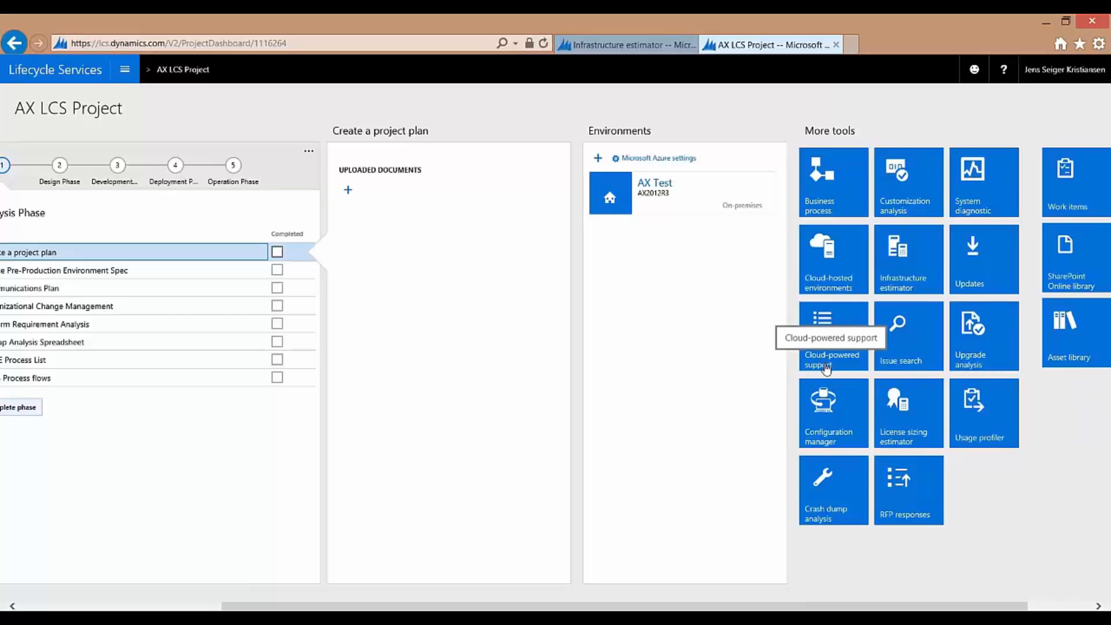
left_click(823, 337)
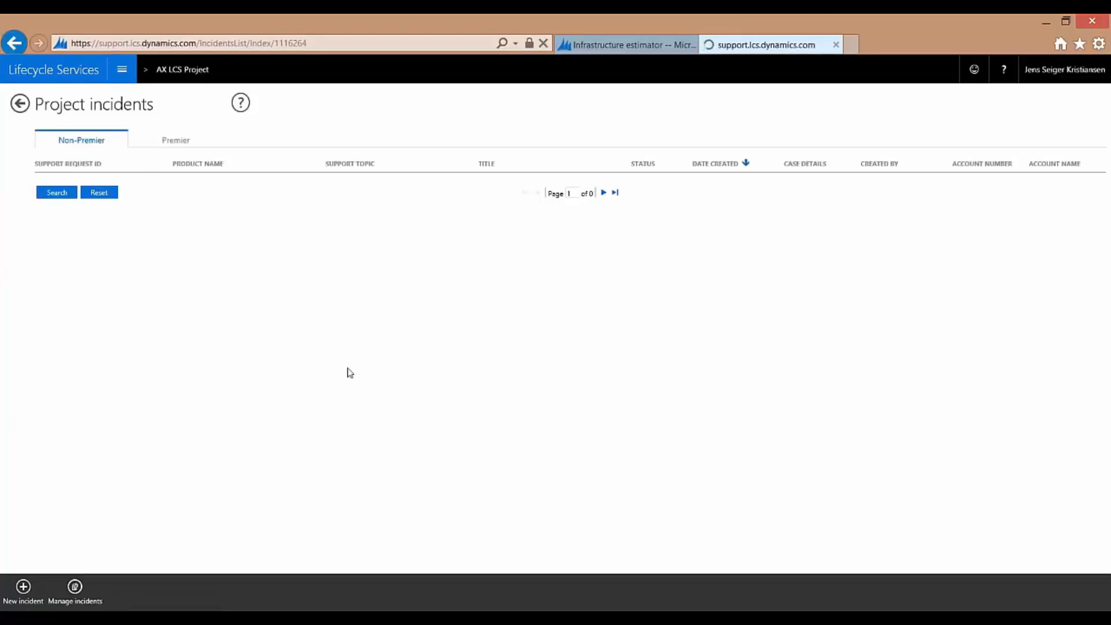
Start a new incident and search existing solutions for "sales order will not post", returning 1106 results
left_click(22, 591)
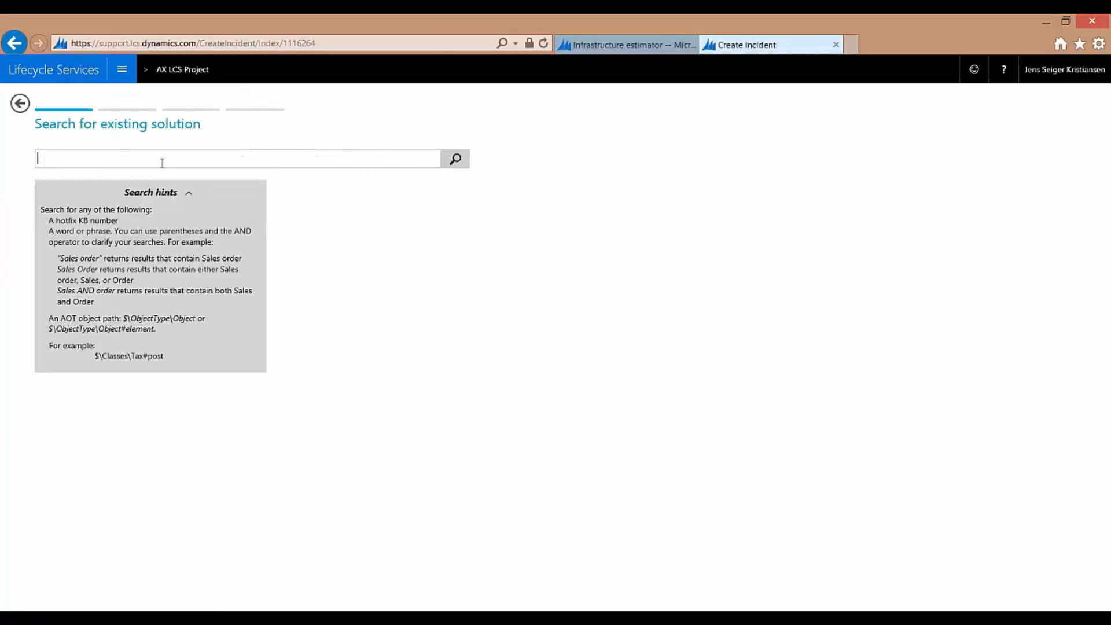
type("sales order will not")
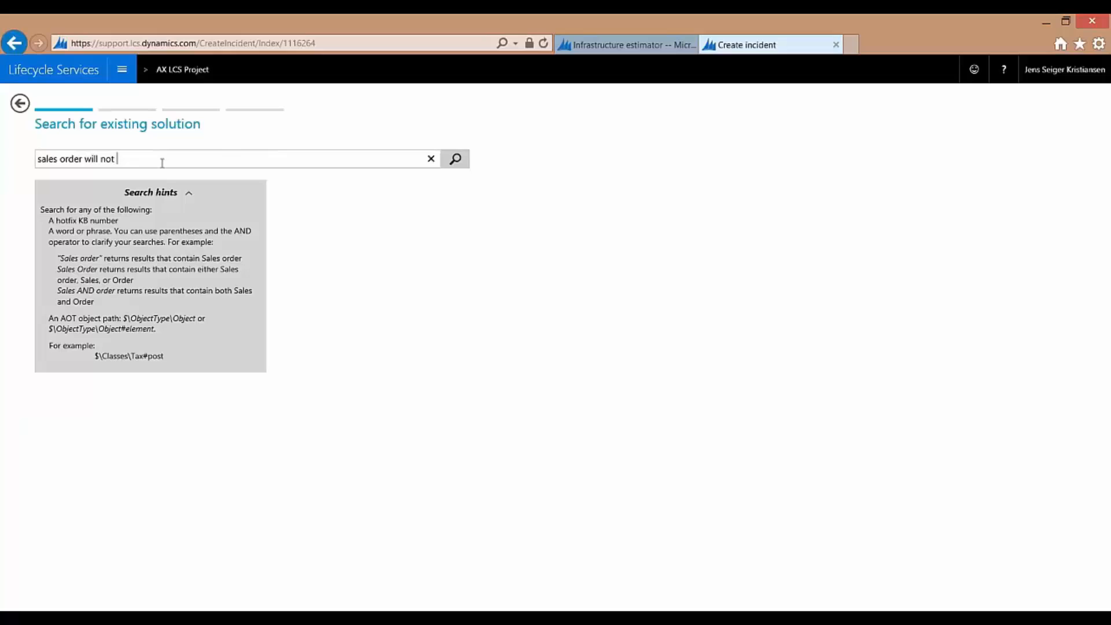
left_click(455, 158)
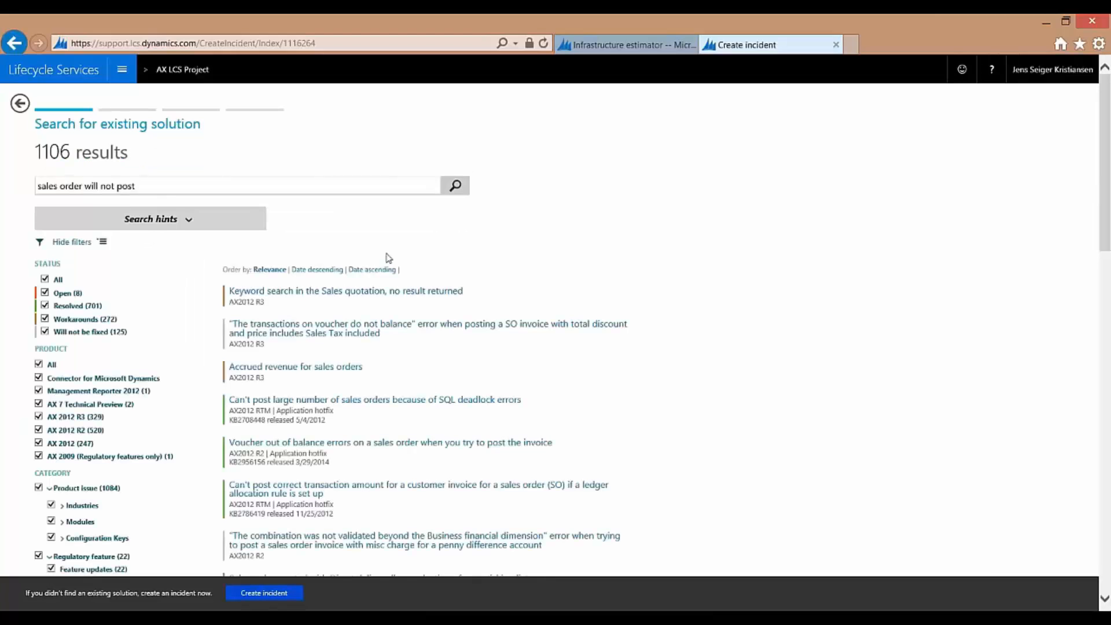
mouse_move(536, 372)
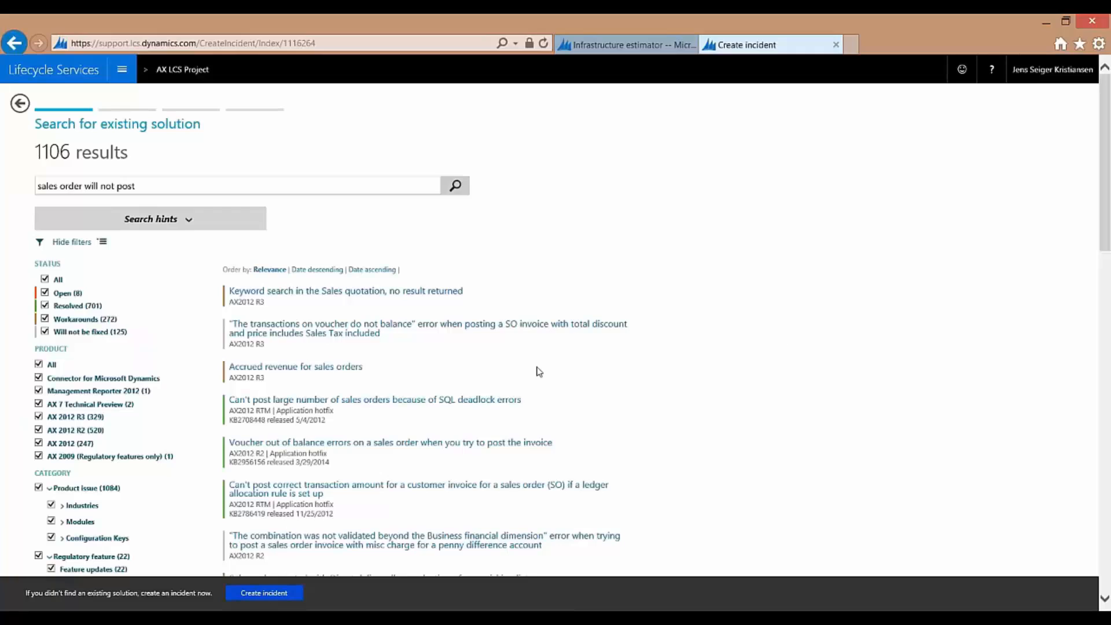
mouse_move(92, 287)
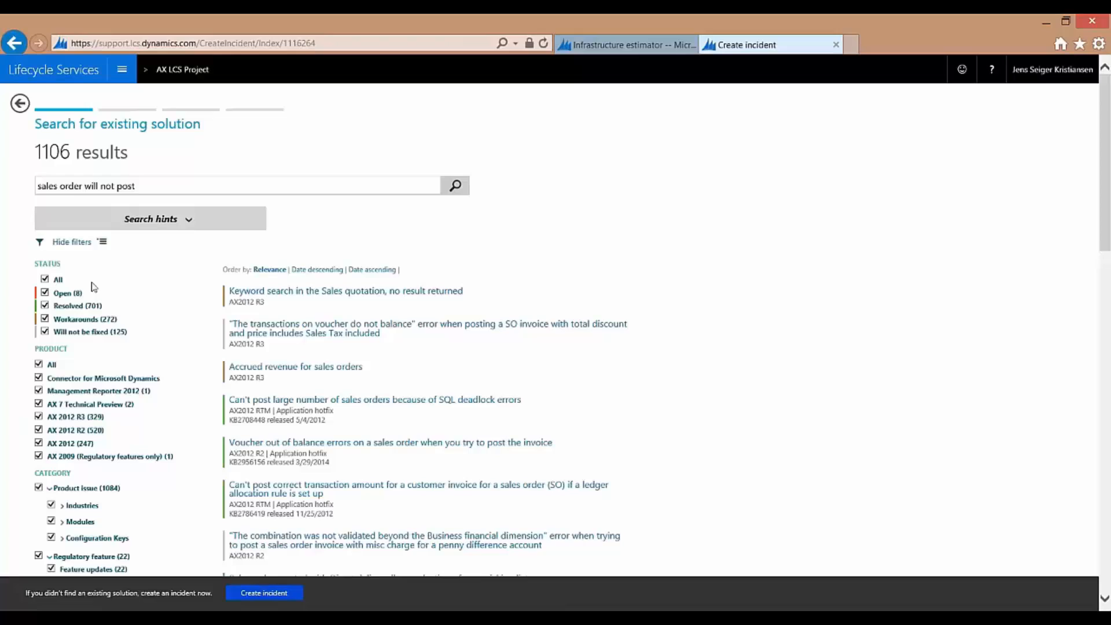
Create the incident with AX Test as environment and continue to Share diagnostic data
left_click(264, 592)
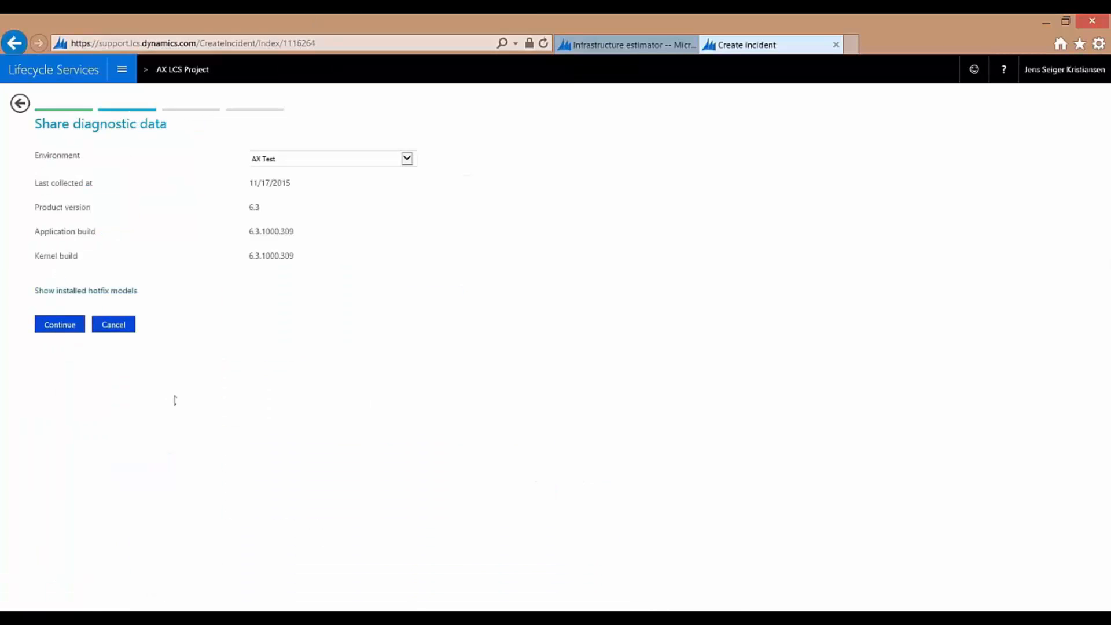
mouse_move(199, 416)
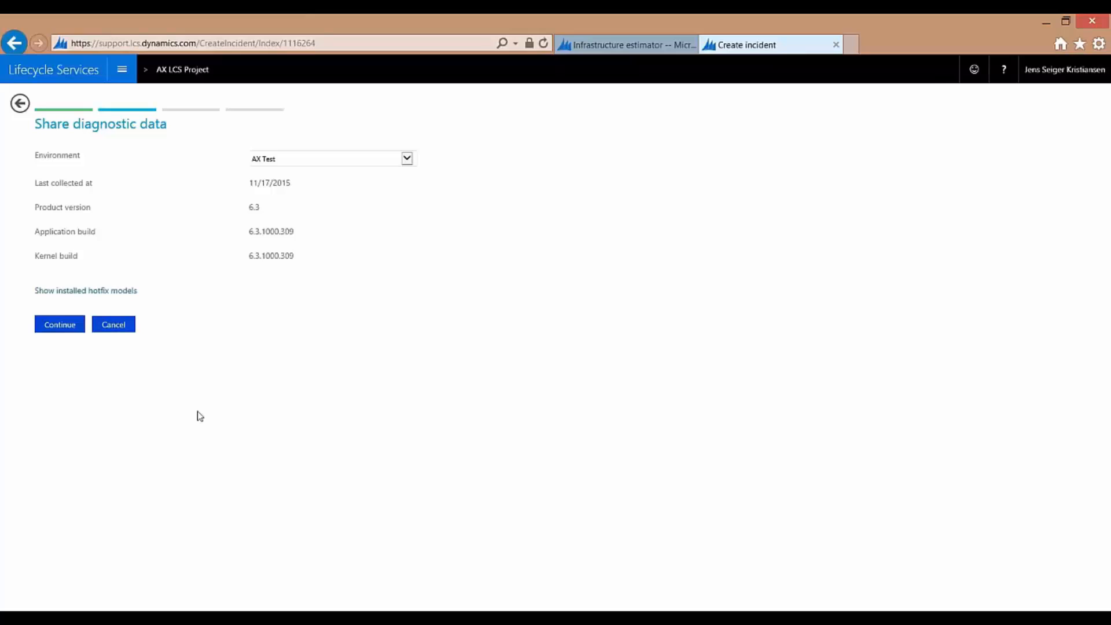
left_click(59, 324)
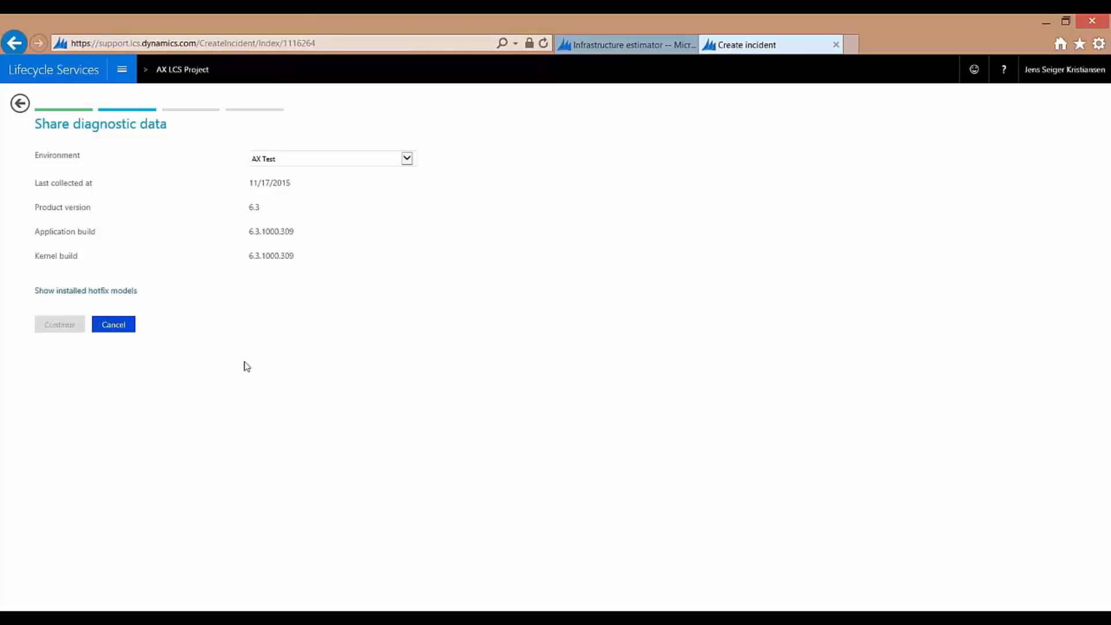
Continue to Describe the issue, showing the title prefilled as "sales order will not post"
left_click(59, 324)
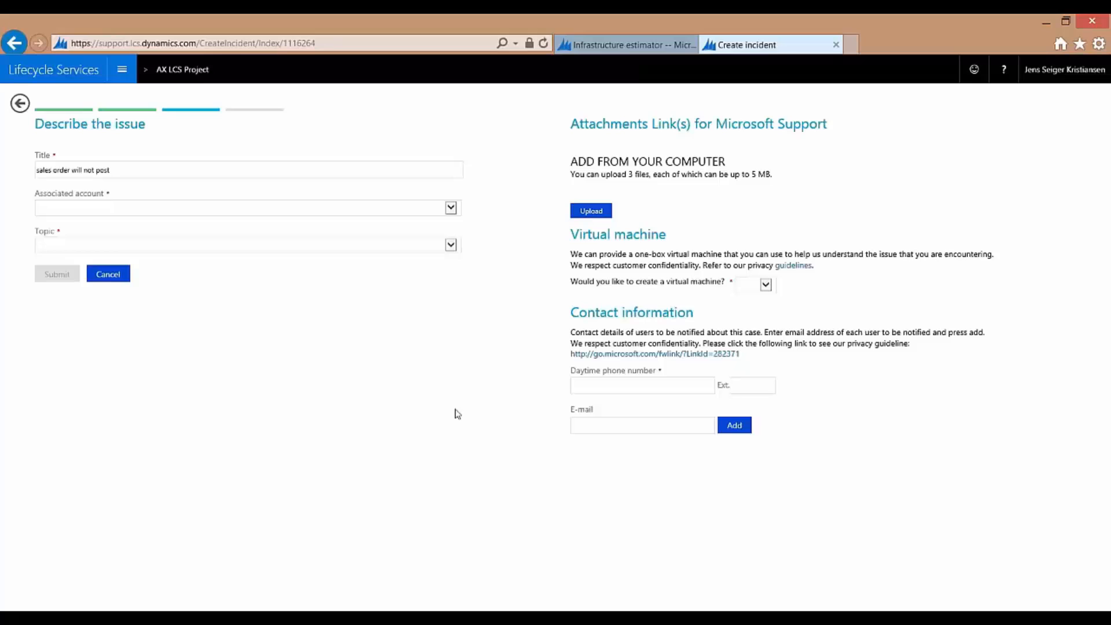
mouse_move(438, 390)
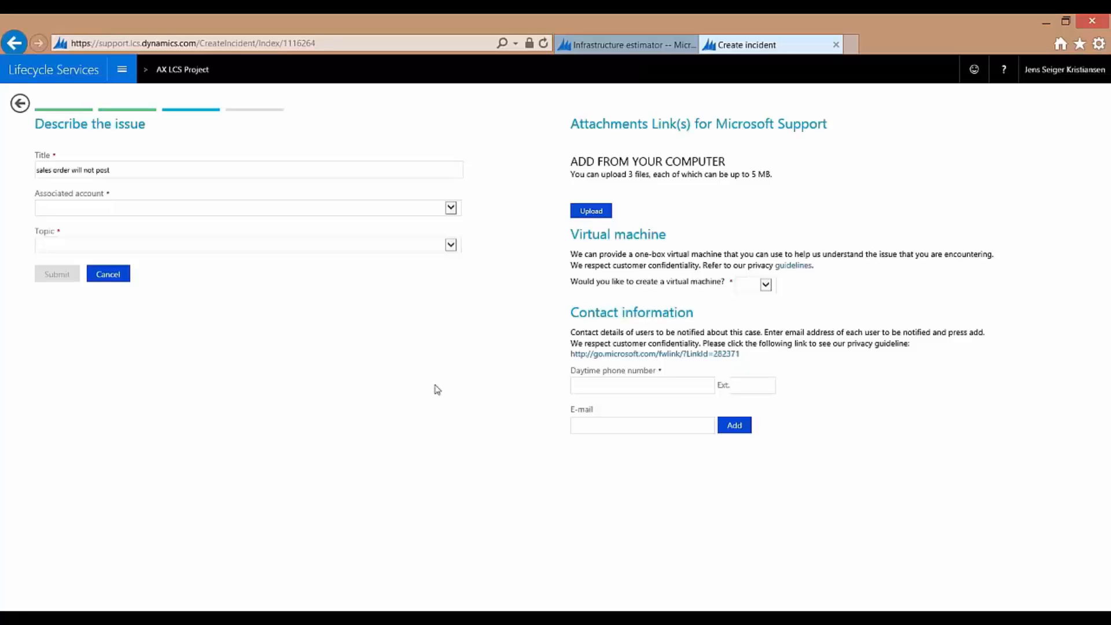
mouse_move(438, 374)
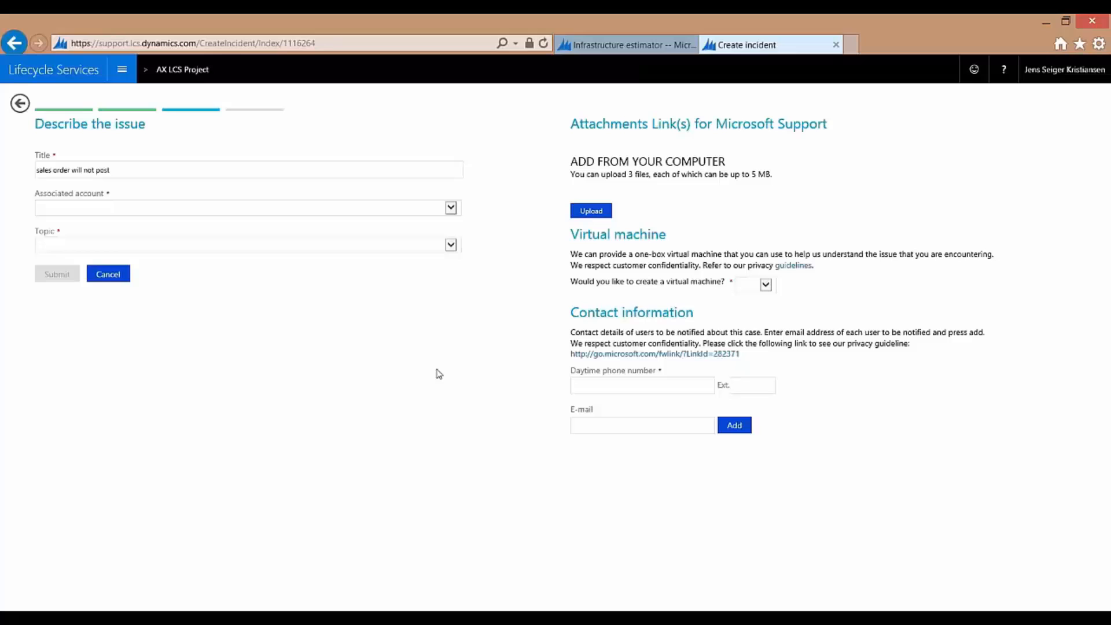
mouse_move(418, 250)
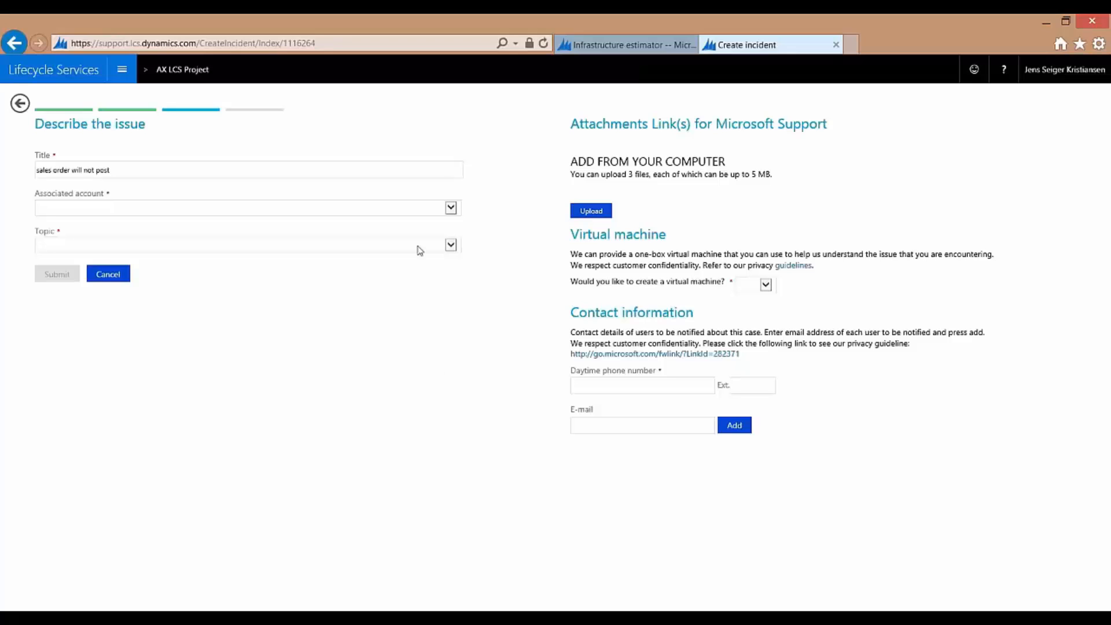
mouse_move(451, 282)
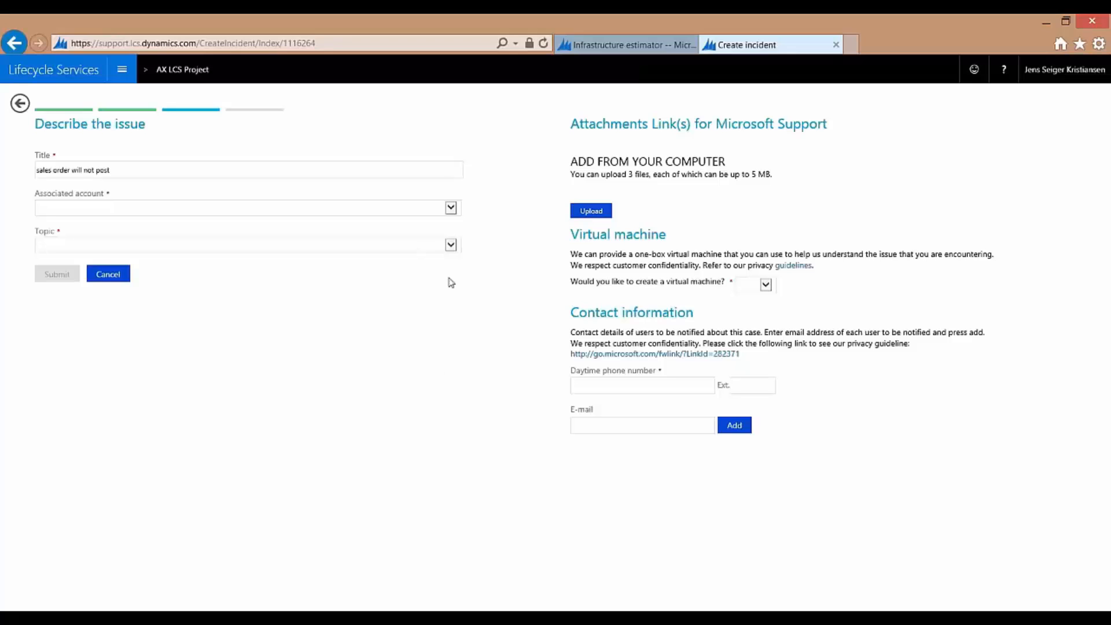
mouse_move(437, 343)
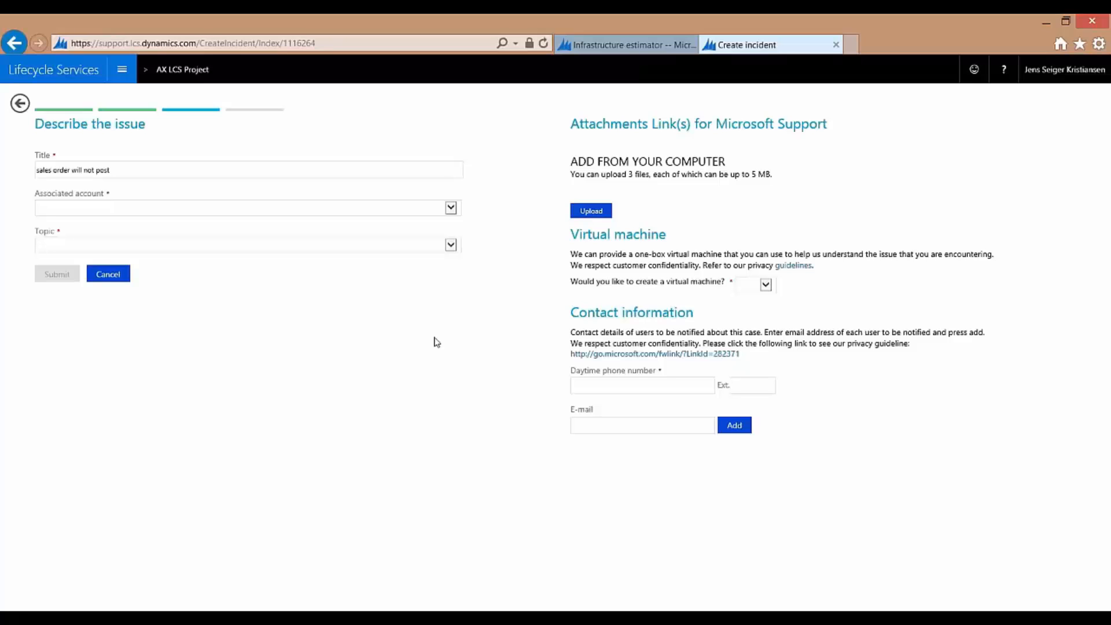
mouse_move(387, 356)
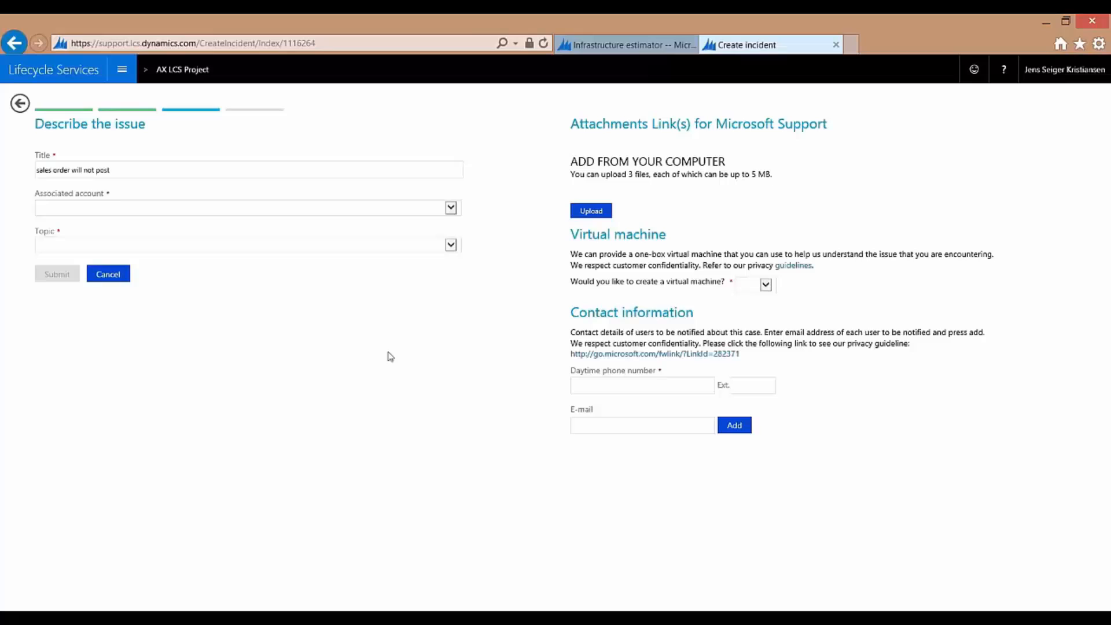
mouse_move(492, 347)
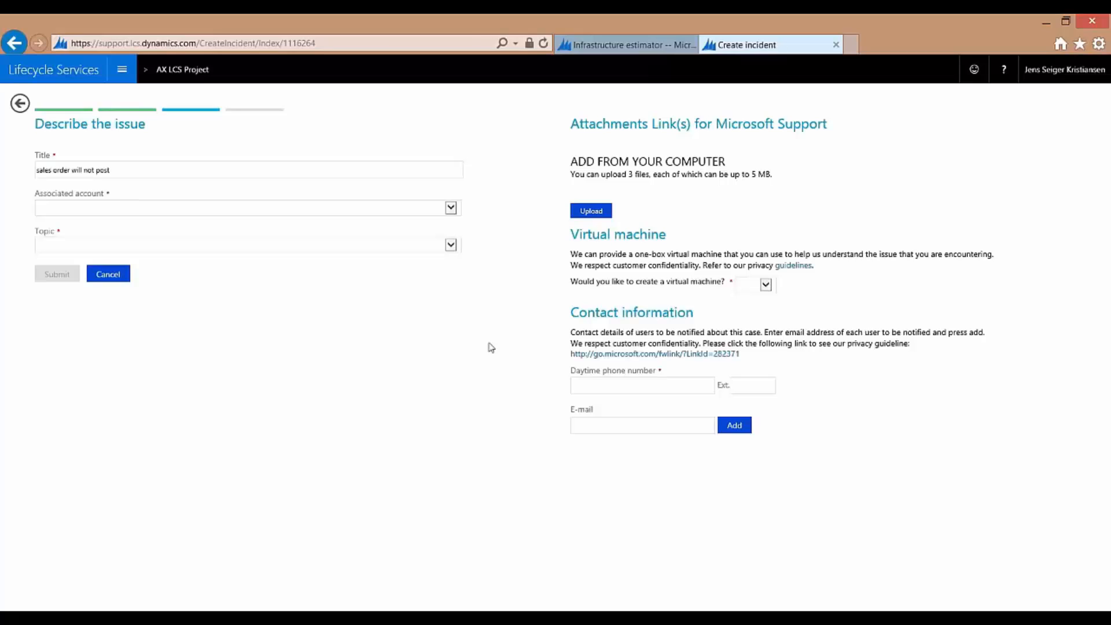
mouse_move(453, 358)
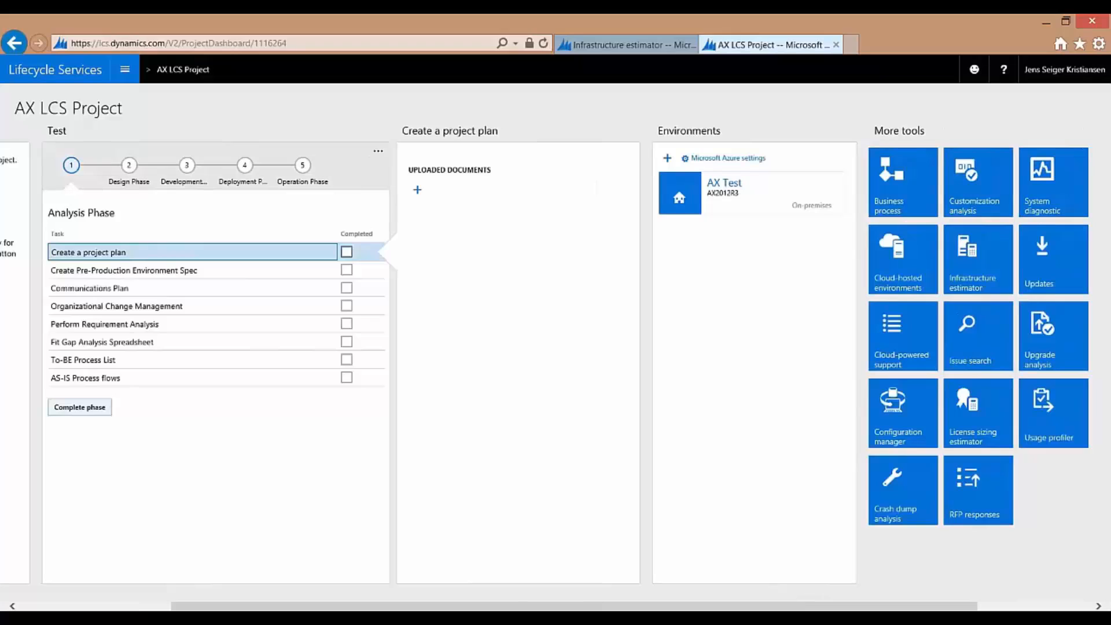
From Updates, download the AX 2012 R3 update installer, bringing up the AXUpdateInstaller.exe run-or-save prompt
left_click(1053, 259)
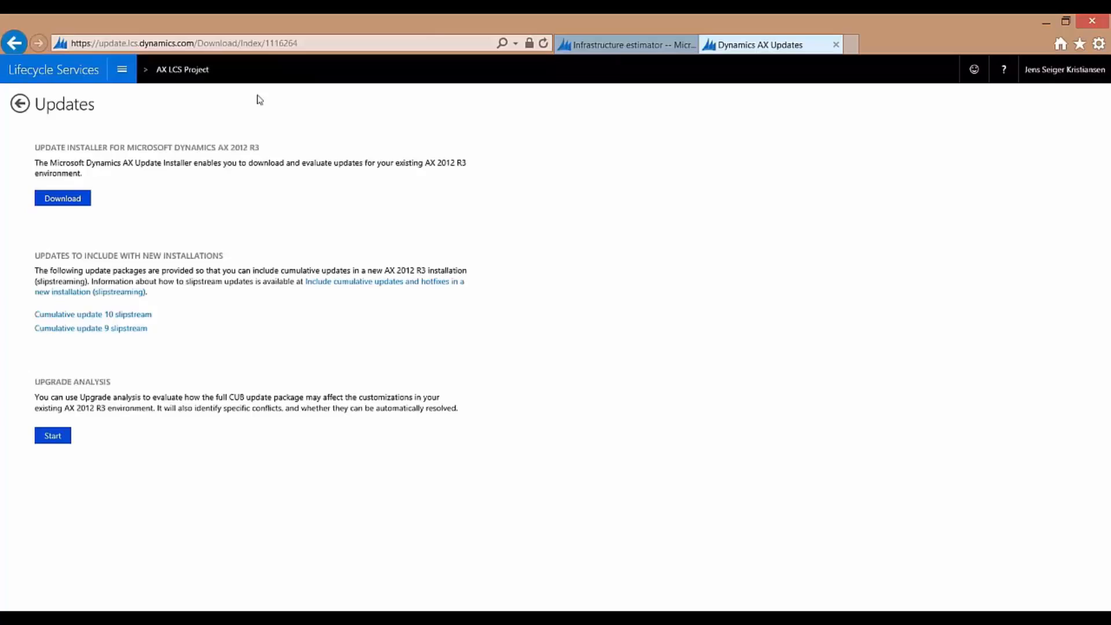
mouse_move(561, 164)
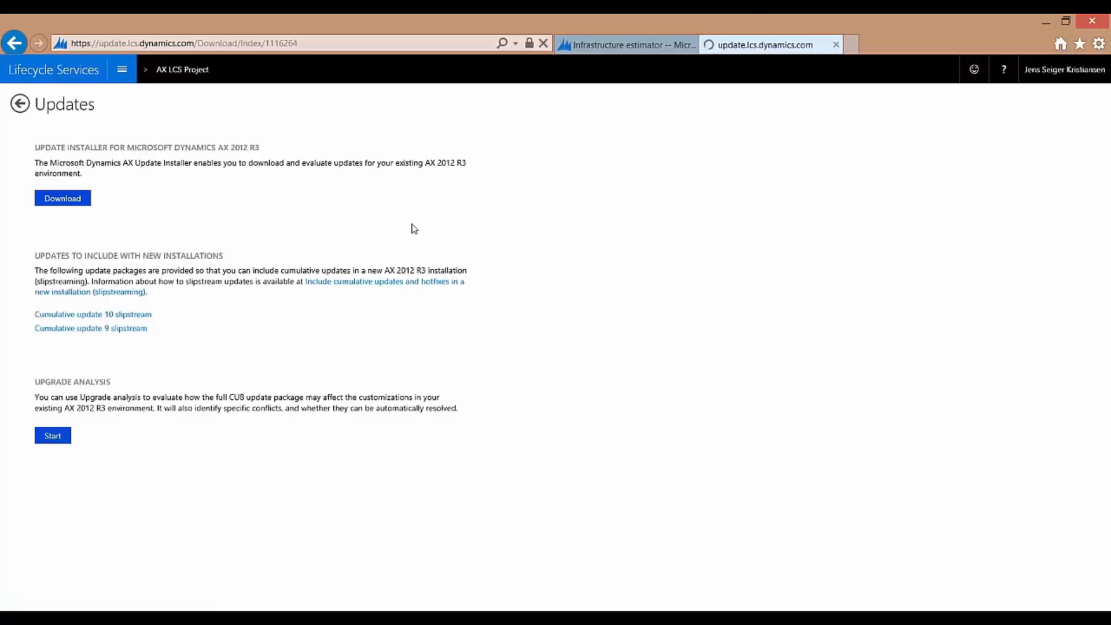
left_click(62, 197)
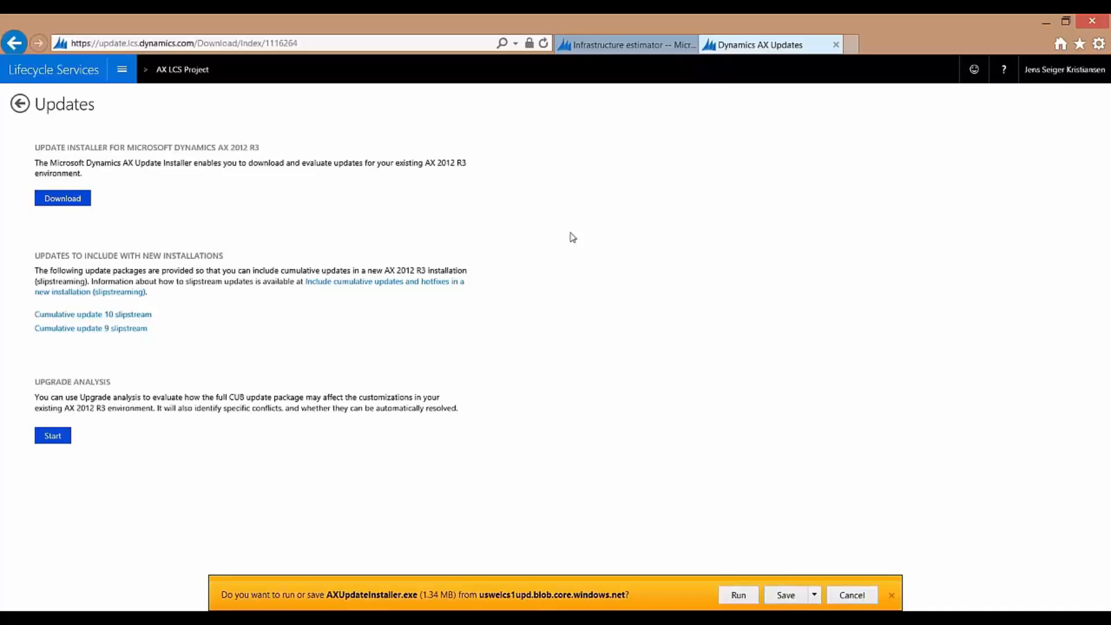
mouse_move(585, 257)
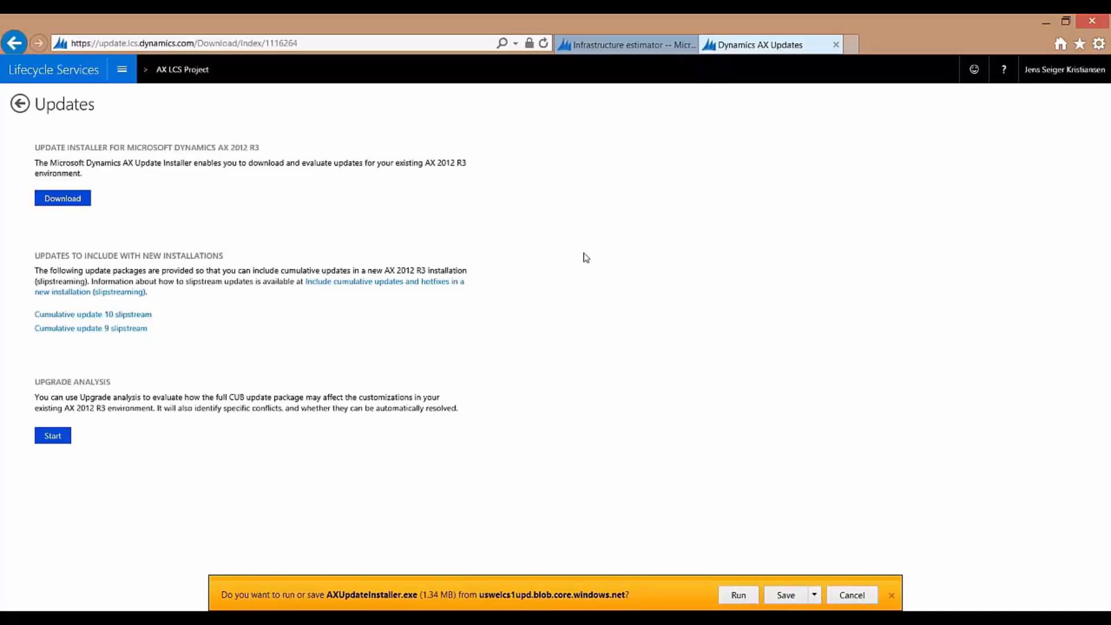